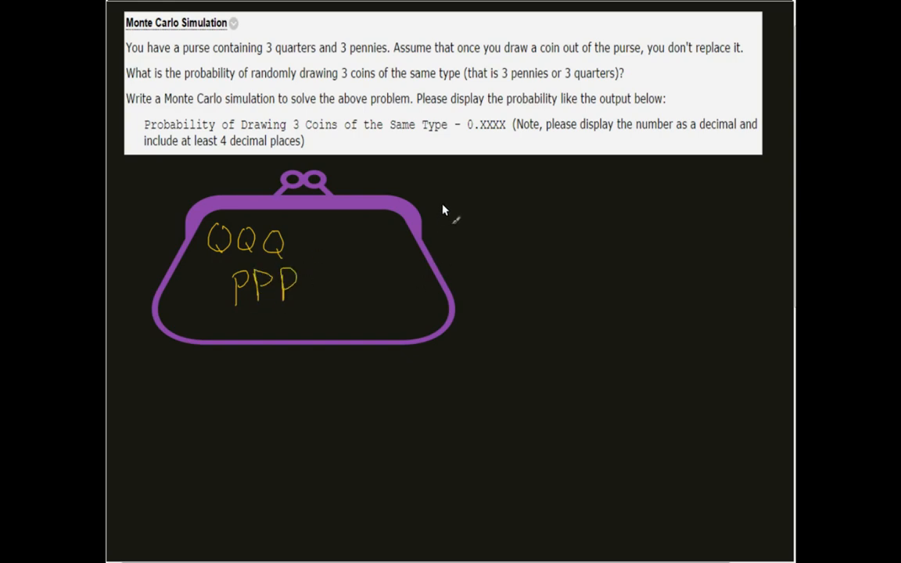
mouse_move(383, 219)
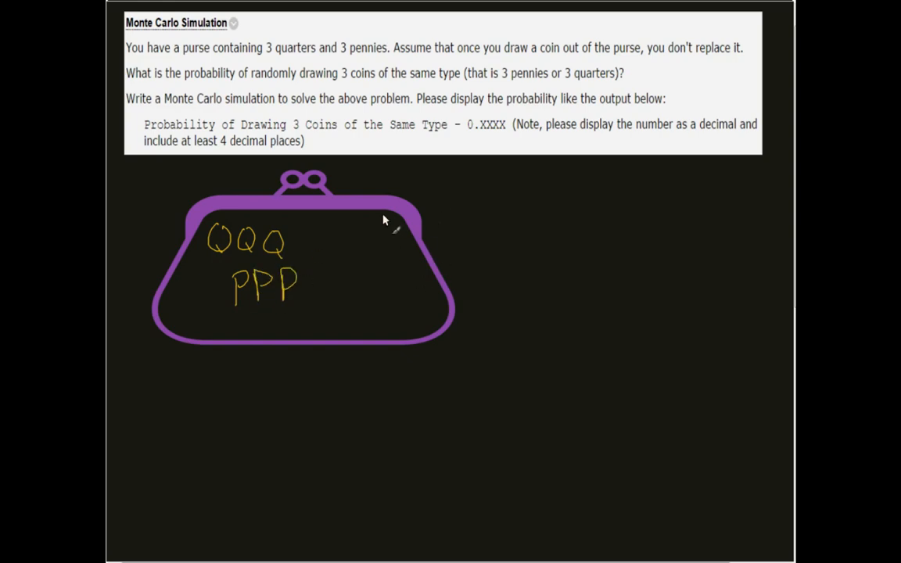
mouse_move(482, 216)
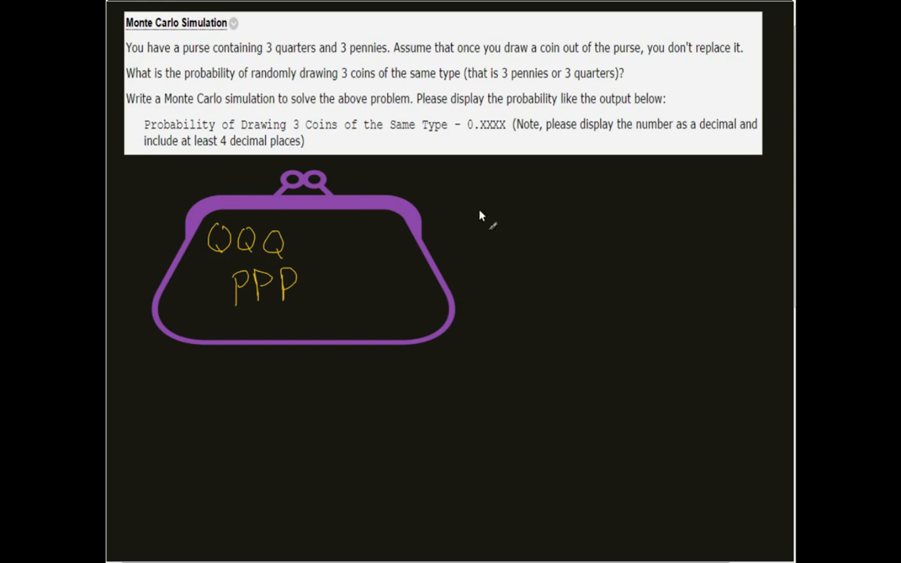
mouse_move(222, 309)
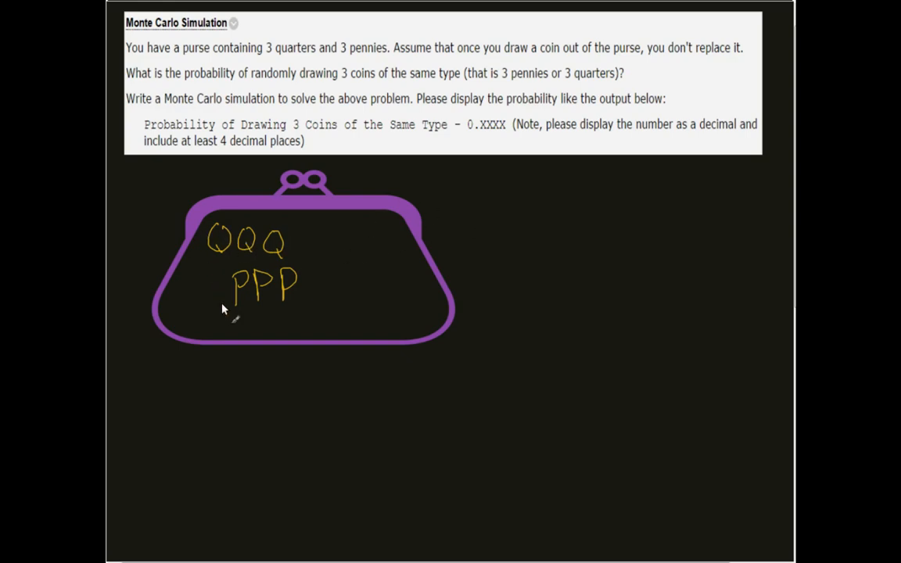
mouse_move(305, 279)
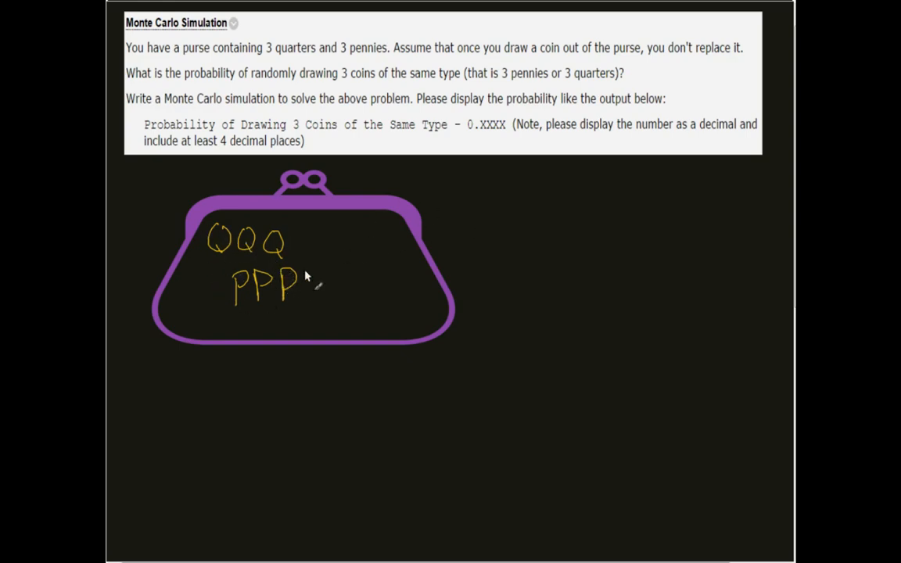
mouse_move(354, 241)
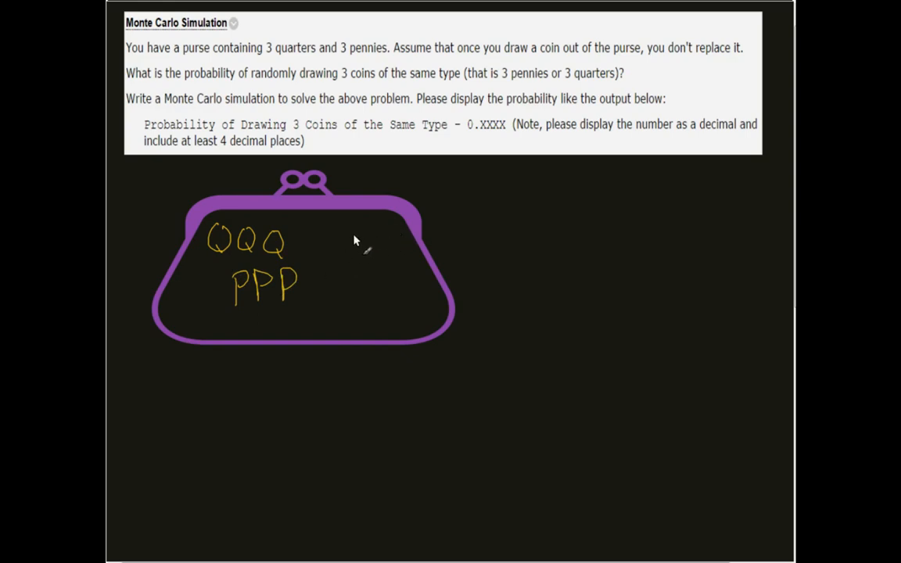
mouse_move(302, 284)
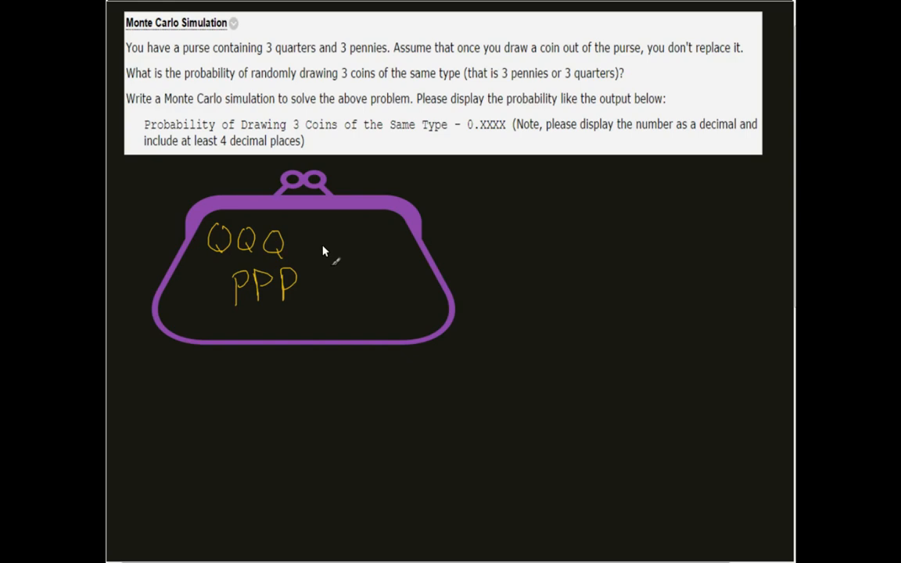
mouse_move(307, 235)
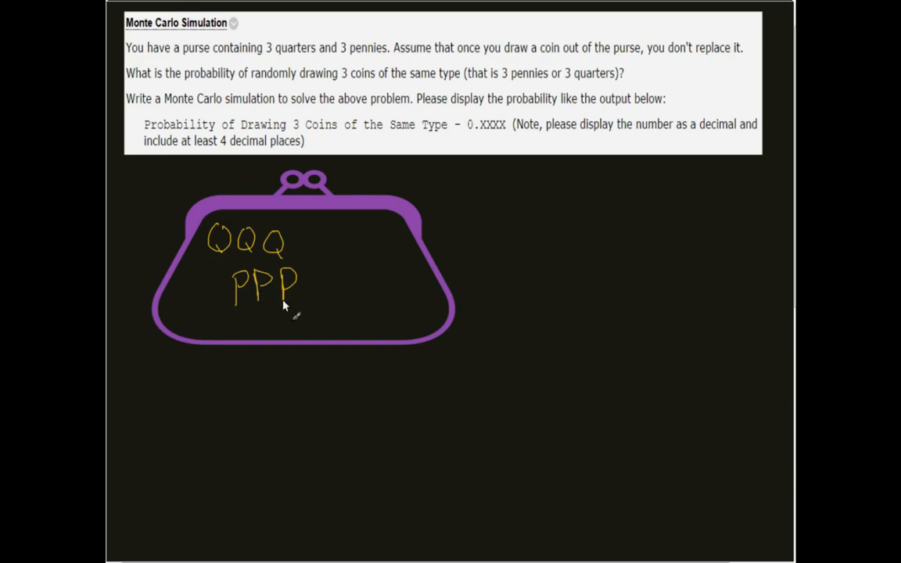
mouse_move(320, 262)
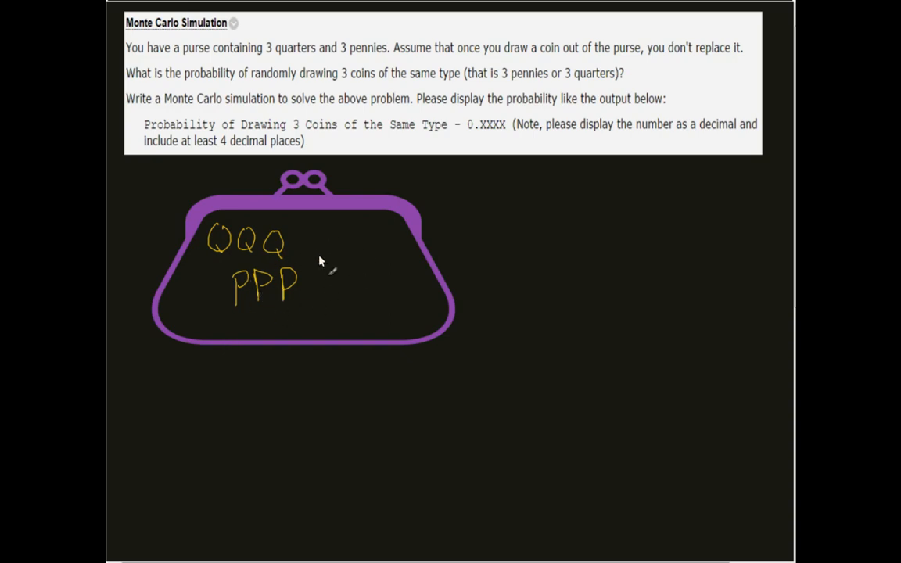
mouse_move(139, 374)
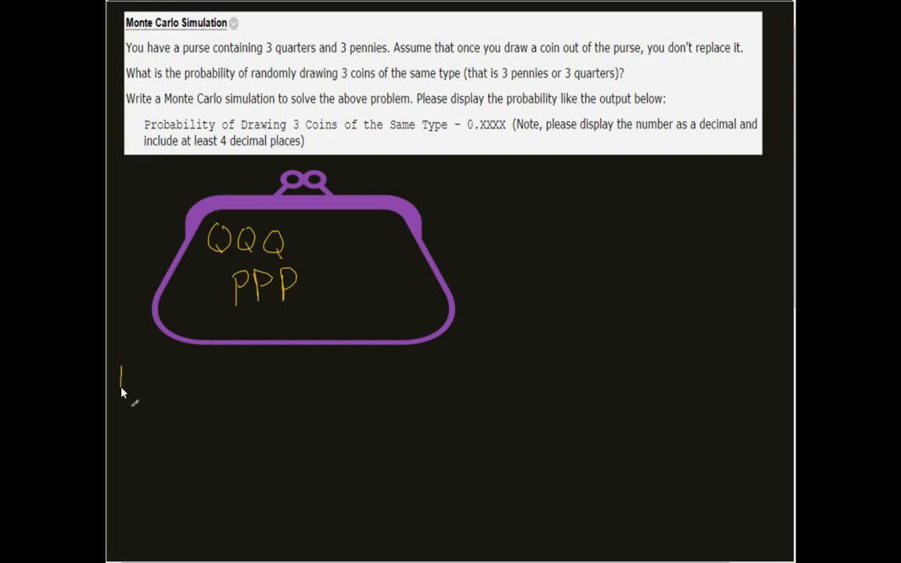
Write the yellow Draw 1 heading with an arrow to the purse and 3/6 => 1/2 beside it.
left_click_drag(117, 384, 164, 391)
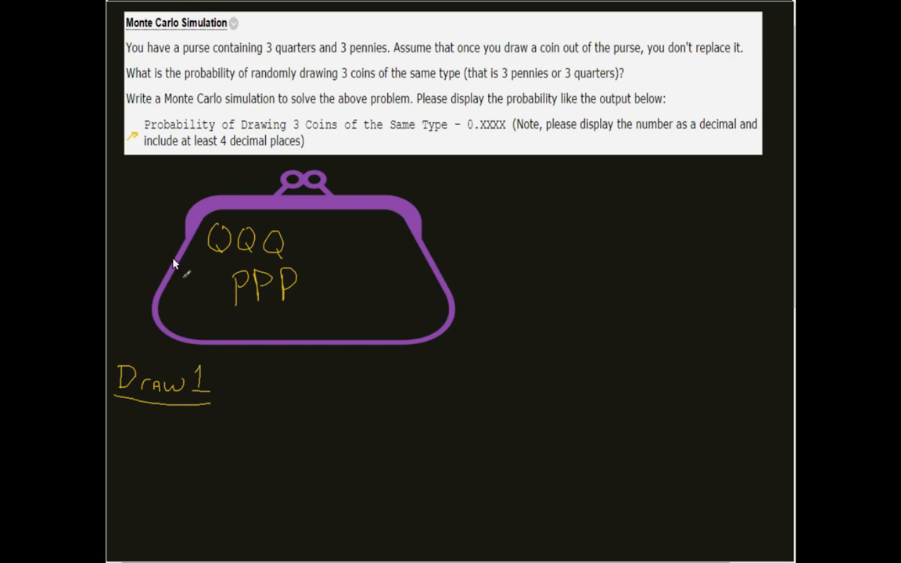
mouse_move(166, 282)
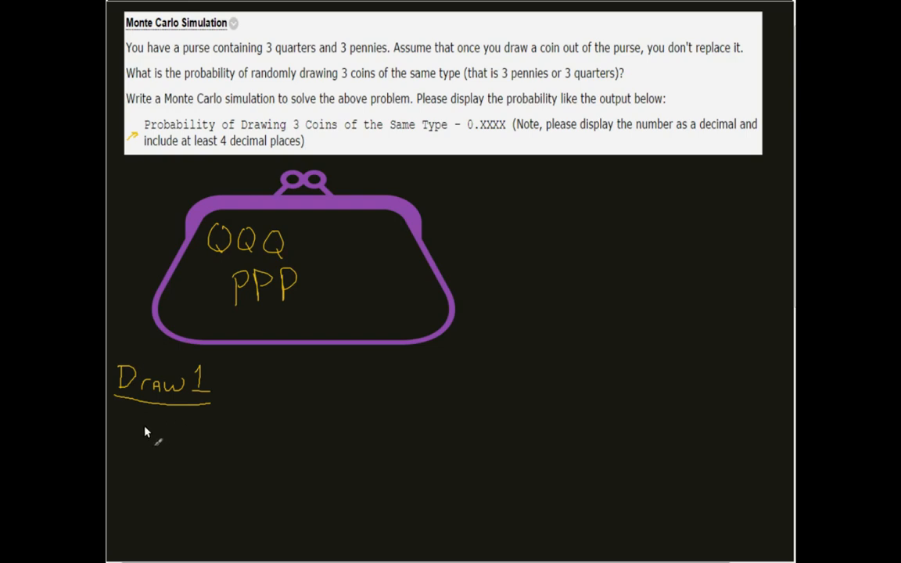
mouse_move(245, 329)
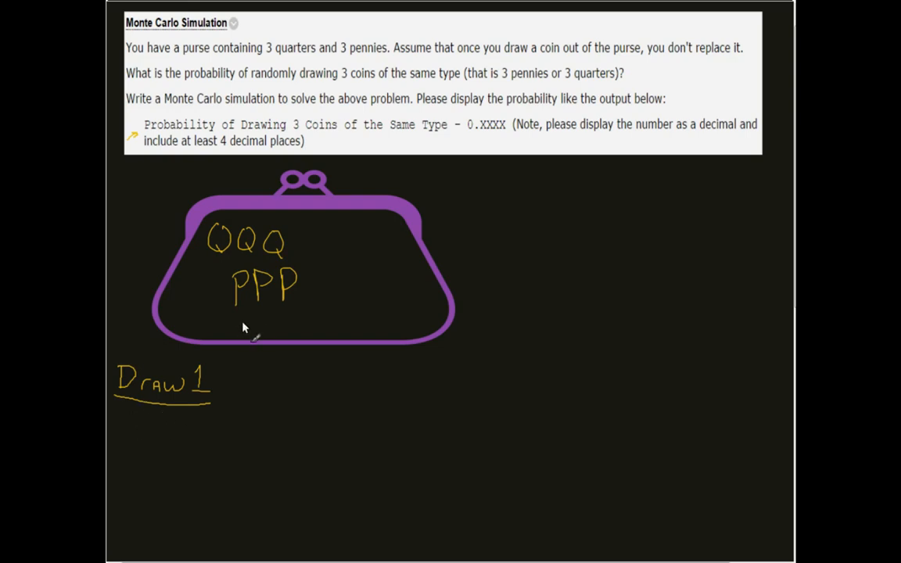
mouse_move(228, 391)
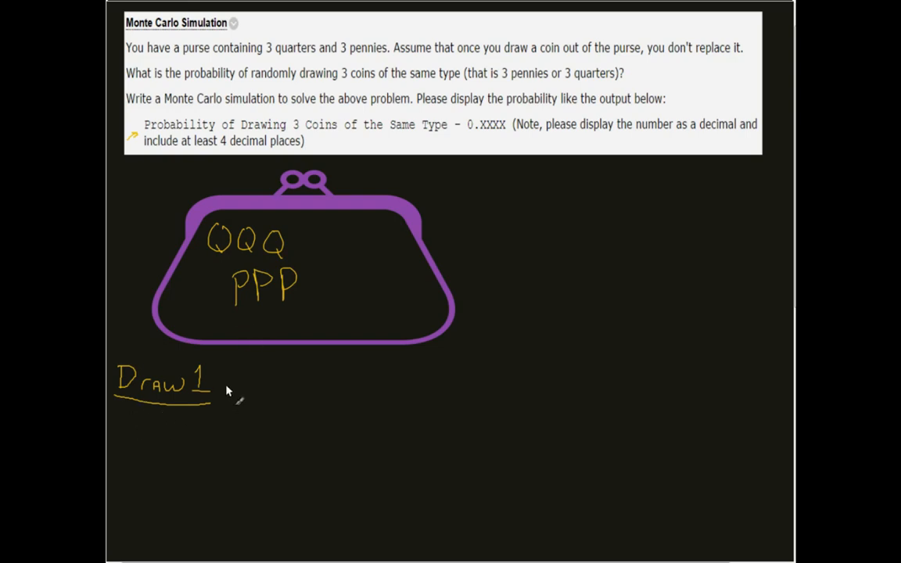
left_click_drag(227, 394, 250, 356)
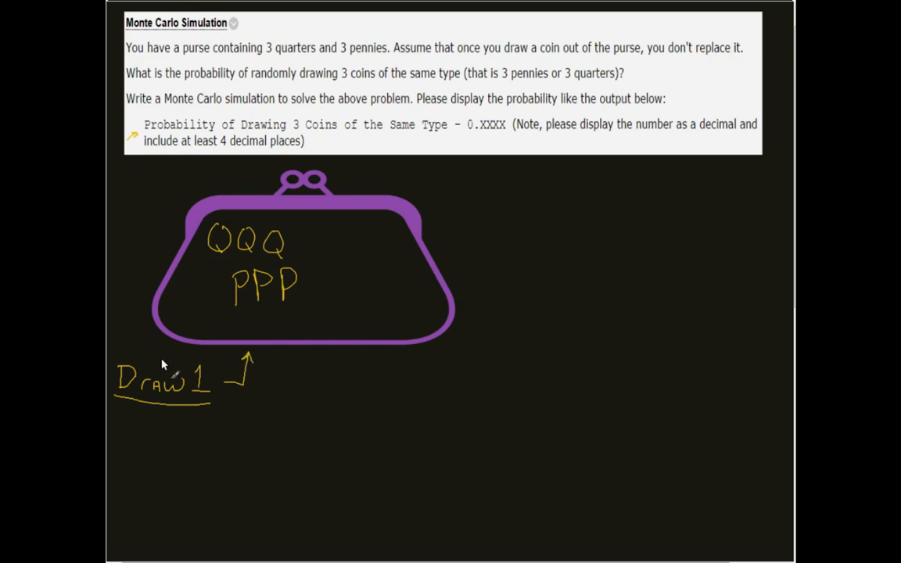
mouse_move(144, 427)
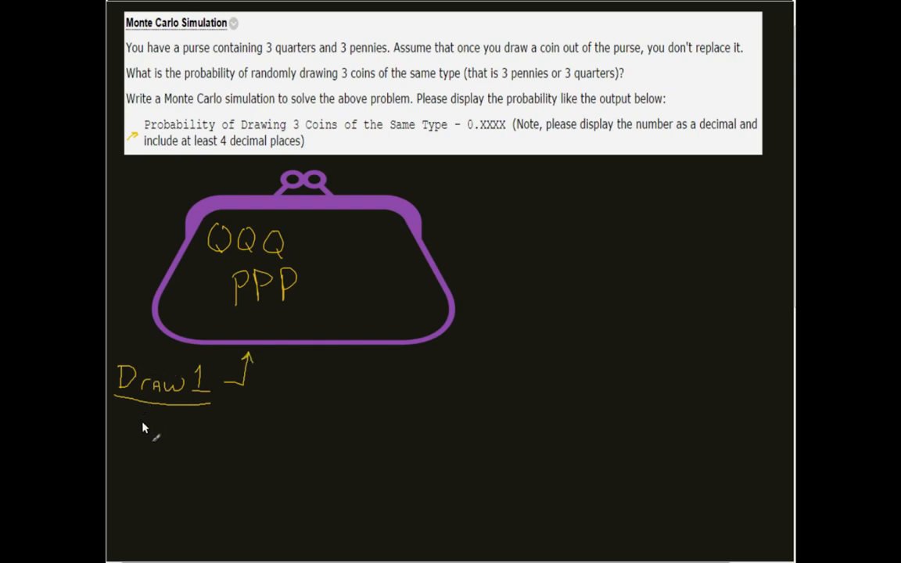
mouse_move(238, 316)
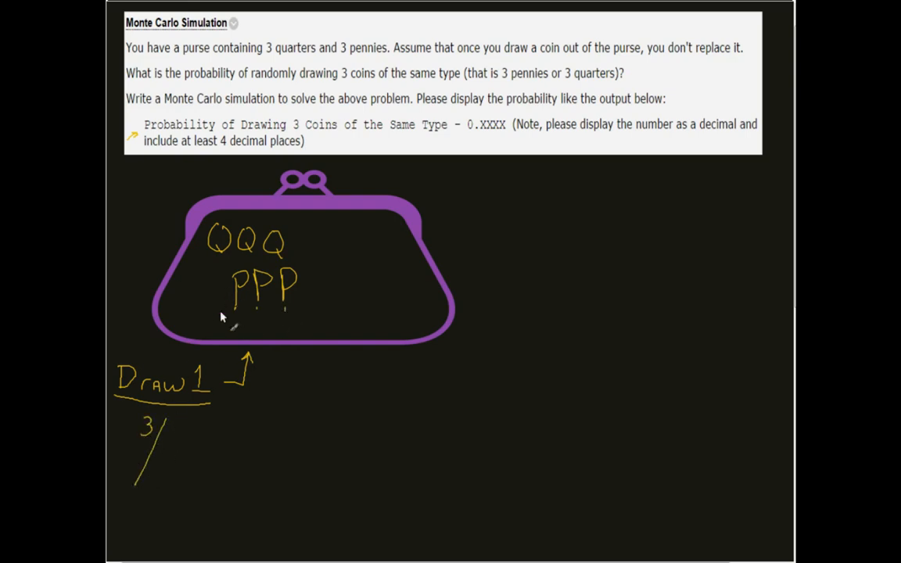
mouse_move(259, 263)
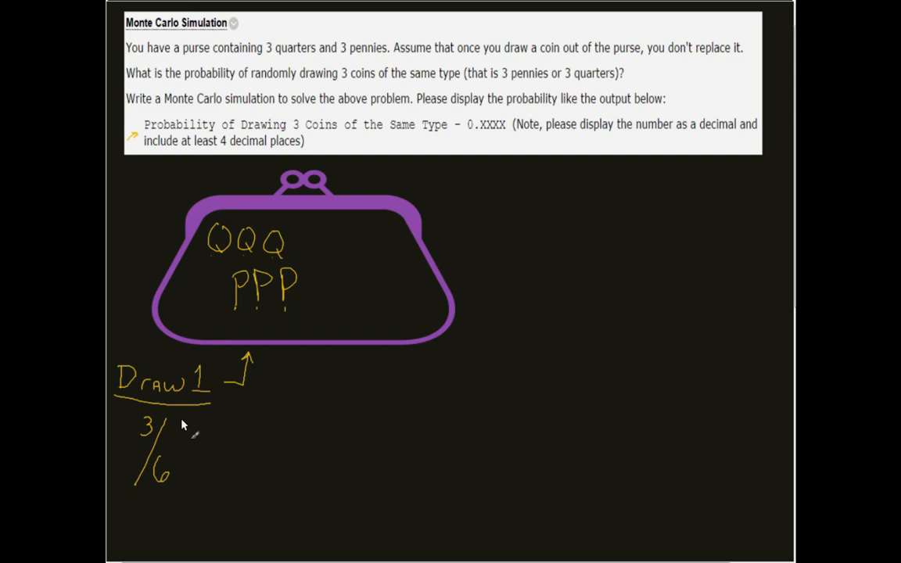
mouse_move(178, 451)
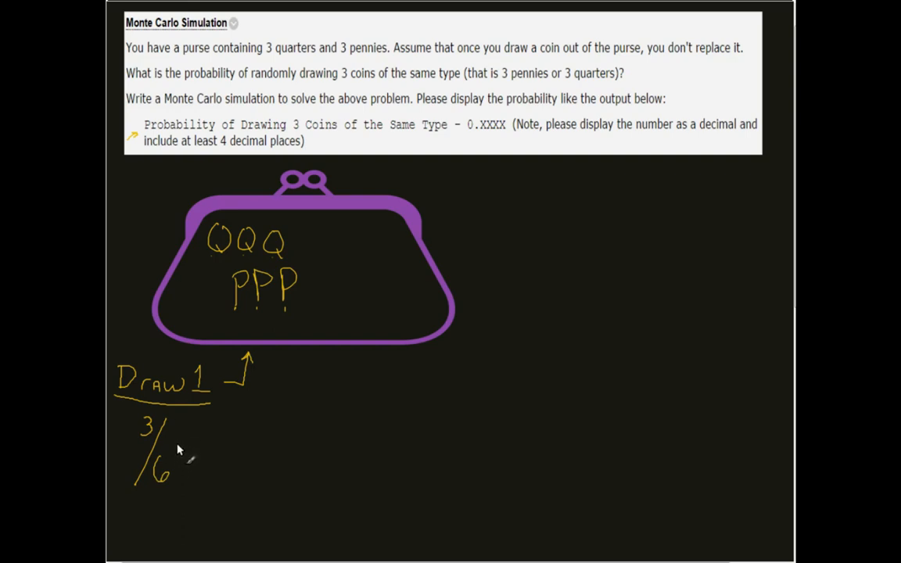
left_click_drag(175, 446, 191, 451)
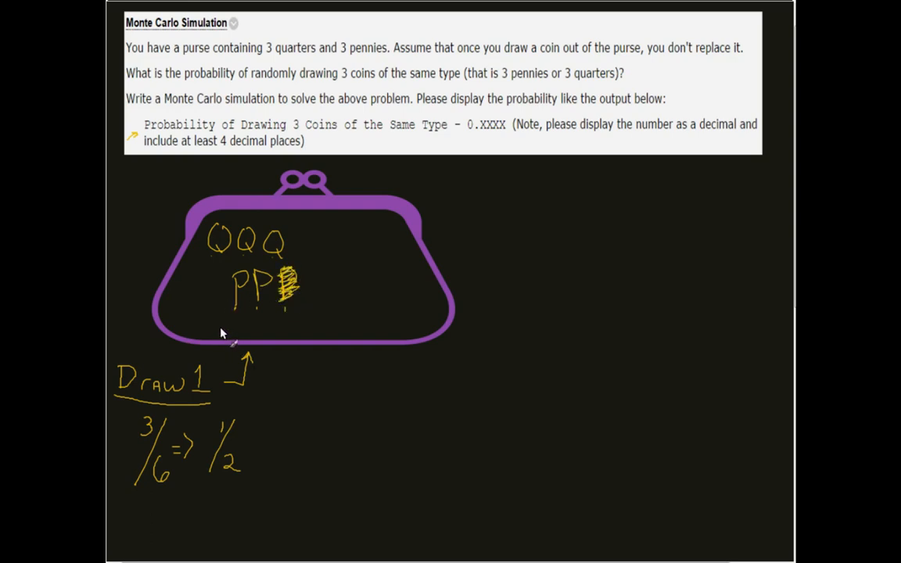
mouse_move(263, 369)
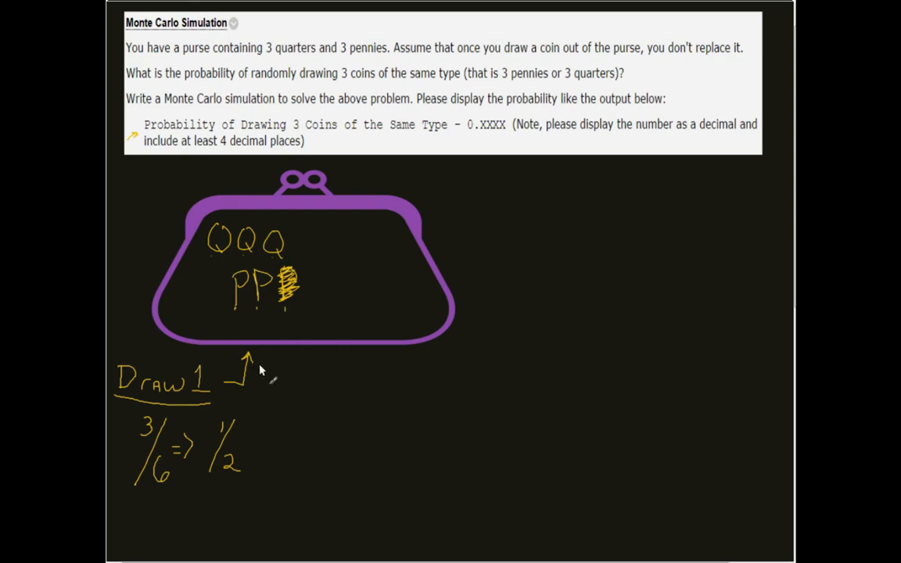
mouse_move(261, 397)
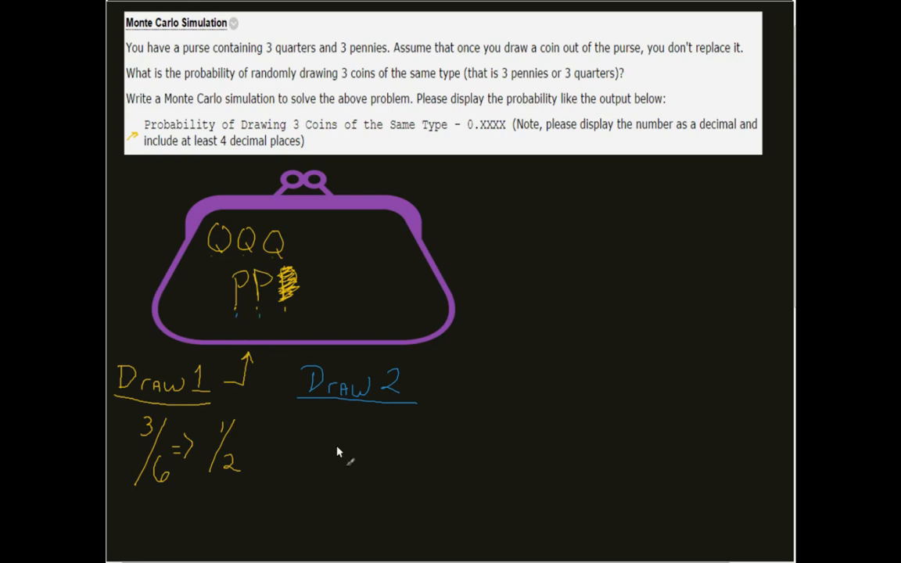
Write 2/5 under Draw 2 in blue, then a green Draw 3 heading with 1/4.
left_click_drag(337, 420, 344, 467)
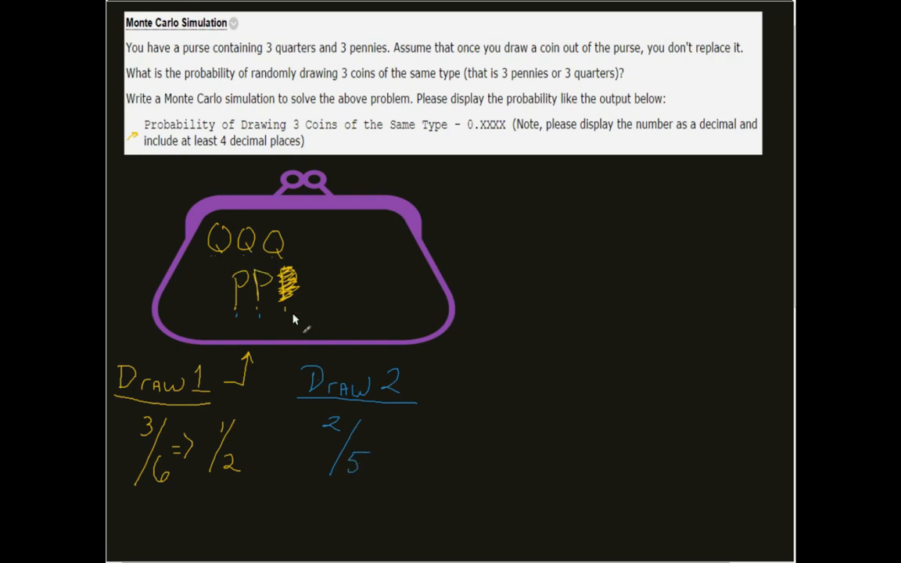
mouse_move(257, 288)
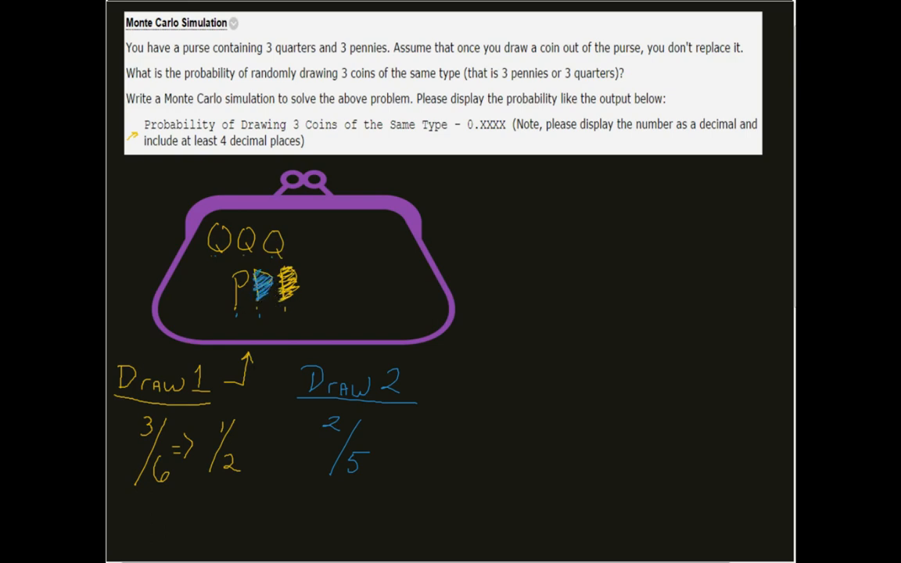
left_click_drag(457, 367, 470, 391)
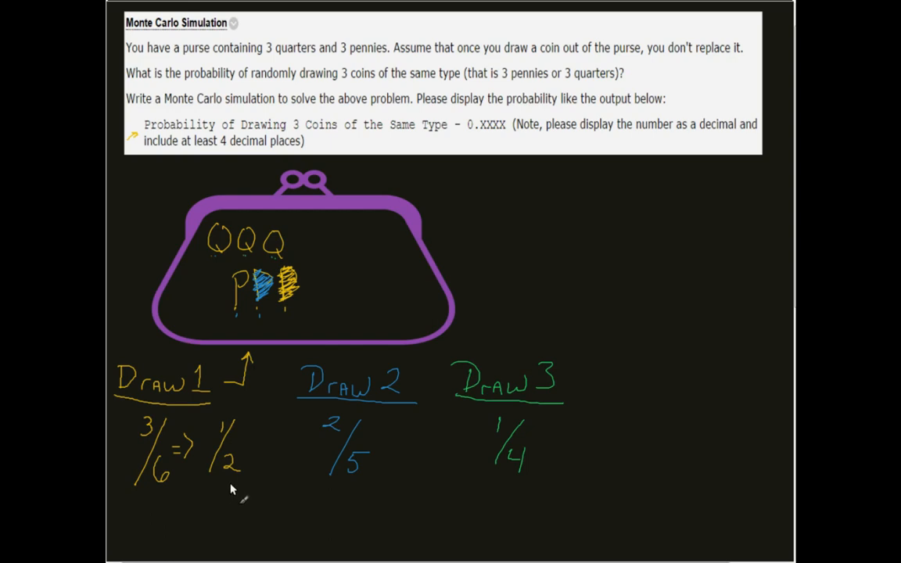
mouse_move(226, 498)
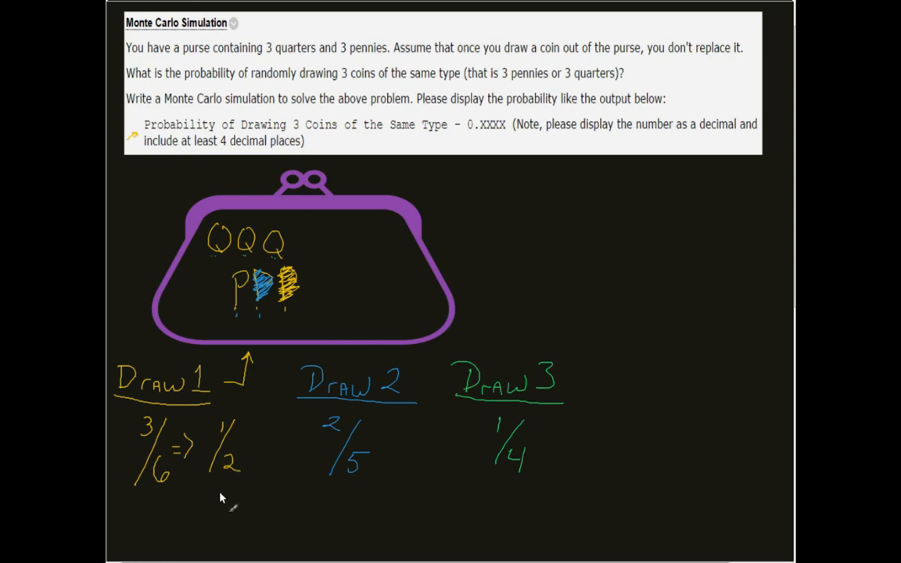
mouse_move(227, 501)
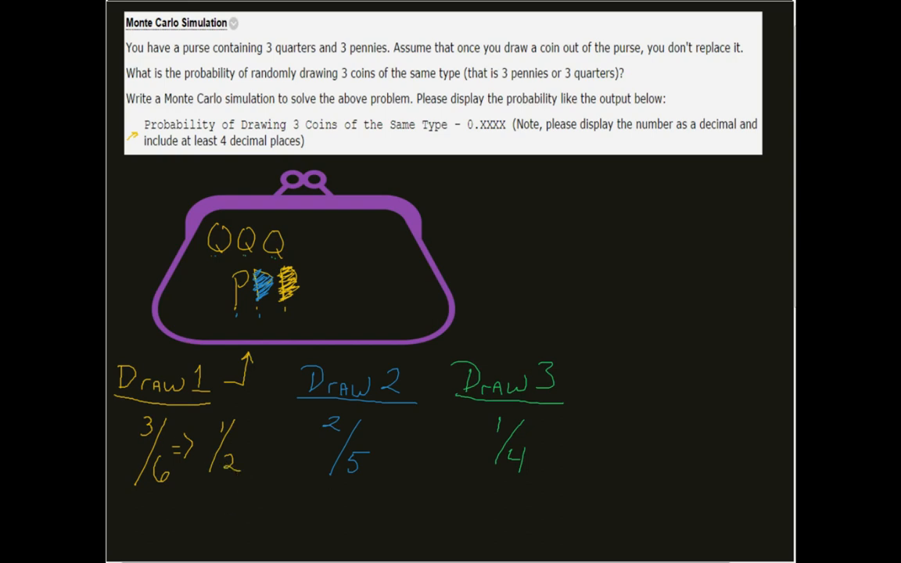
mouse_move(279, 450)
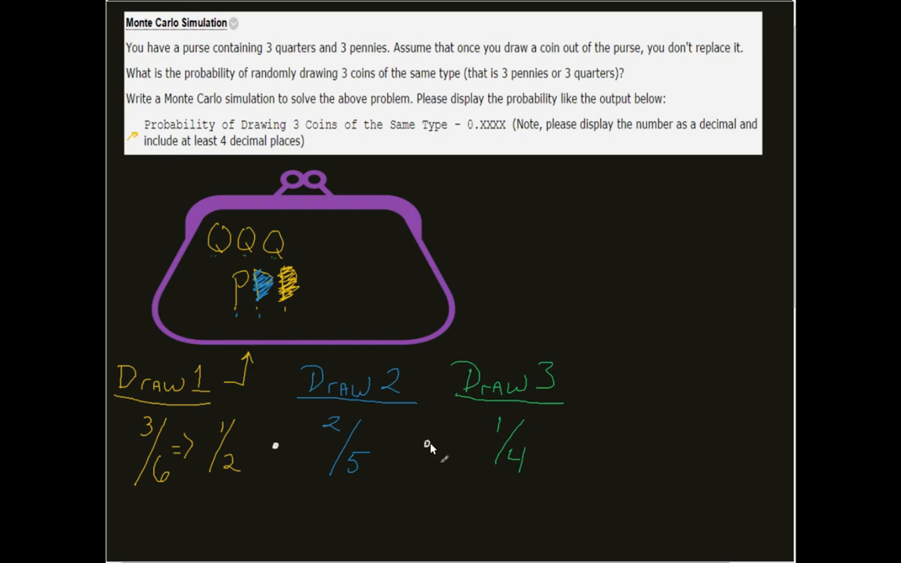
mouse_move(661, 389)
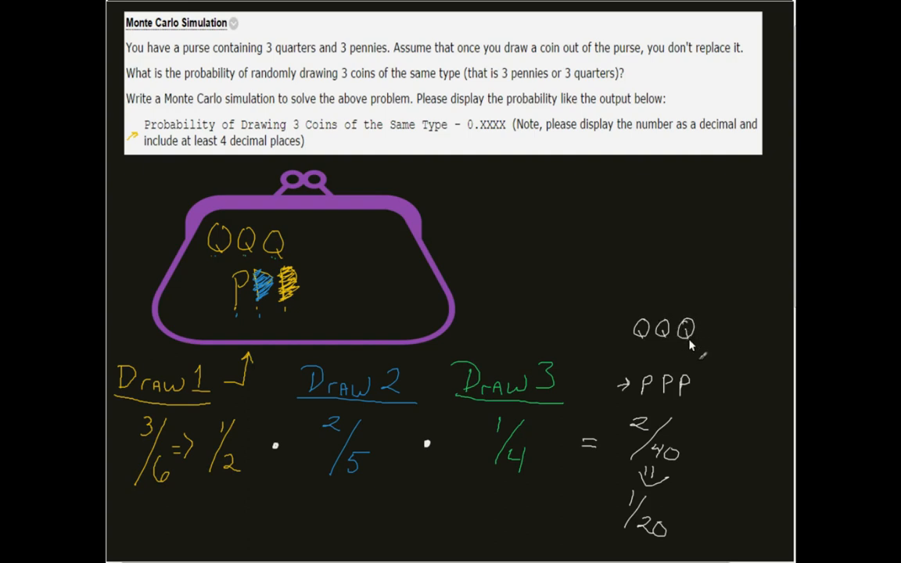
mouse_move(623, 341)
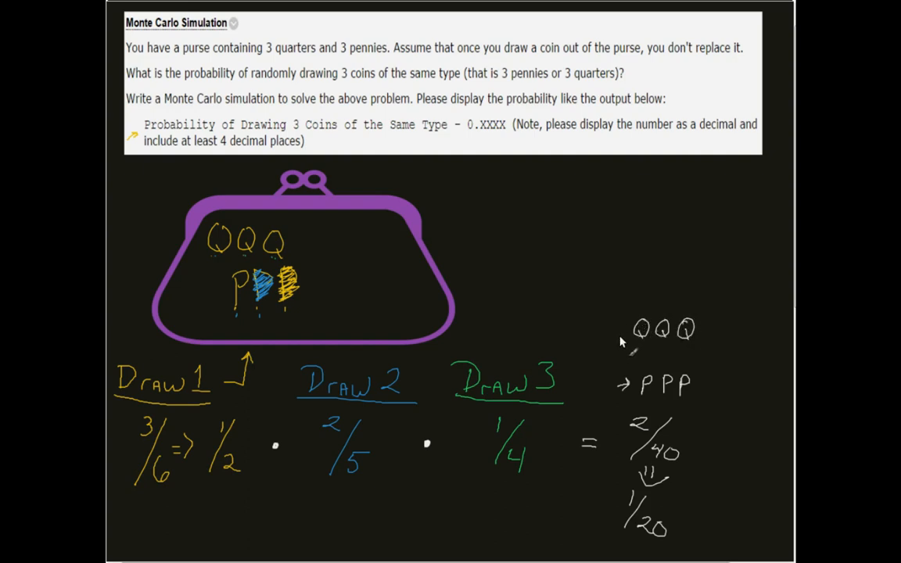
mouse_move(451, 389)
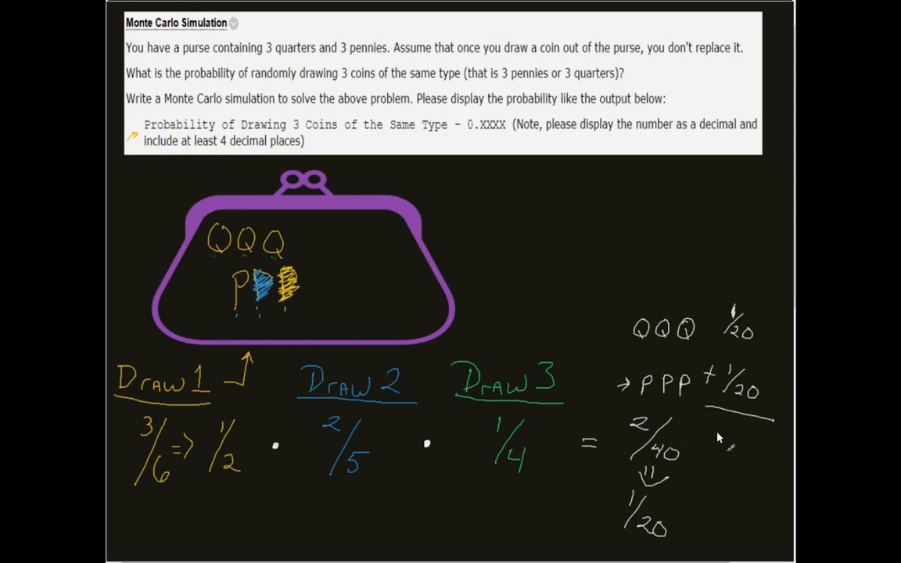
mouse_move(732, 426)
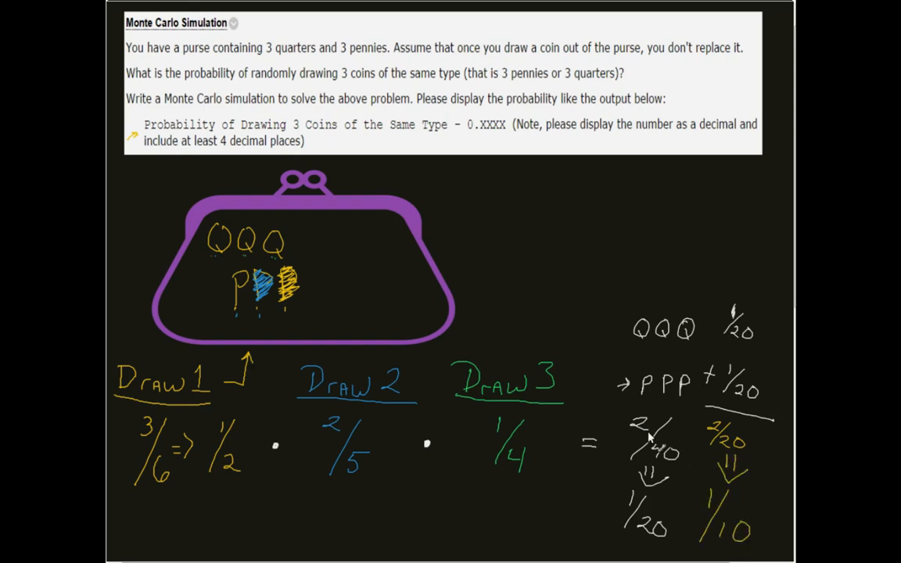
mouse_move(457, 173)
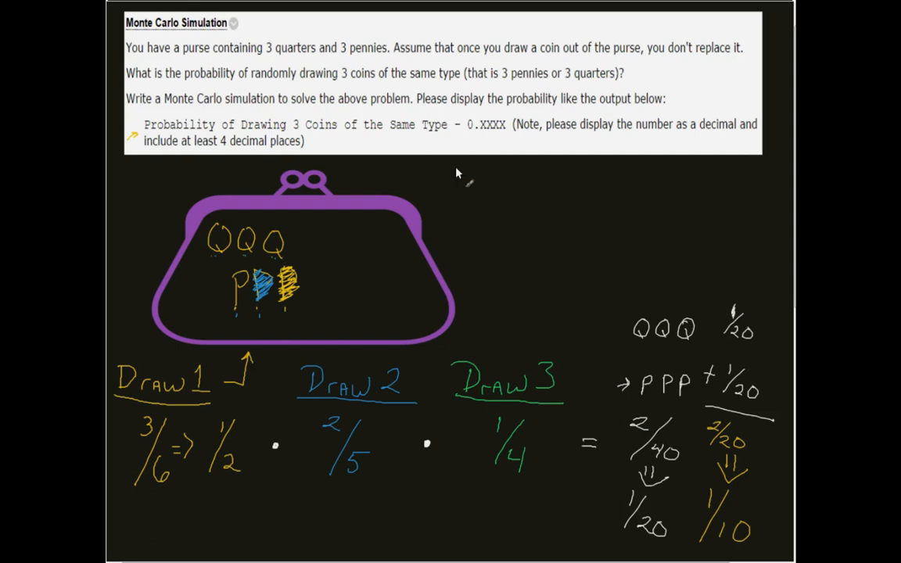
mouse_move(451, 204)
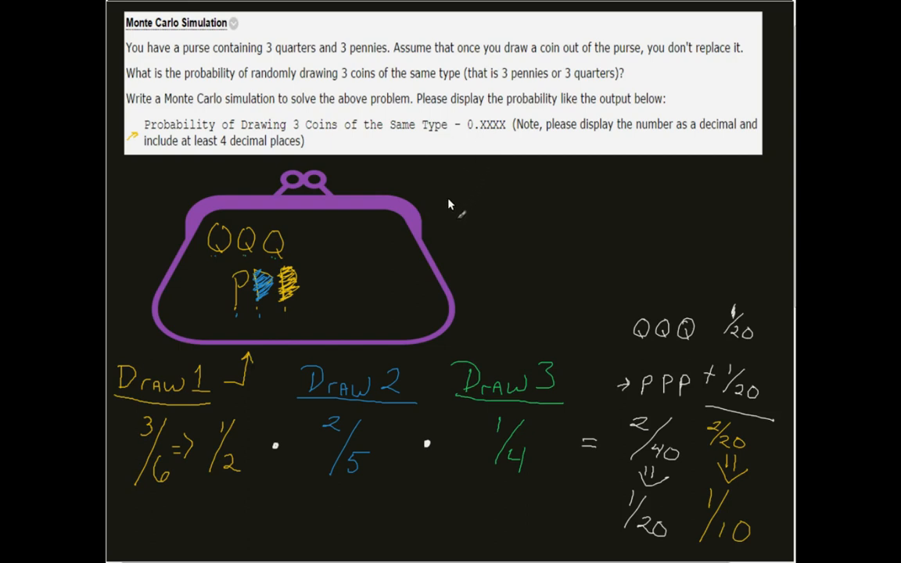
mouse_move(473, 133)
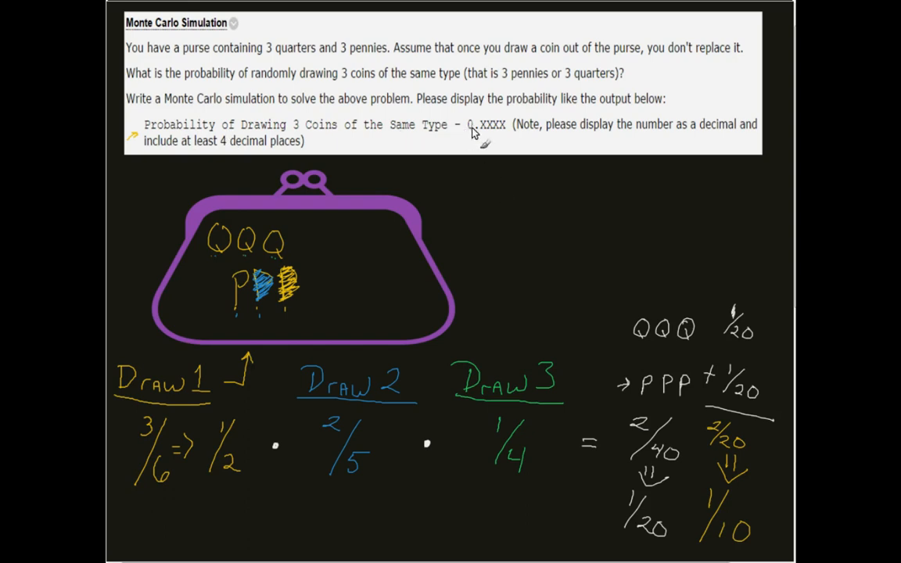
left_click_drag(469, 188, 488, 216)
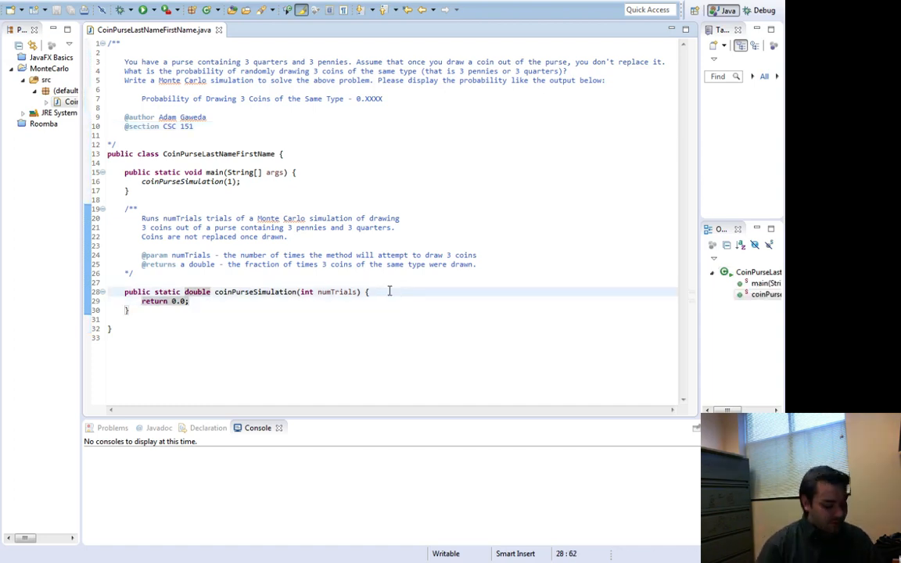
Declare double yes = 0.0, final int P = 1, final int Q = 2, and begin int[] purse.
type("double yes")
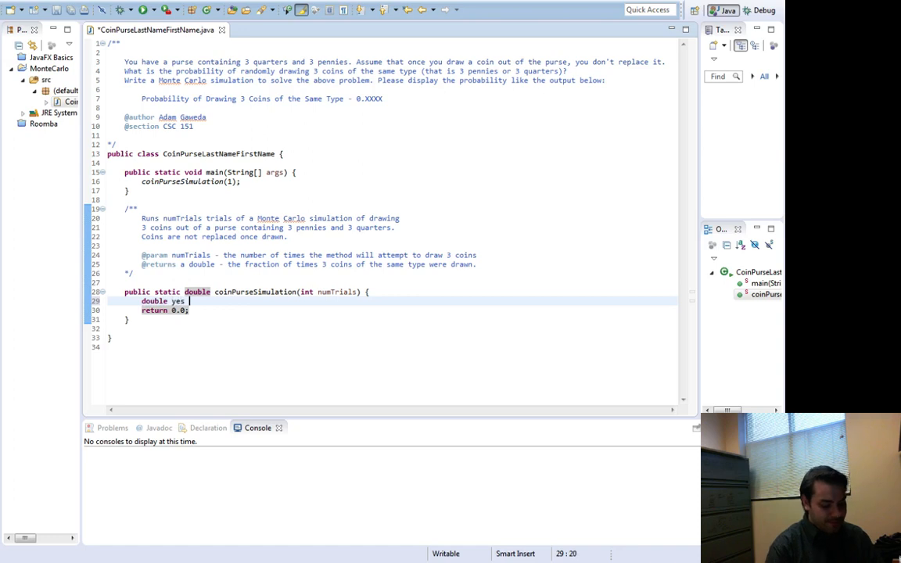
type("= 0.0;")
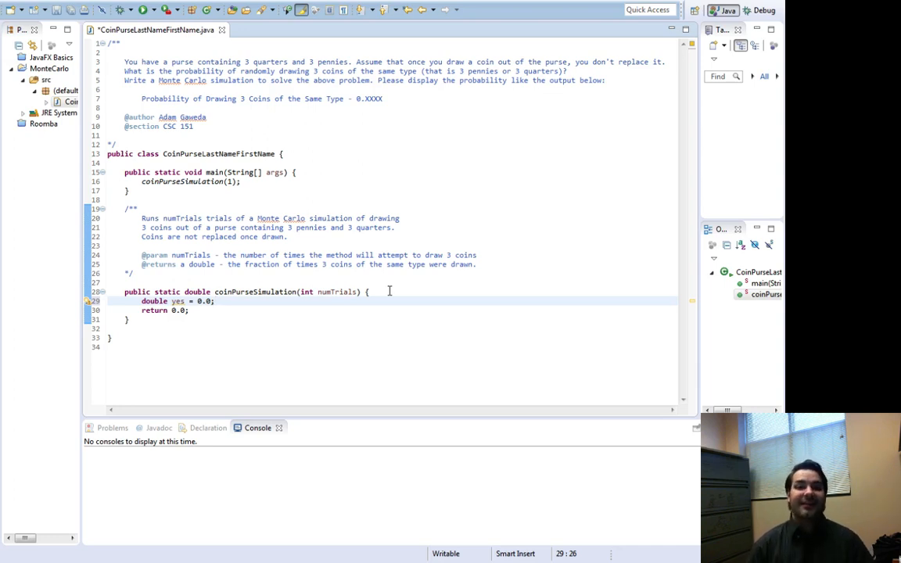
left_click(215, 301)
type("final int P")
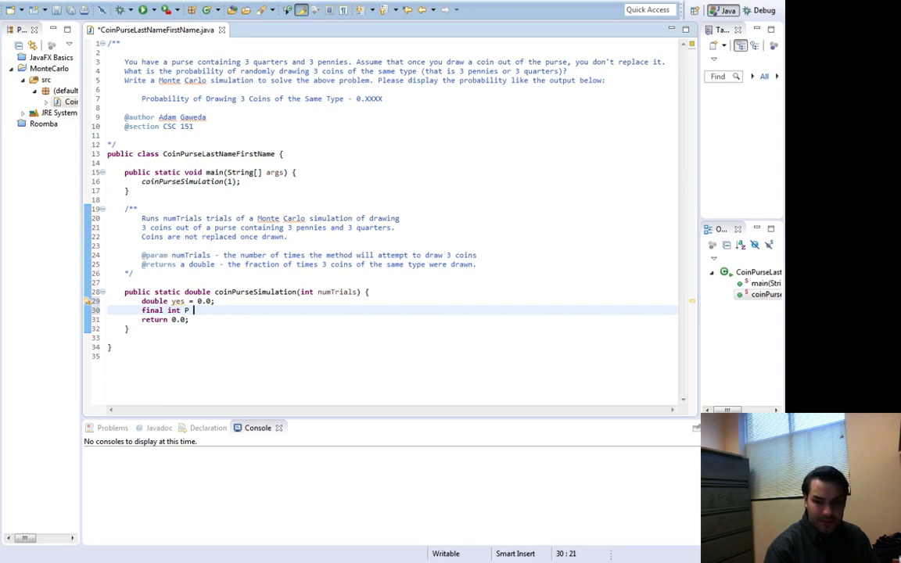
type("= 1;")
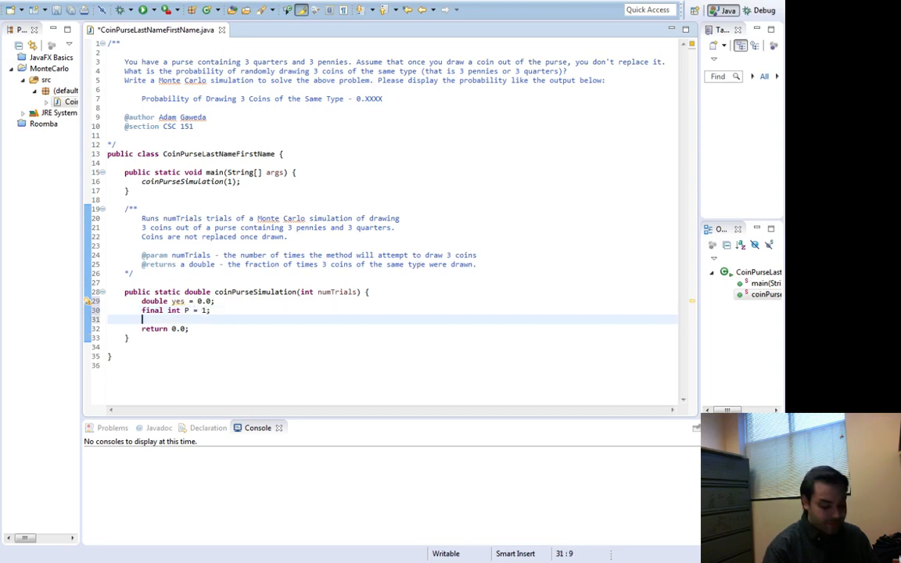
type("final int")
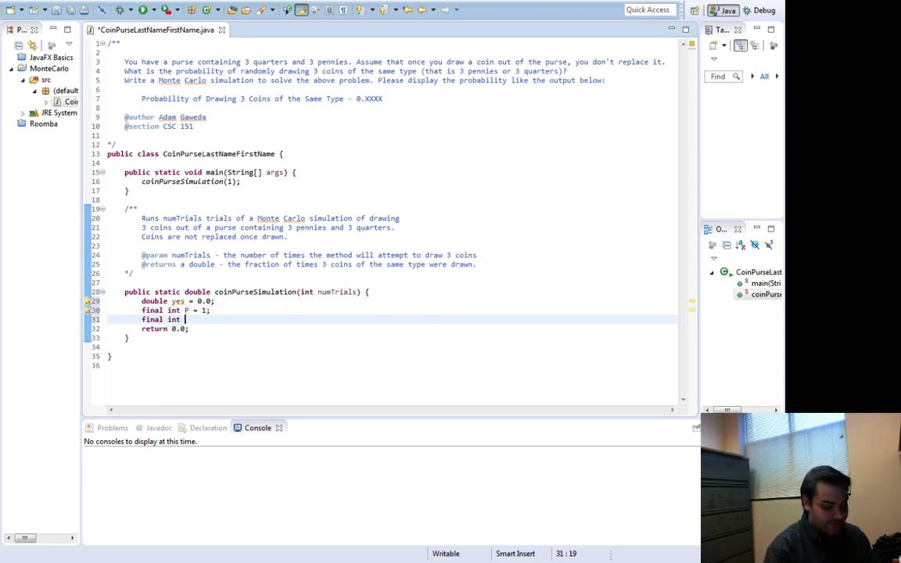
type("Q = 2;")
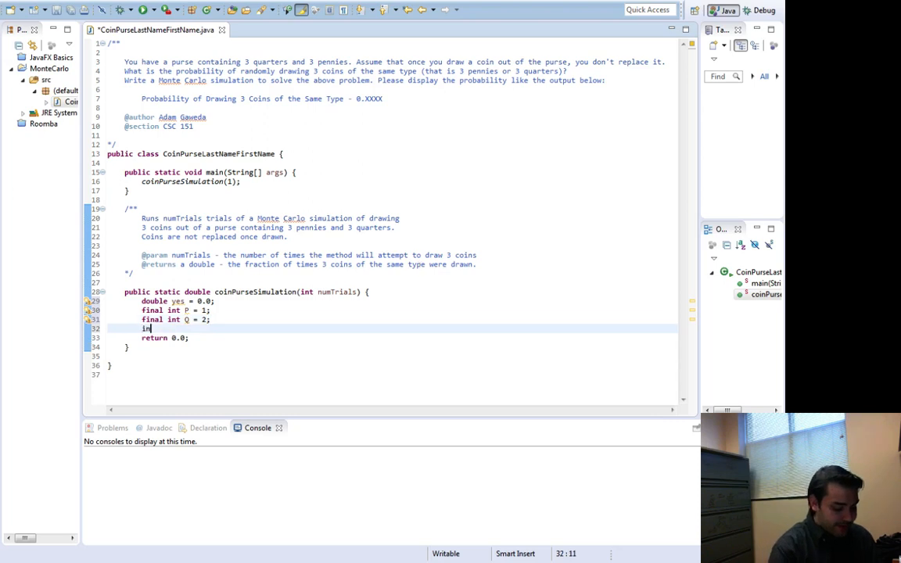
type("int[] purse")
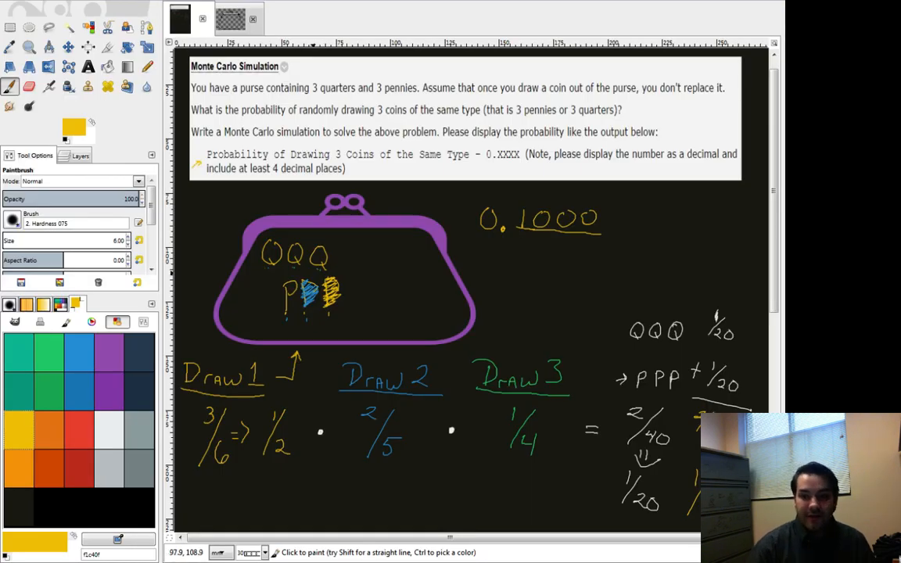
Hide the Coins layer in the Layers panel so only the empty purse remains.
left_click(80, 154)
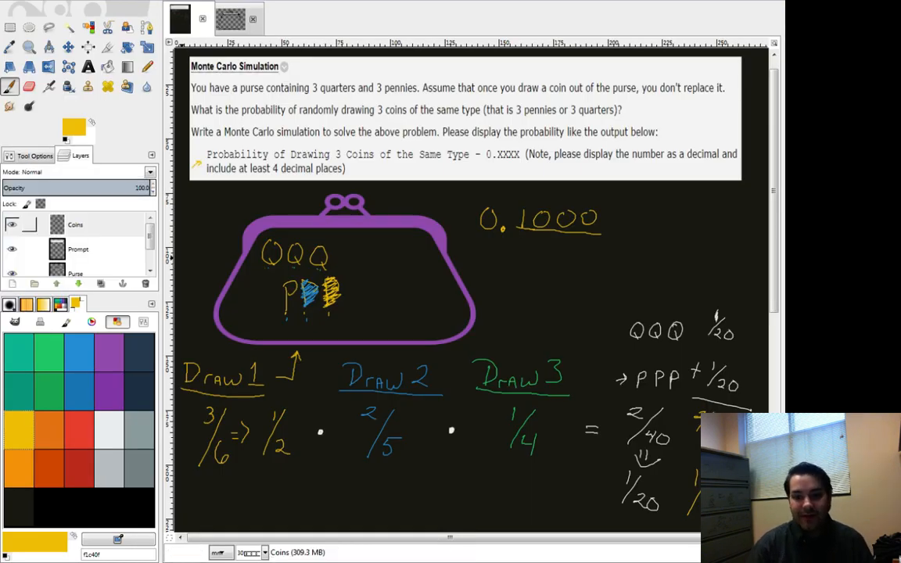
left_click(75, 225)
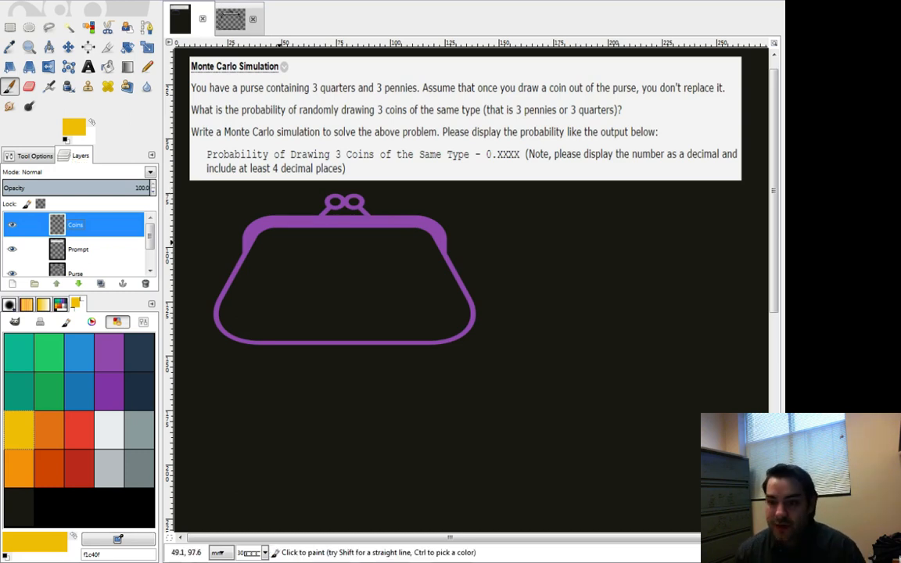
left_click_drag(274, 253, 313, 254)
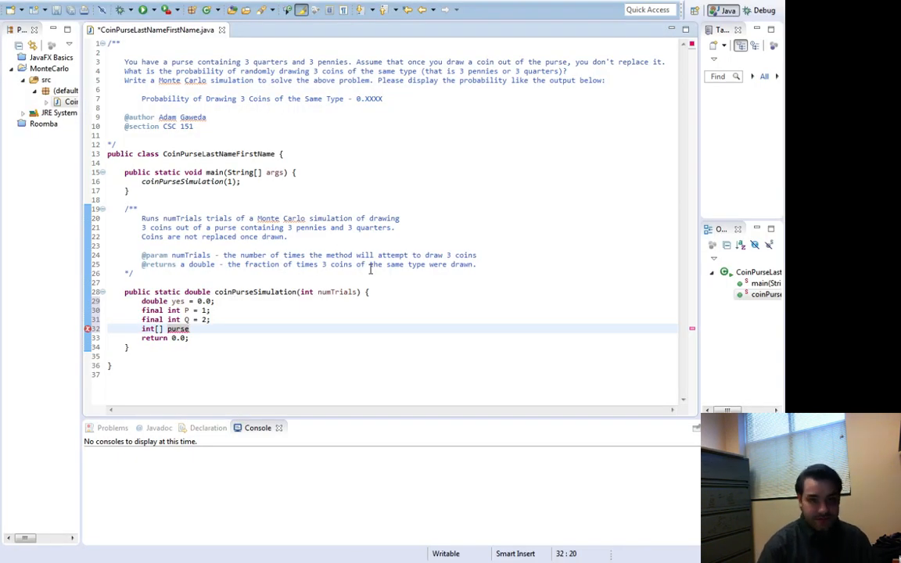
Initialize purse as {Q, Q, Q, P, P, P}; and start a new int declaration below it.
type("=")
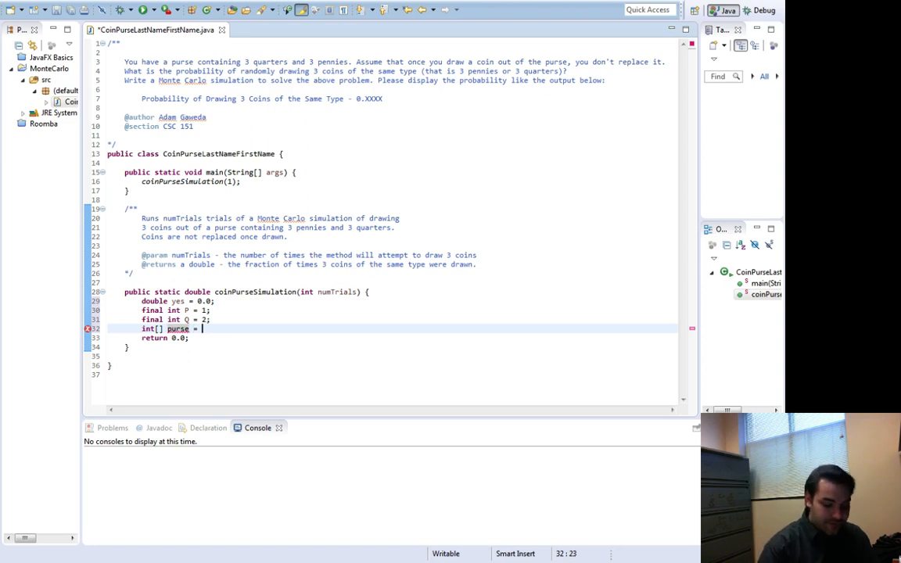
type("{Q")
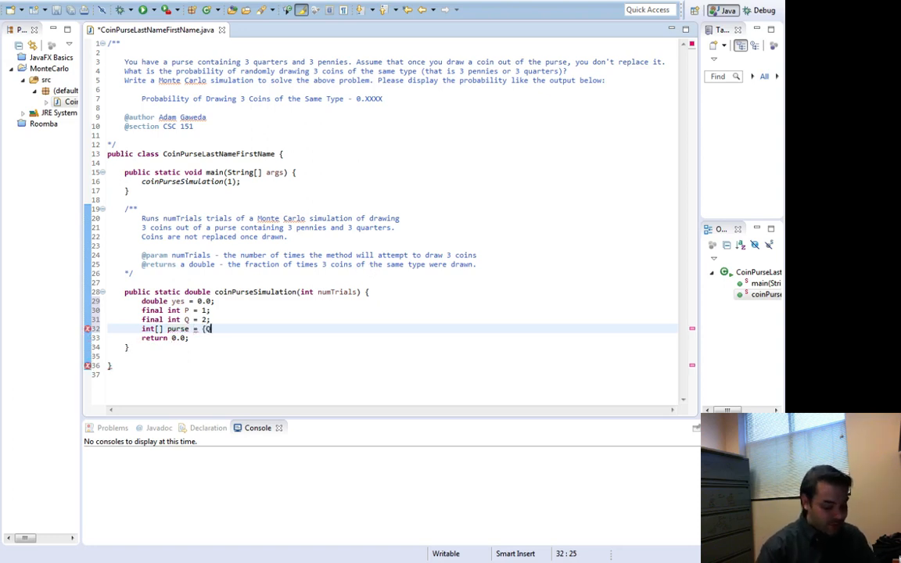
type("Q, Q, Q, P")
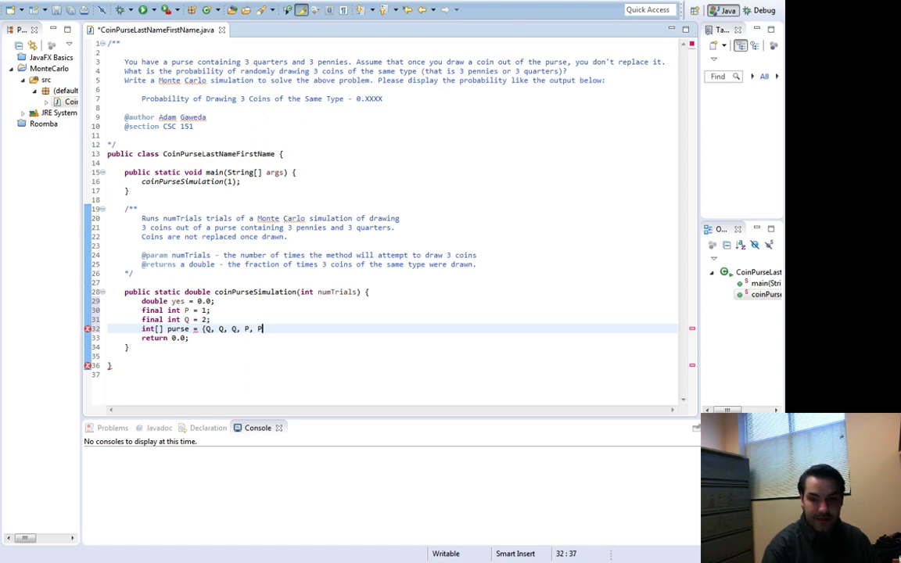
type(", P};")
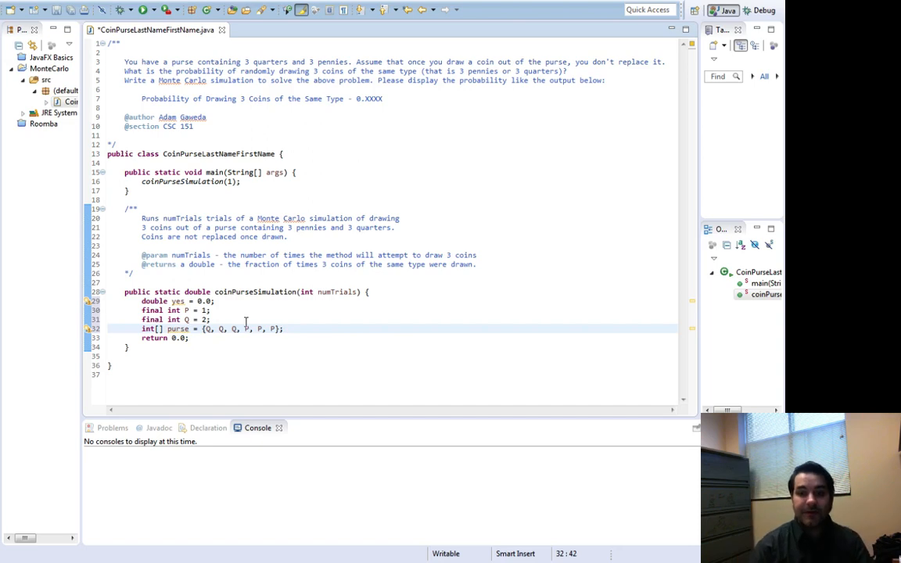
double_click(175, 319)
type("int")
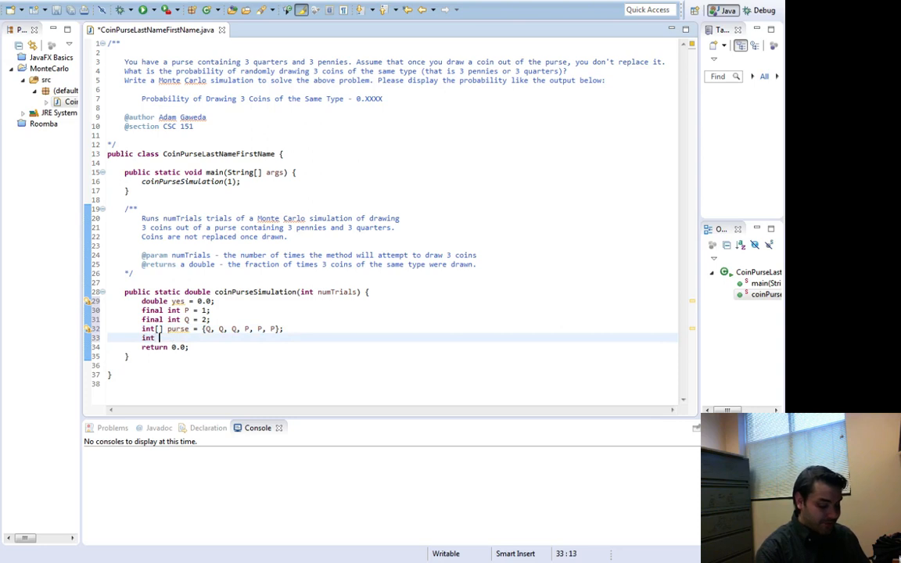
Write int index = (int)(Math.random() * purse.length); after the purse array.
type("index")
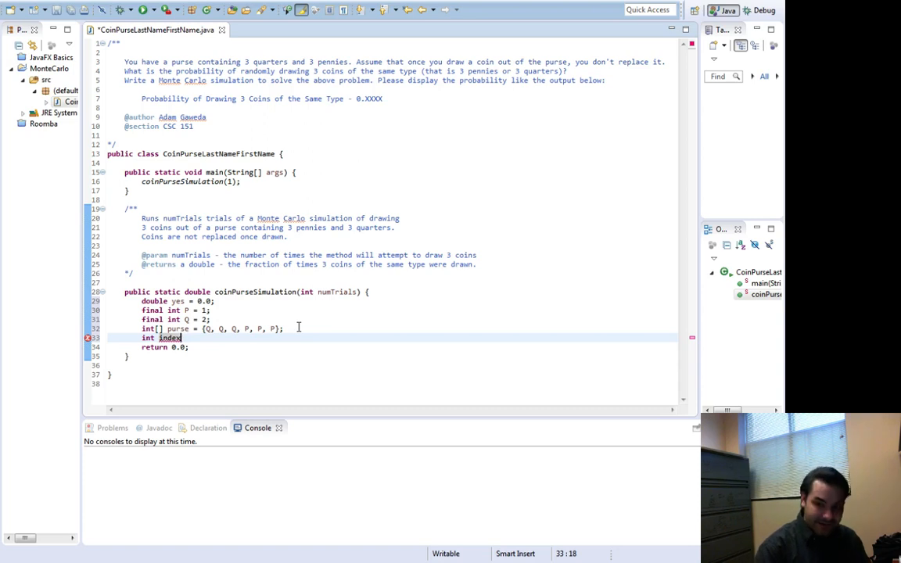
type("= (int)")
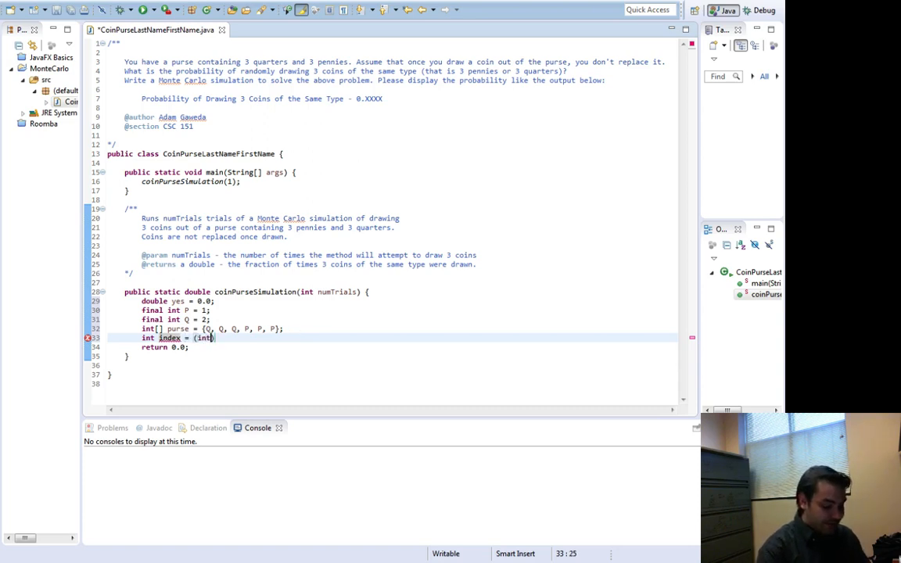
type("(Math")
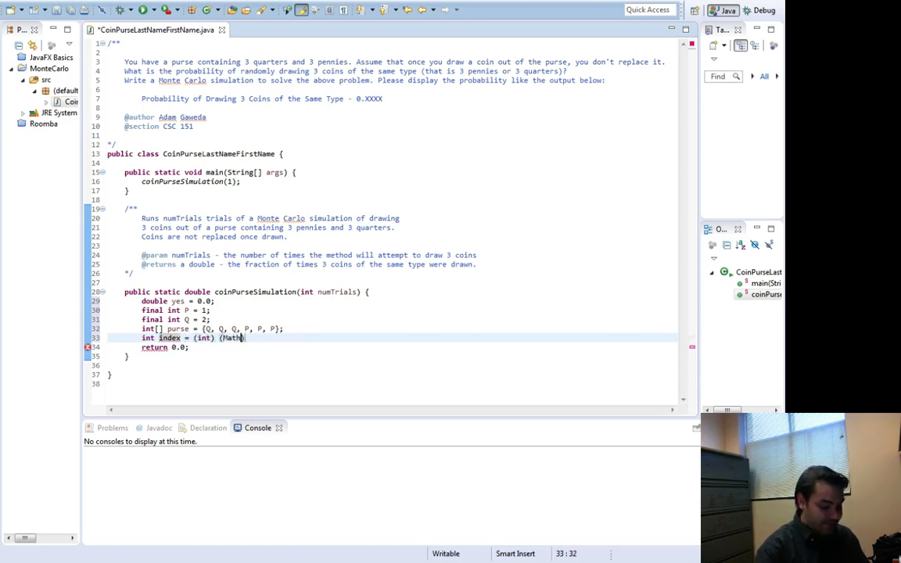
type("random(")
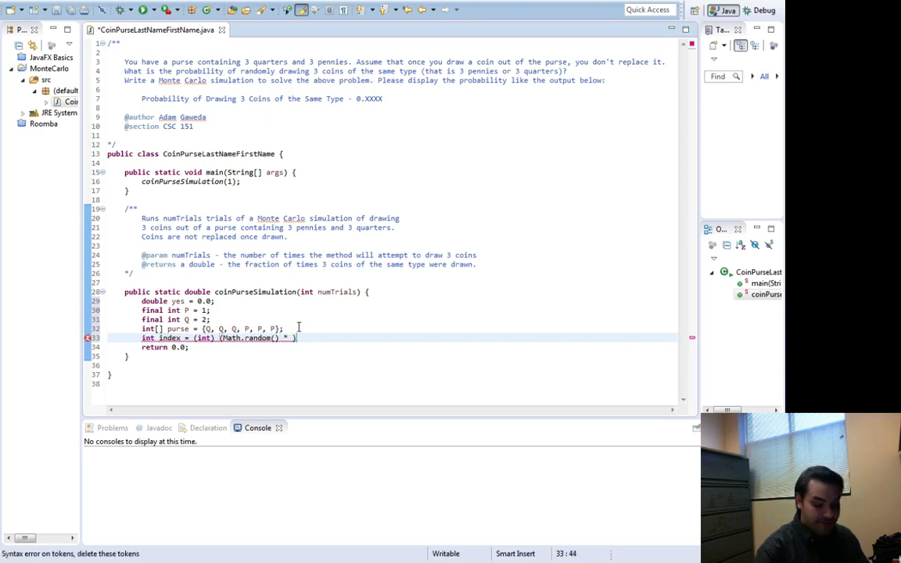
type("purse.length")
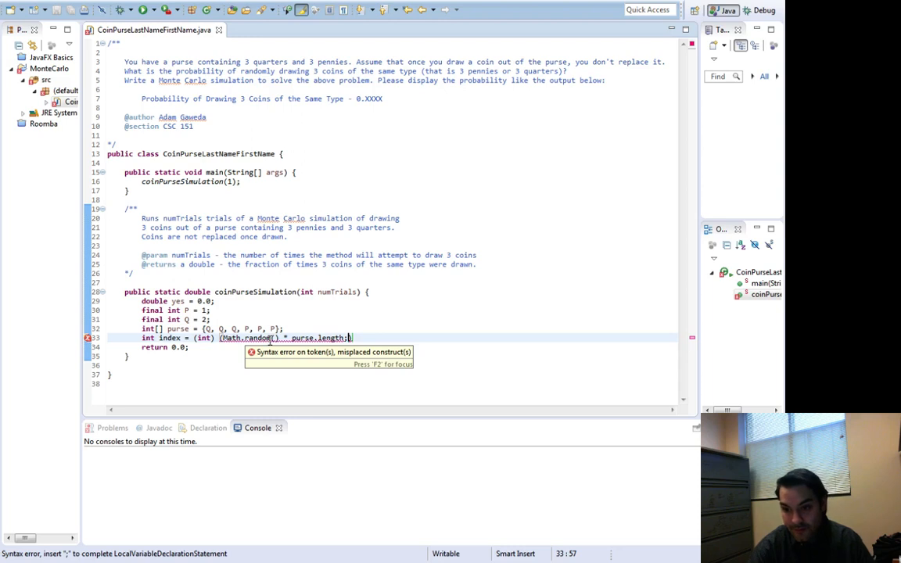
type(";")
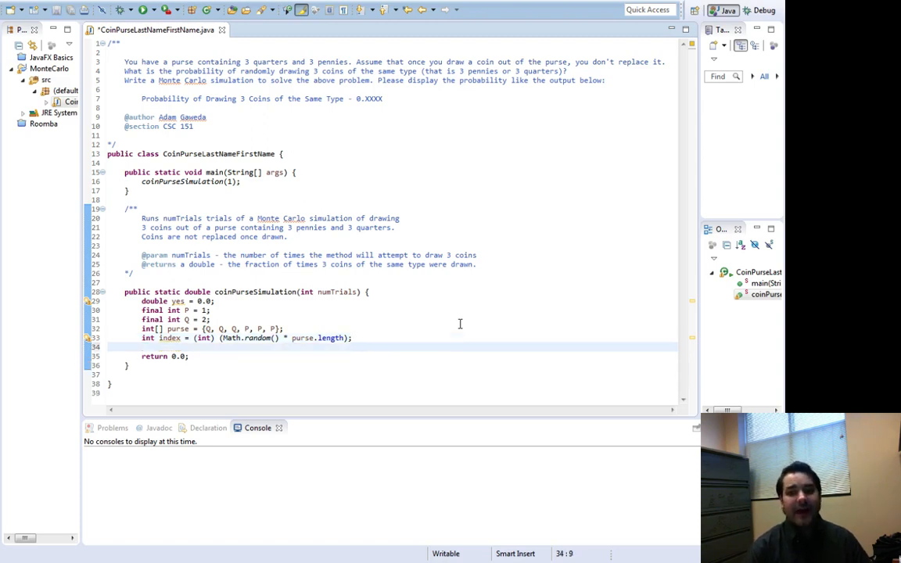
mouse_move(410, 334)
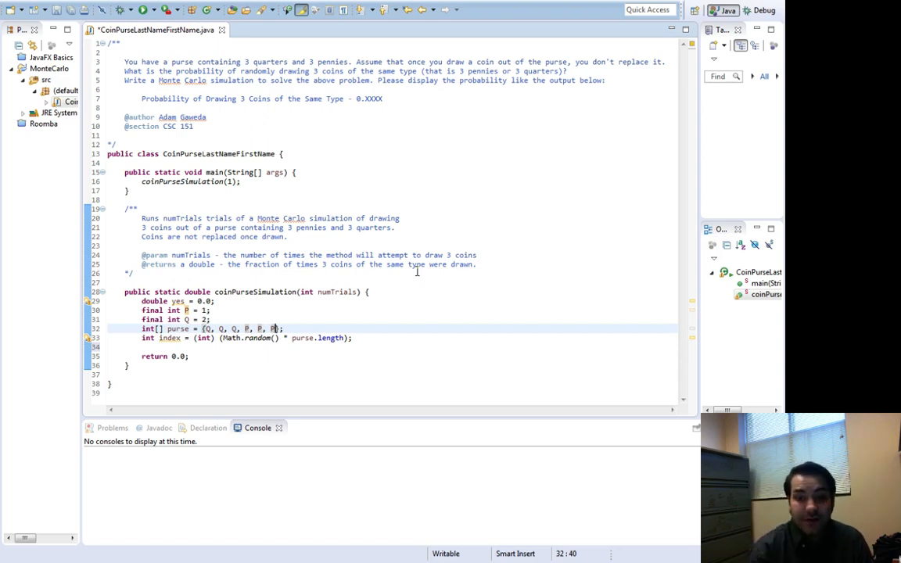
mouse_move(391, 272)
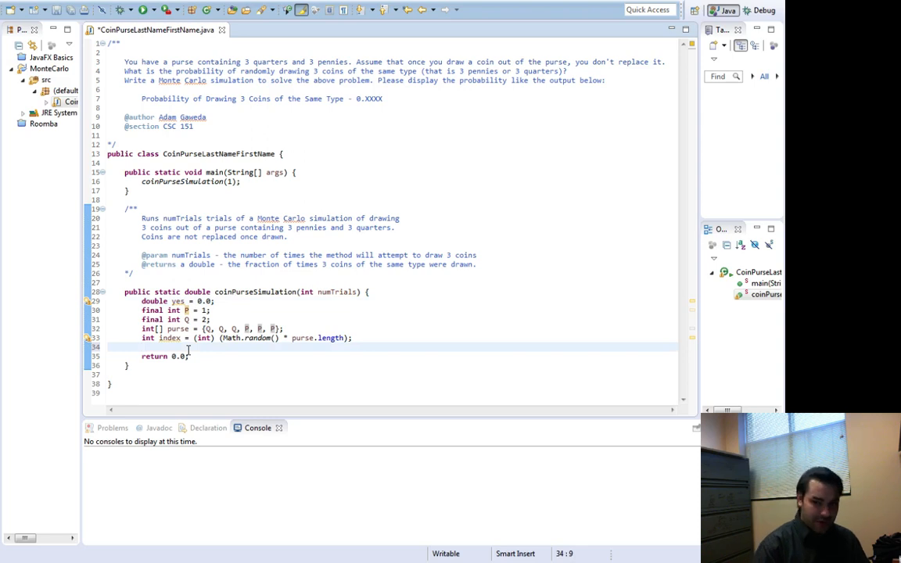
Declare int[] drawnCoins = new int[3]; and set drawnCoins[0] = purse[index]; then save.
type("int draw")
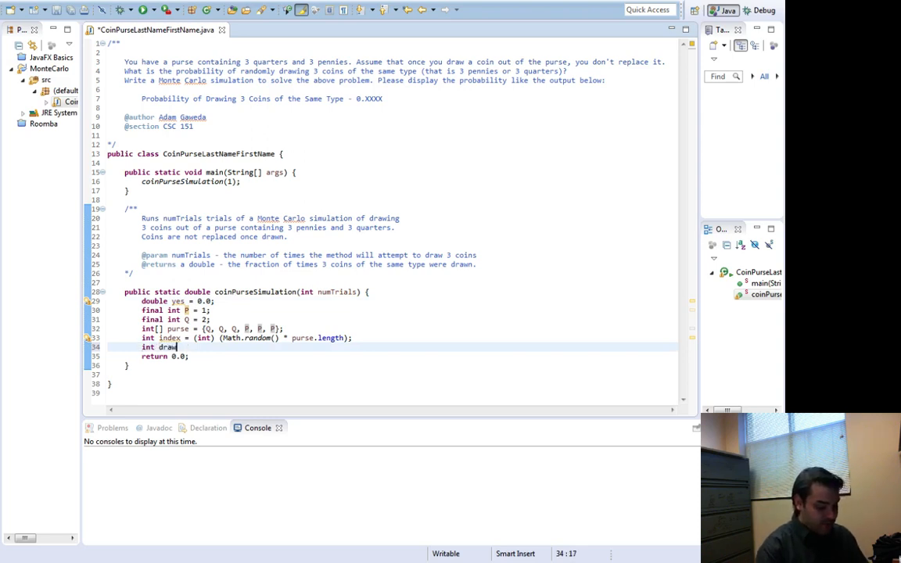
type("Coins =")
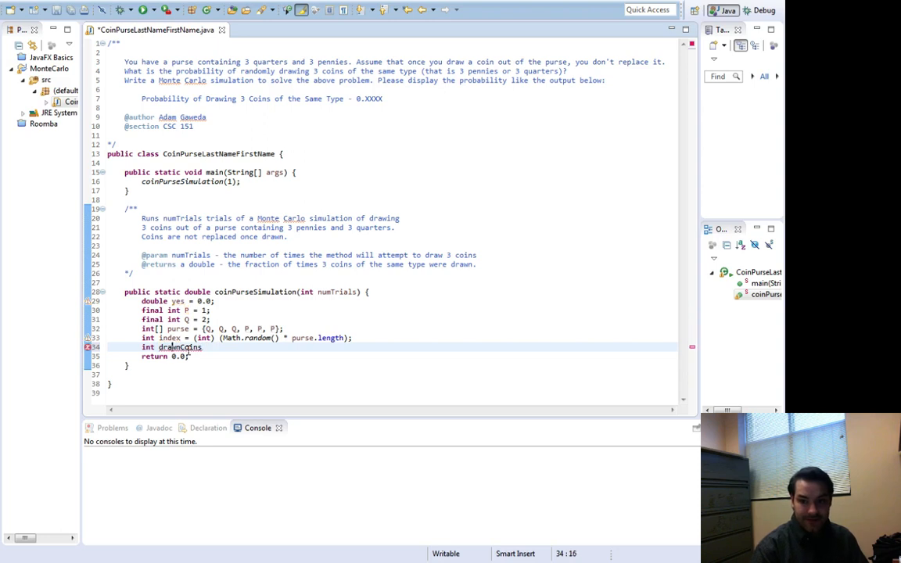
type("[]")
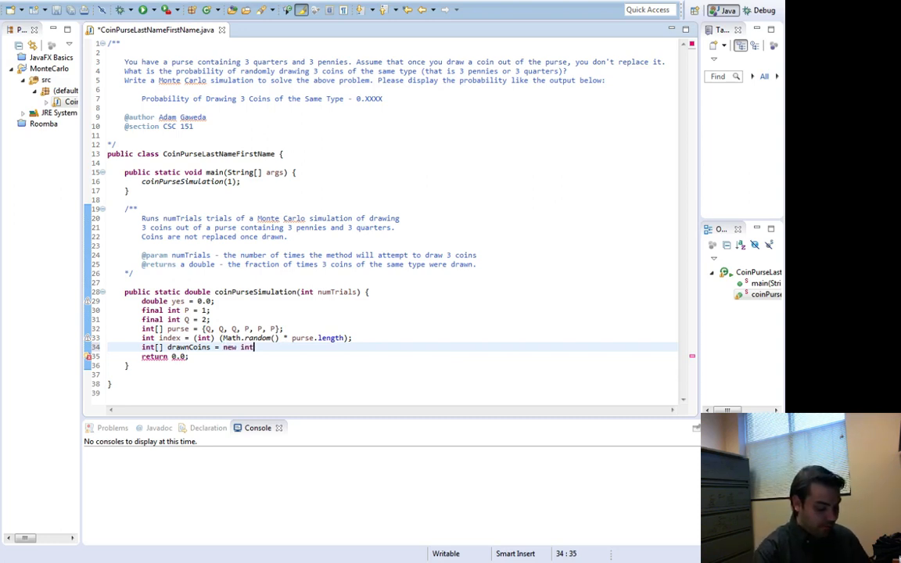
type("[3];")
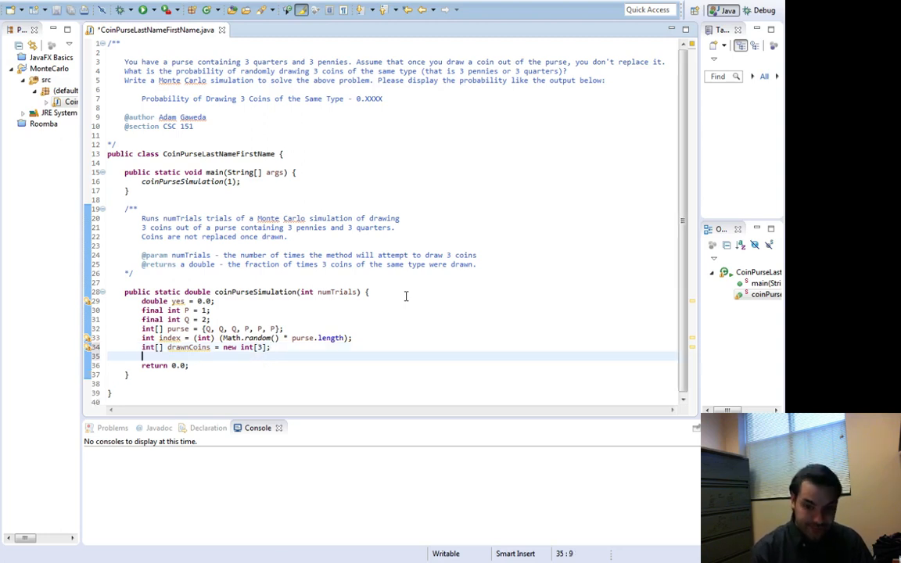
type("drawnCoin[0")
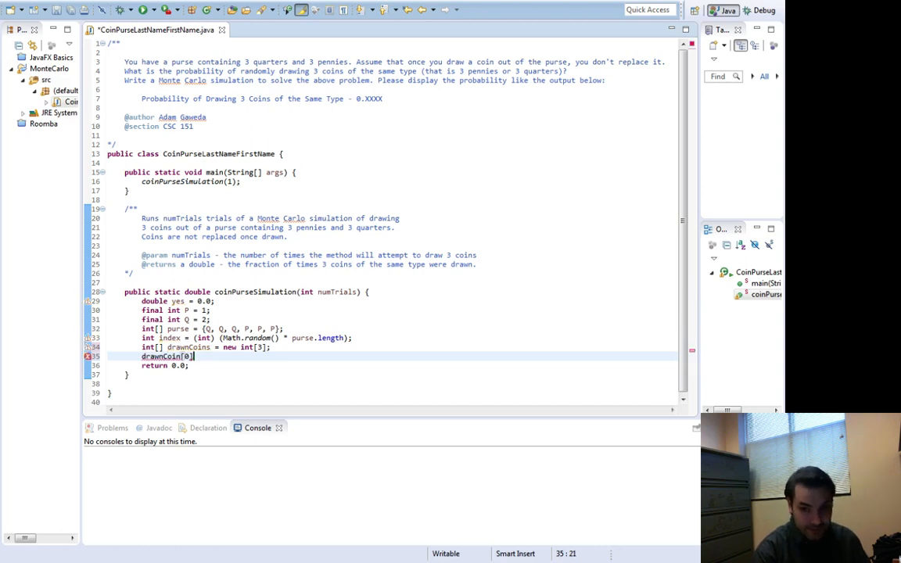
type("= pu")
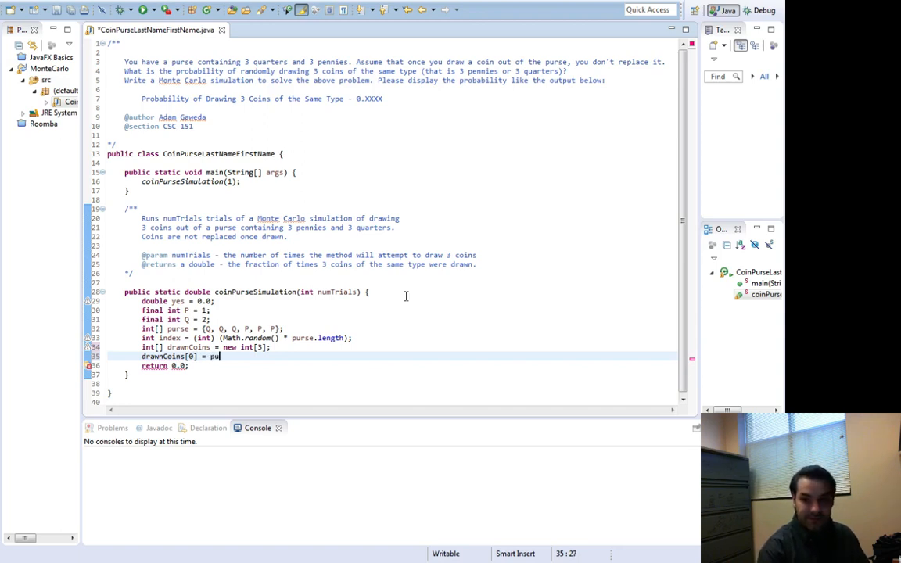
type("rse[index];")
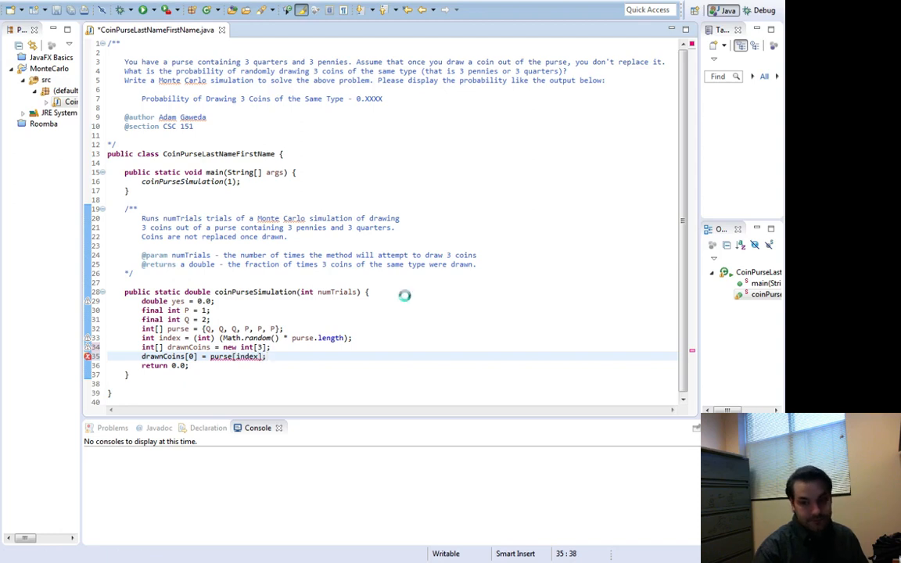
key("ctrl+s")
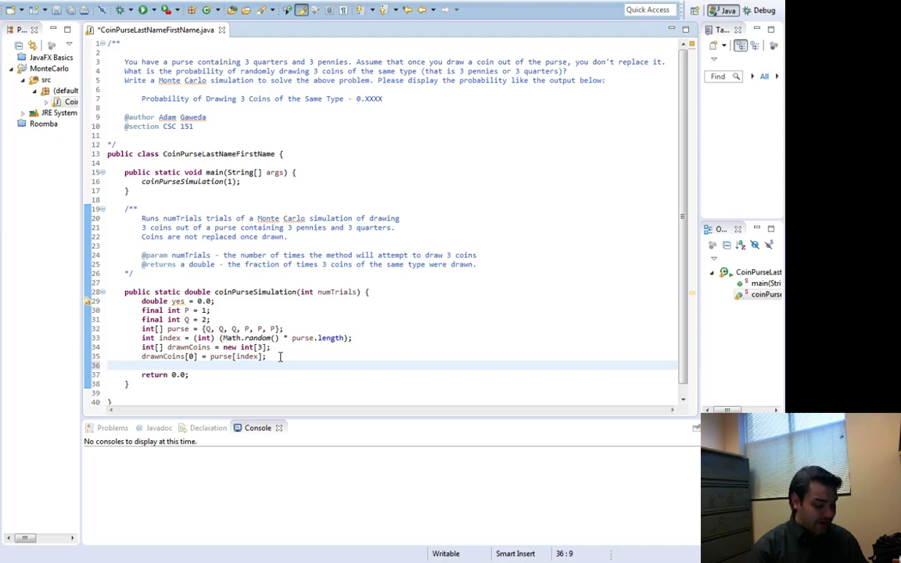
Declare int[] newPurse = new int[purse.length-1]; below the first coin assignment.
type("fo")
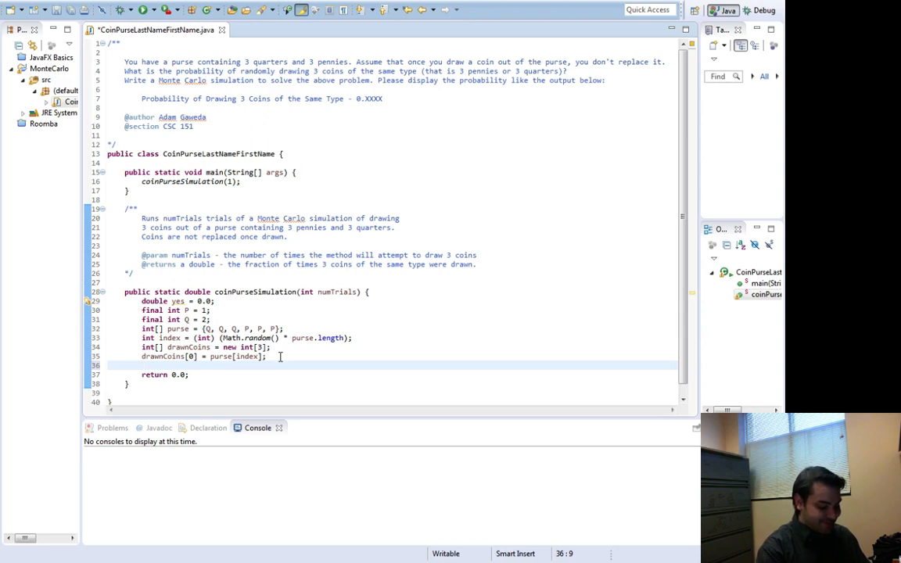
type("int[] newPurse[")
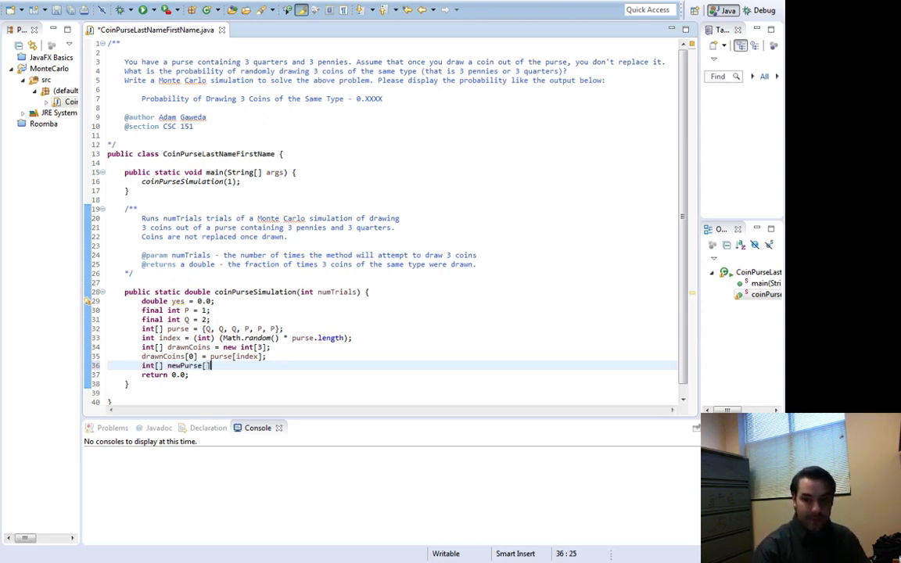
type("= new")
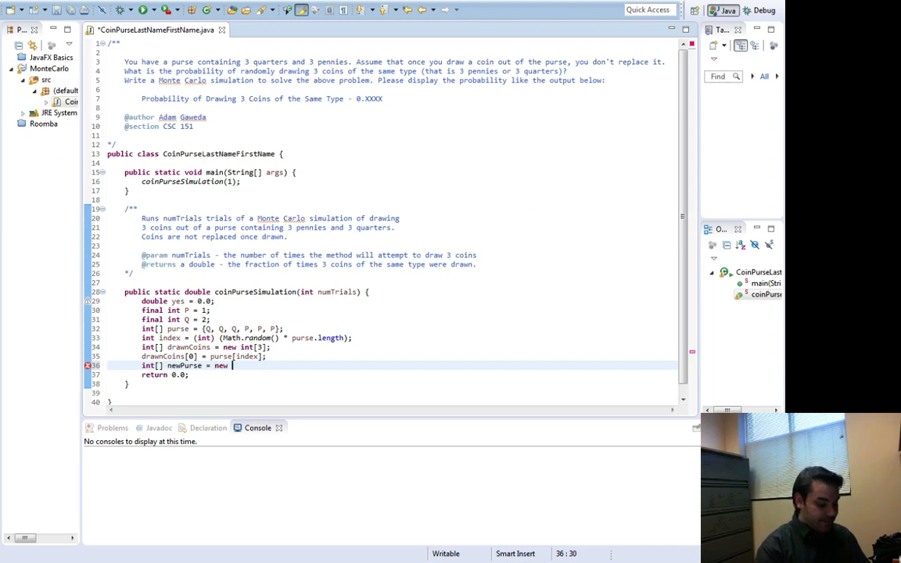
type("int[purse")
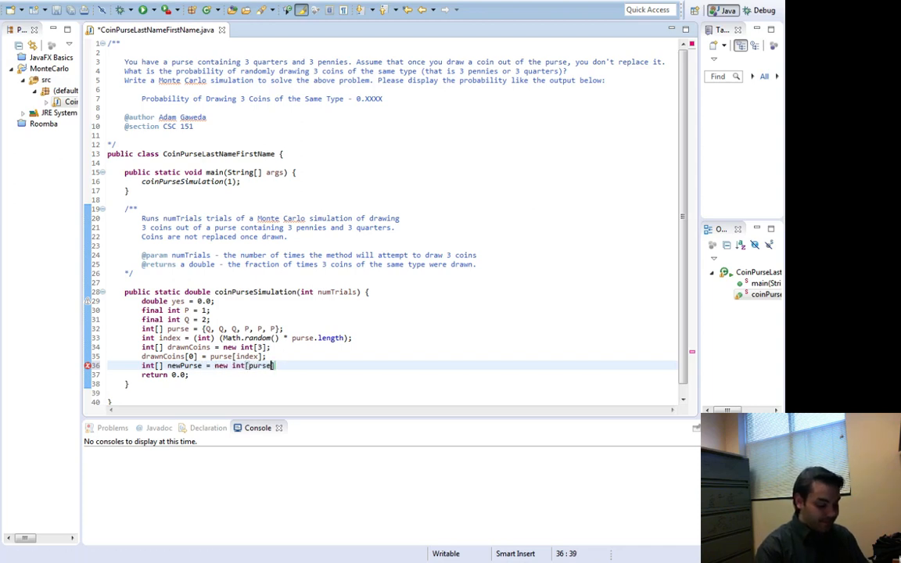
type(".length")
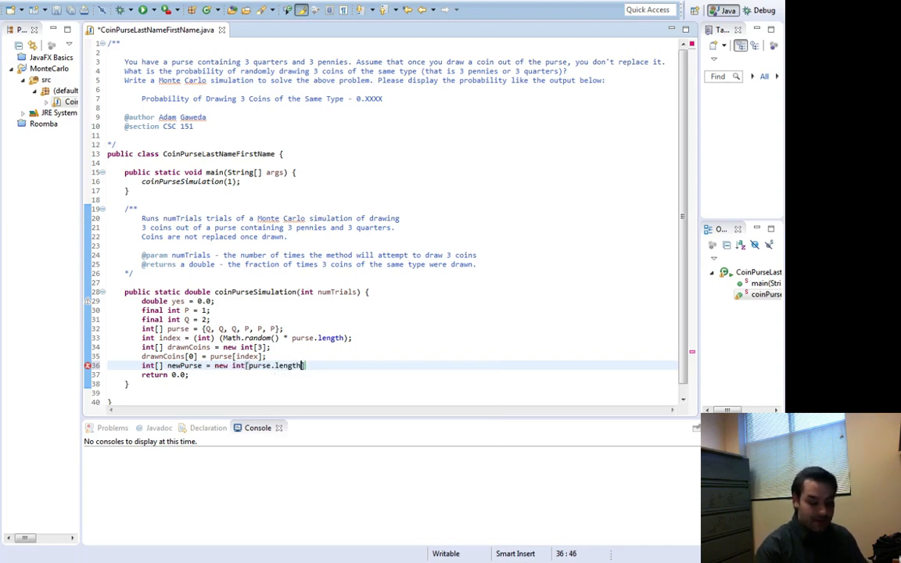
type("-1")
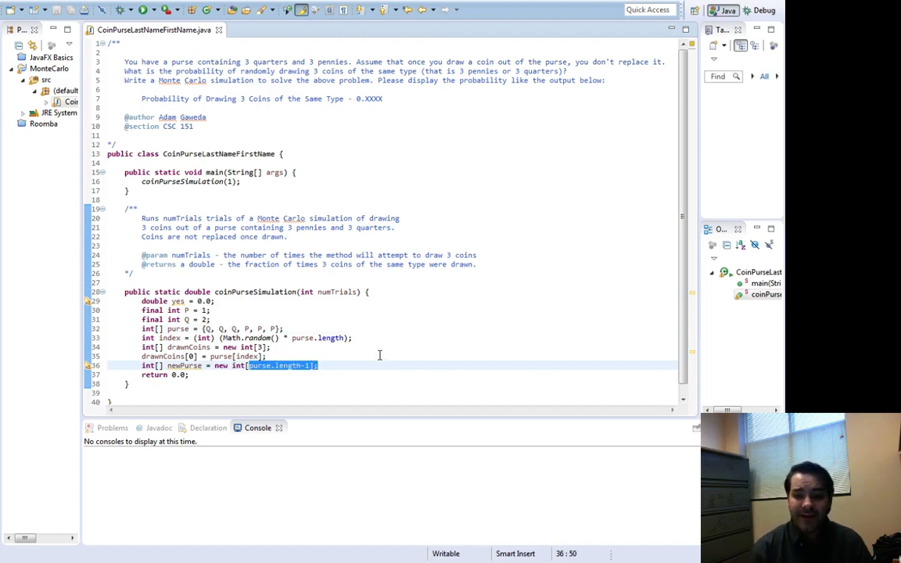
left_click(319, 366)
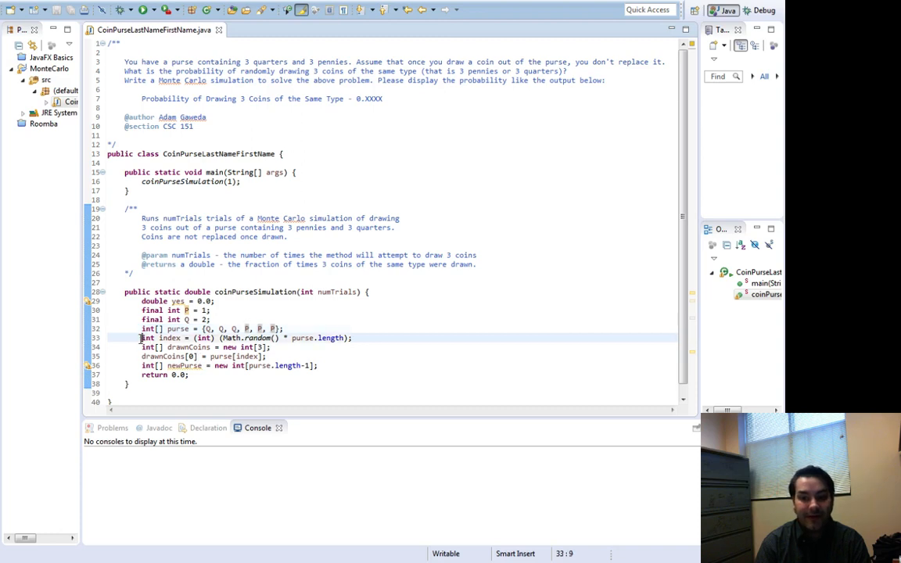
double_click(159, 338)
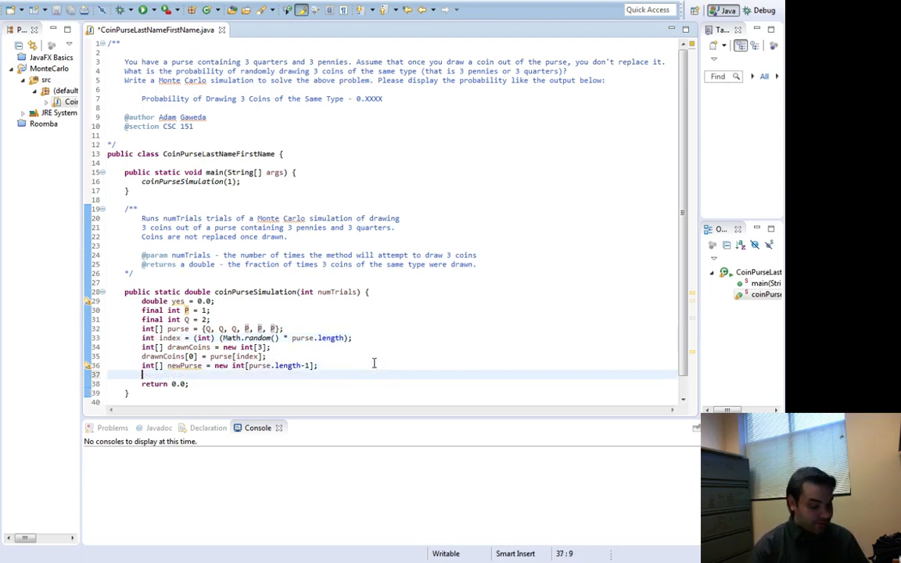
Write the loop header for (int i = 0; i < purse.length; i++).
type("for (")
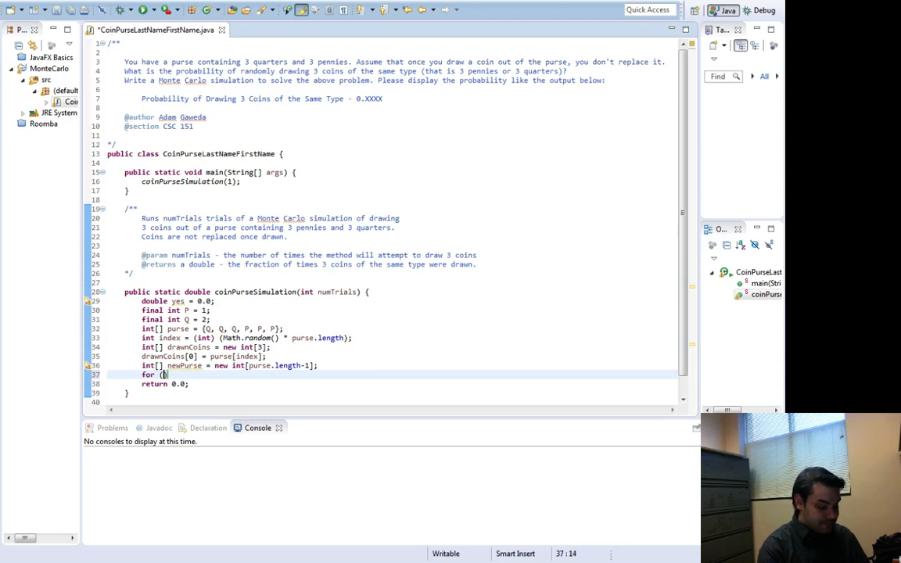
type("int i = 0;")
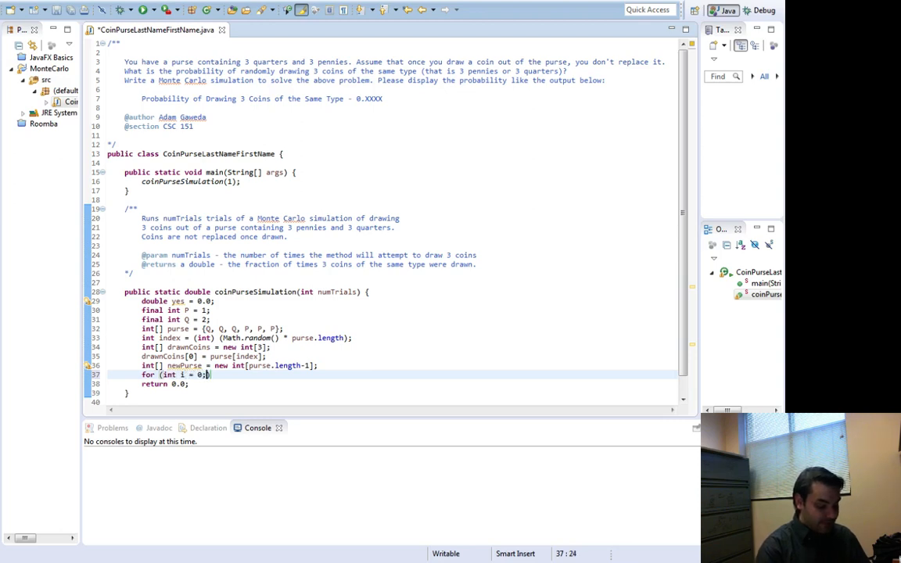
type("i < purse.")
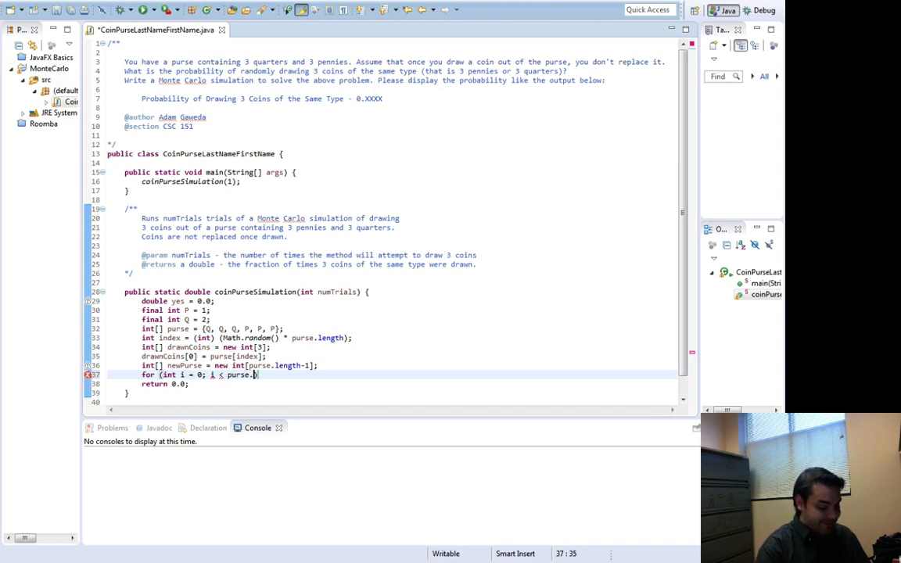
type("length; i++")
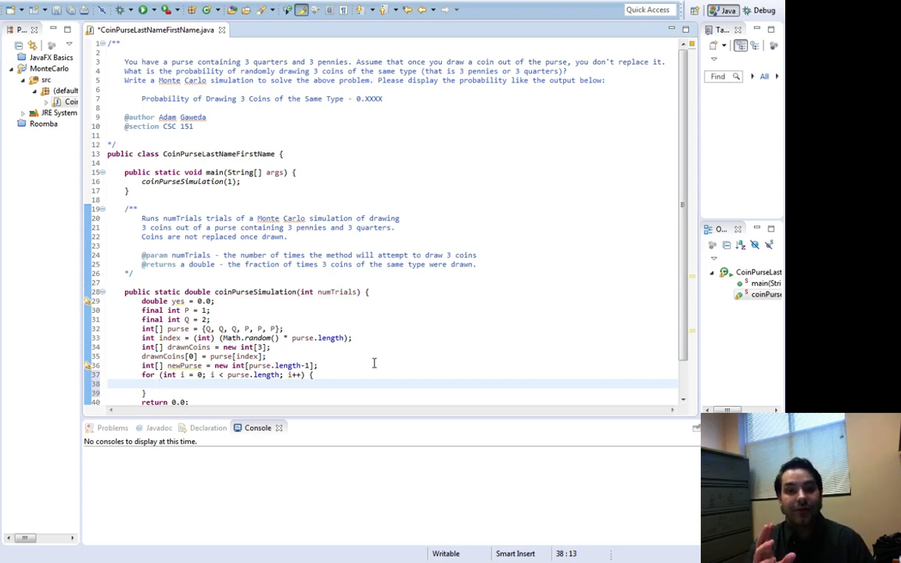
scroll("down", 3)
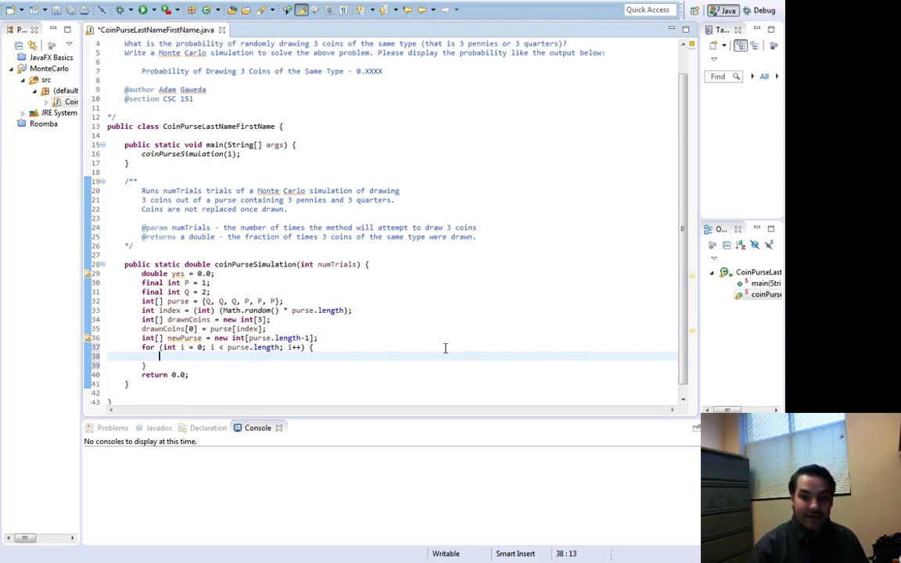
Copy each coin with newPurse[i] = purse[i]; inside the loop body.
type("newP")
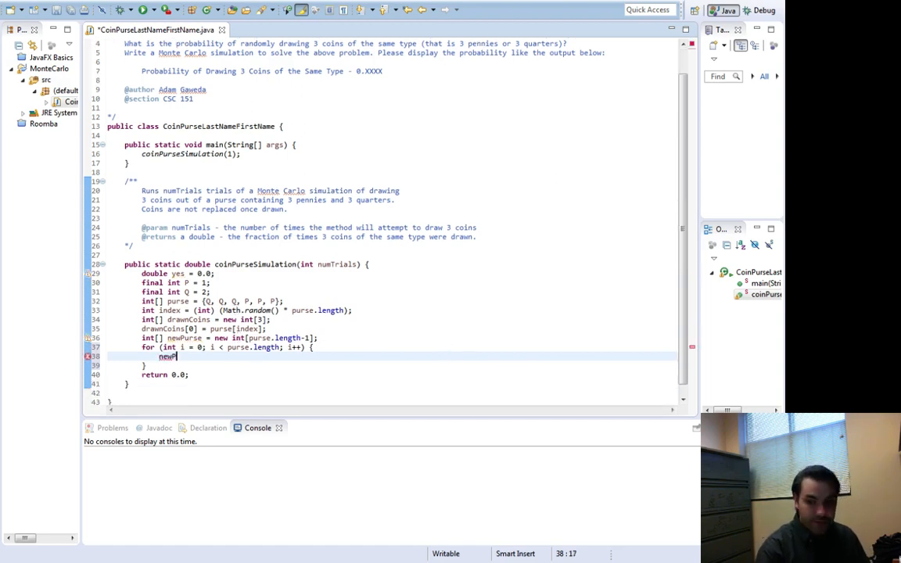
type("Purse[")
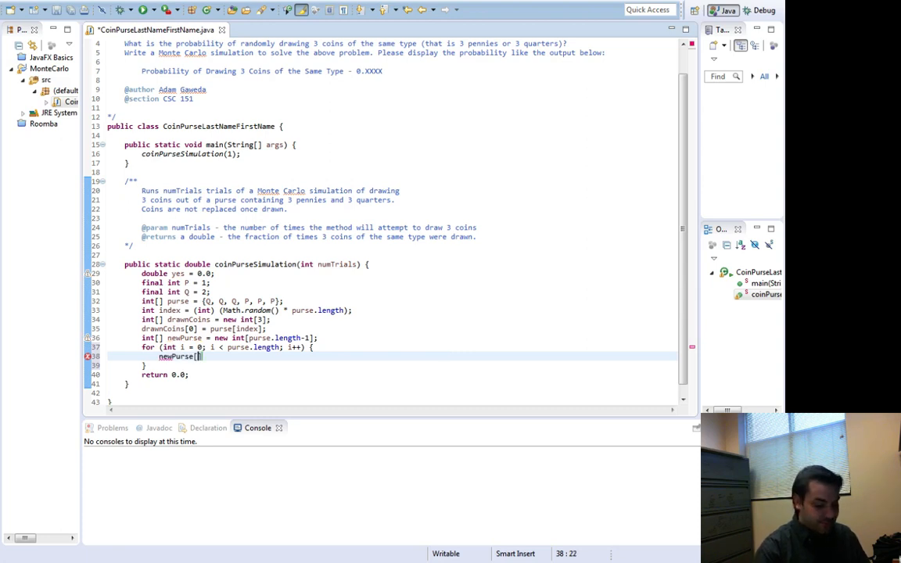
type("i] =")
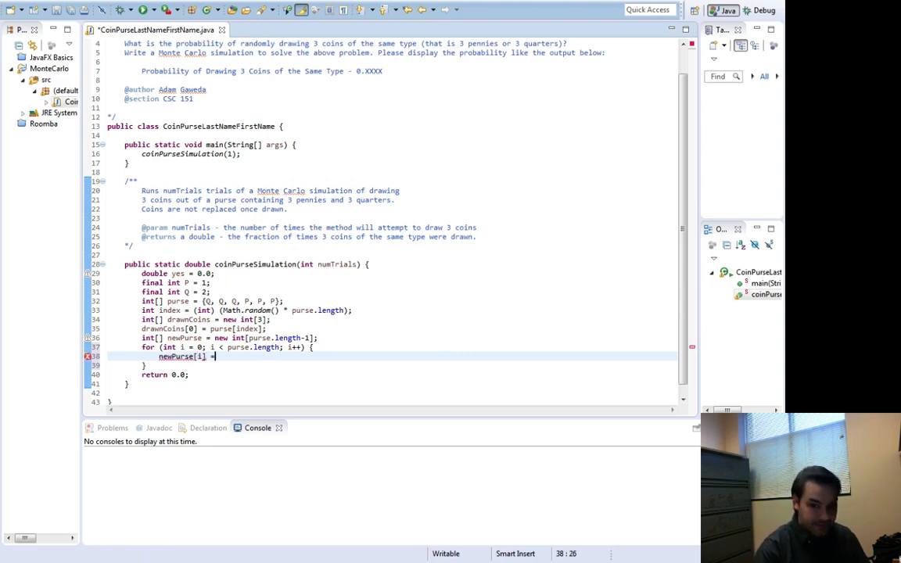
type("purse[i];")
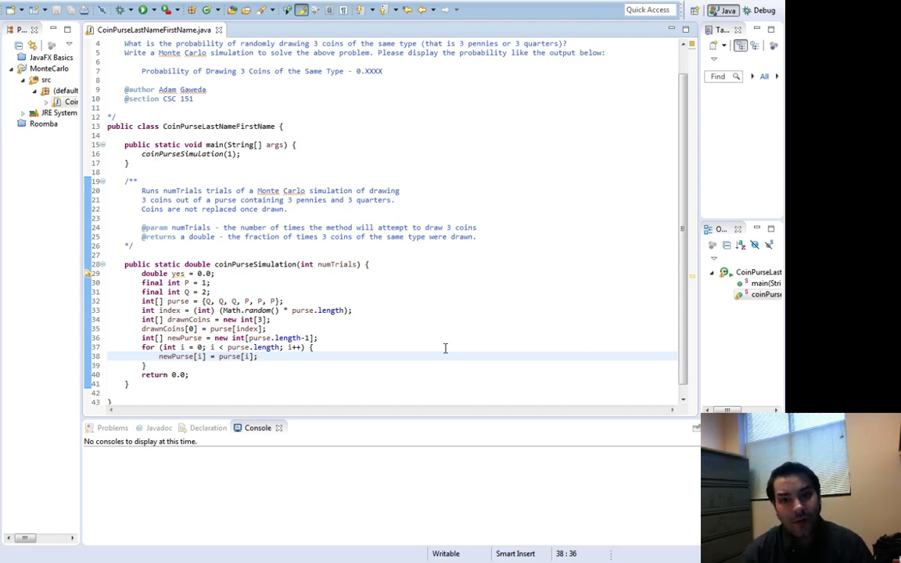
left_click(257, 348)
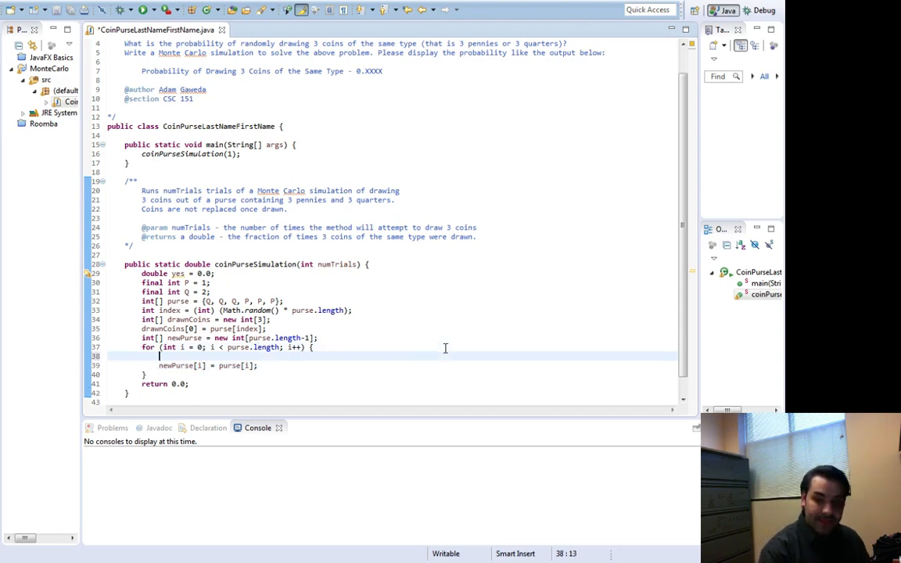
Add if (i == index) { continue; } above the copy statement to skip the drawn coin.
type("if ()")
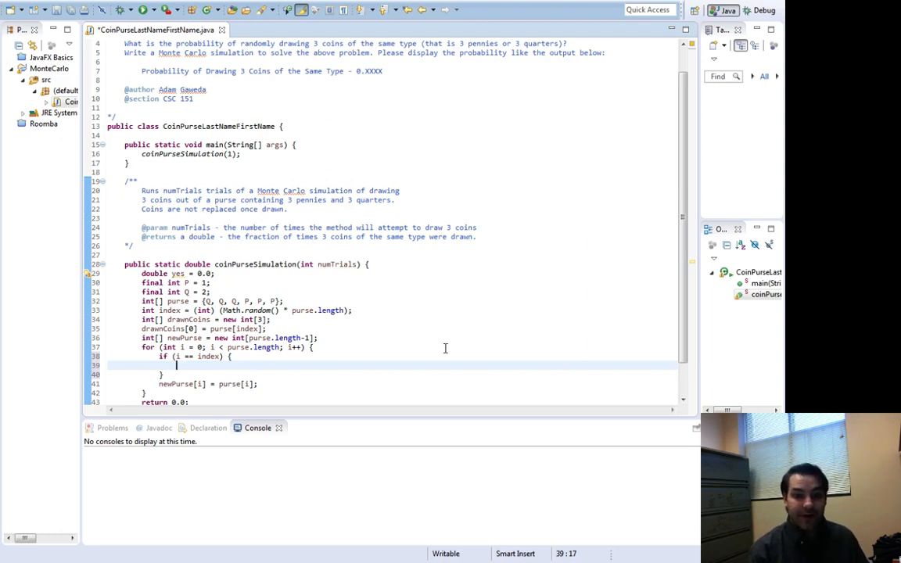
type("contin")
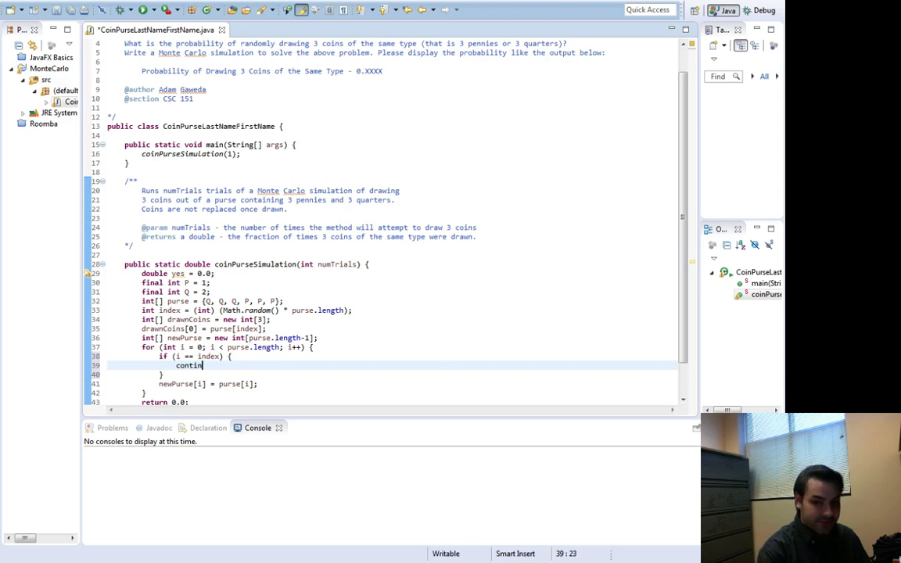
type("ue;")
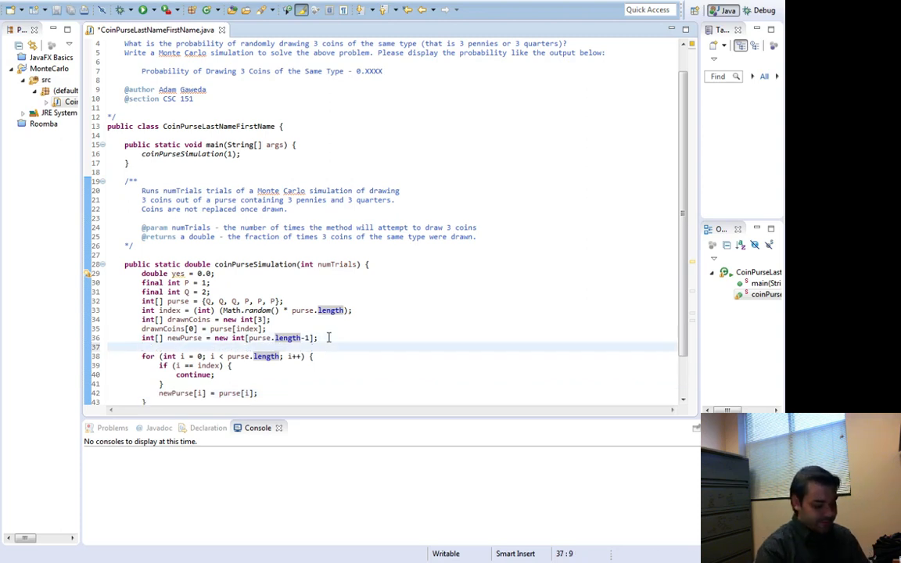
Declare int j = 0; before the loop and increment j++; after each copy.
type("int j = 0;")
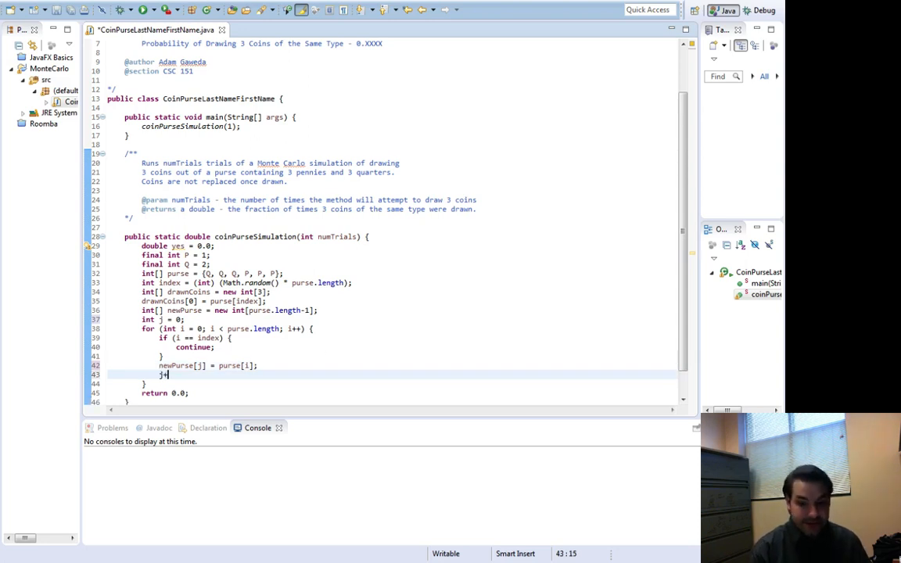
type("++;")
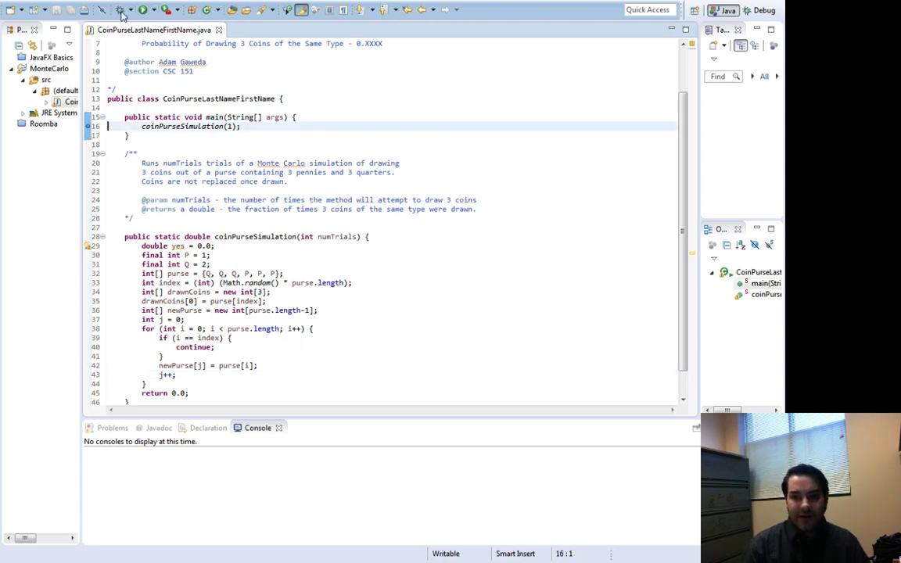
Launch the coin purse program under the debugger and switch to the Debug perspective.
left_click(122, 10)
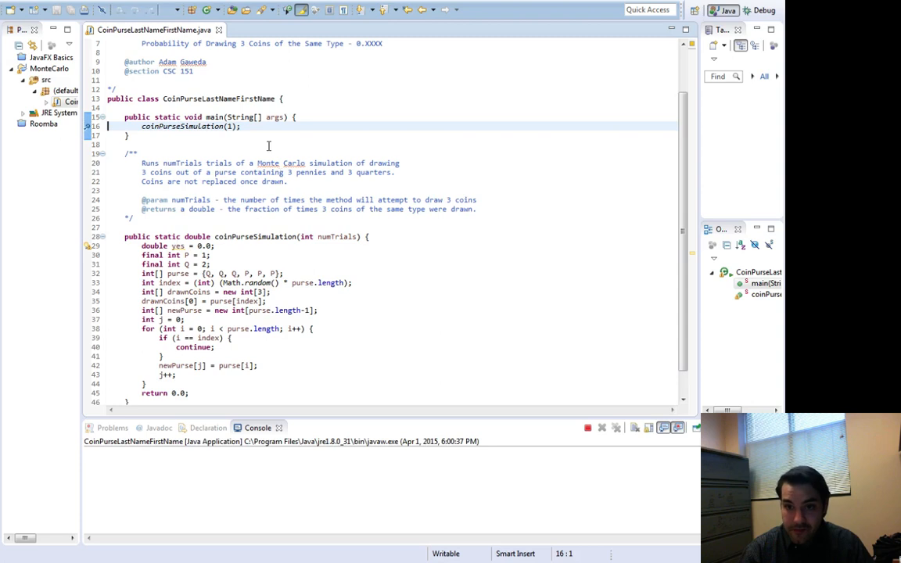
left_click(764, 9)
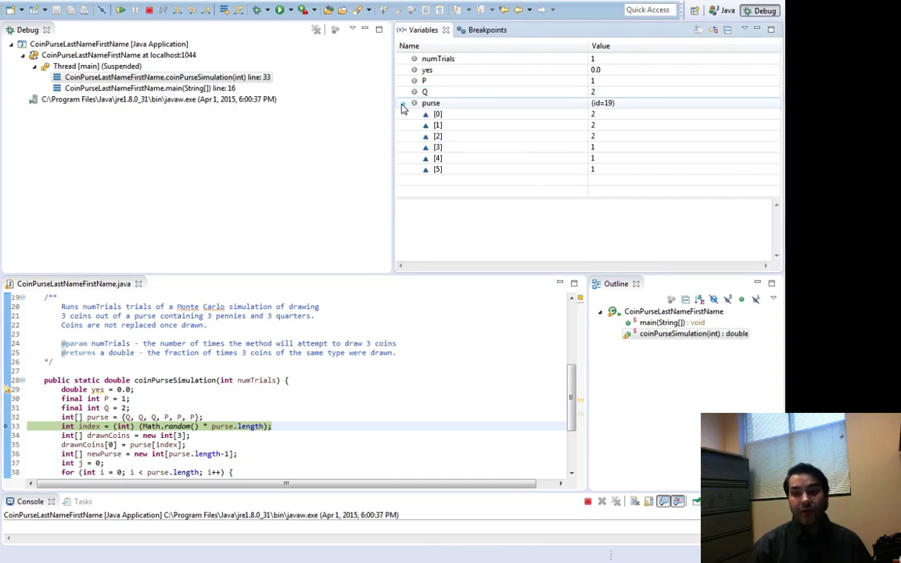
left_click(406, 103)
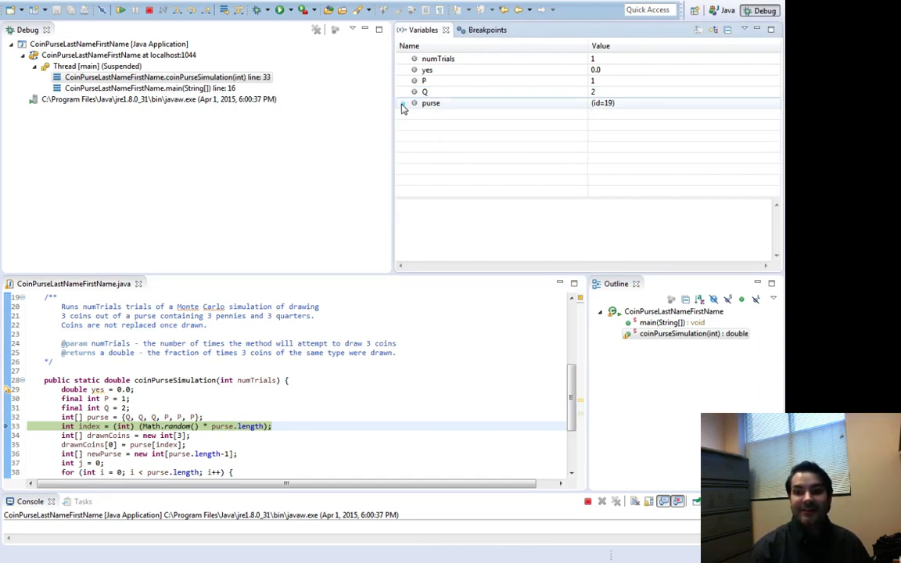
Step over the random index pick, the drawnCoins creation and the first drawn coin assignment.
key("F6")
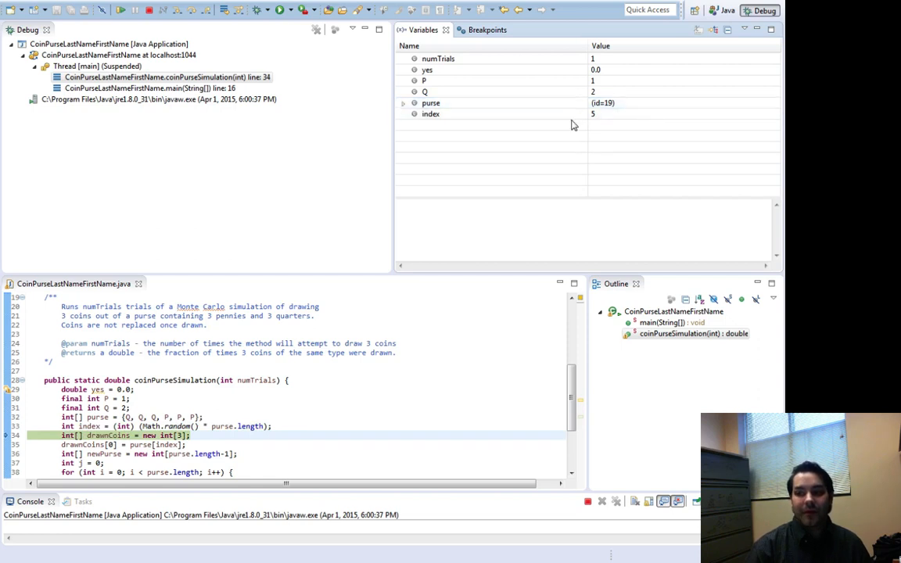
left_click(404, 104)
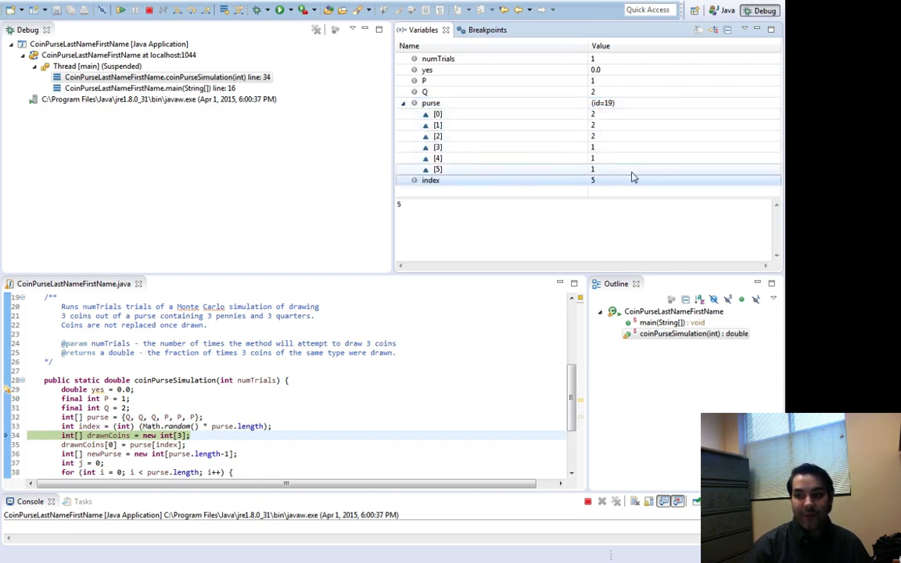
left_click(404, 104)
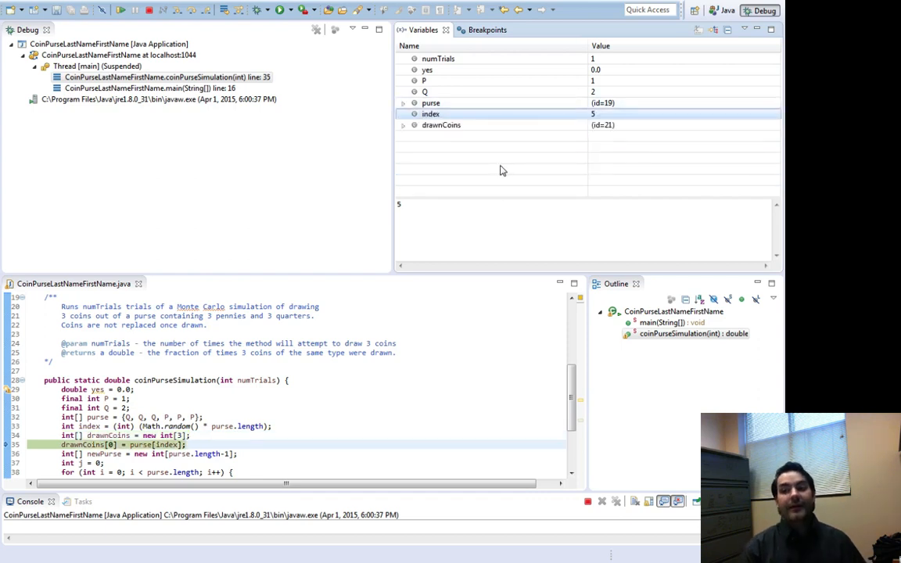
left_click(404, 125)
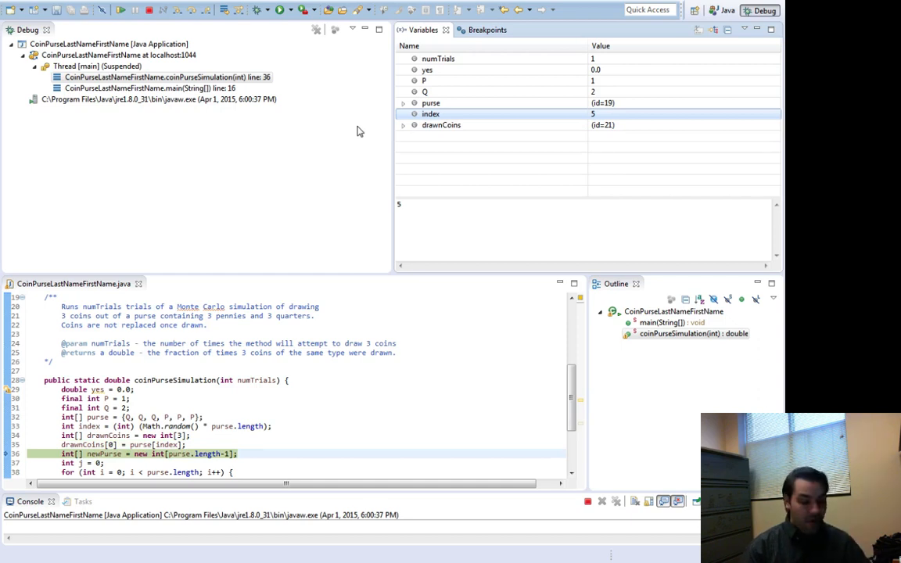
Step through the copy loop until newPurse holds every coin except the drawn one.
left_click(404, 125)
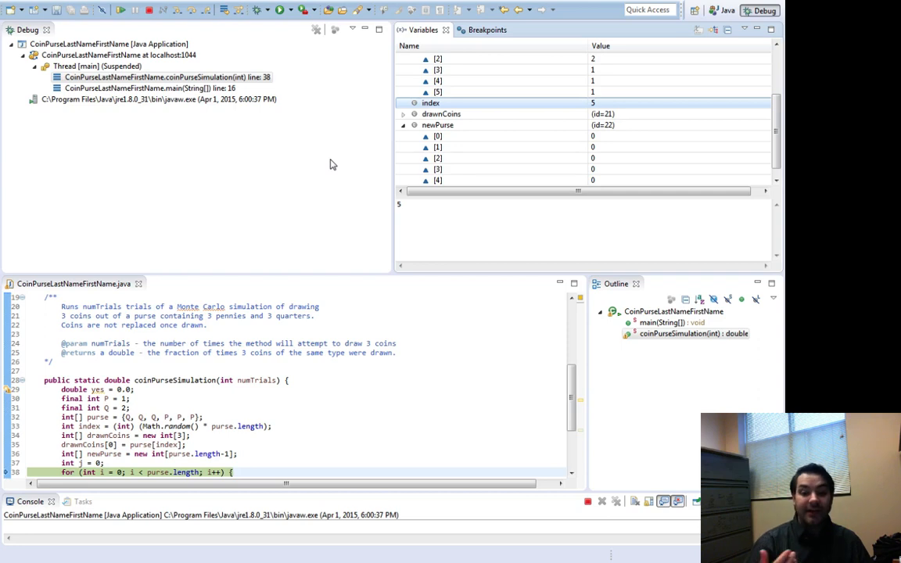
scroll("down", 3)
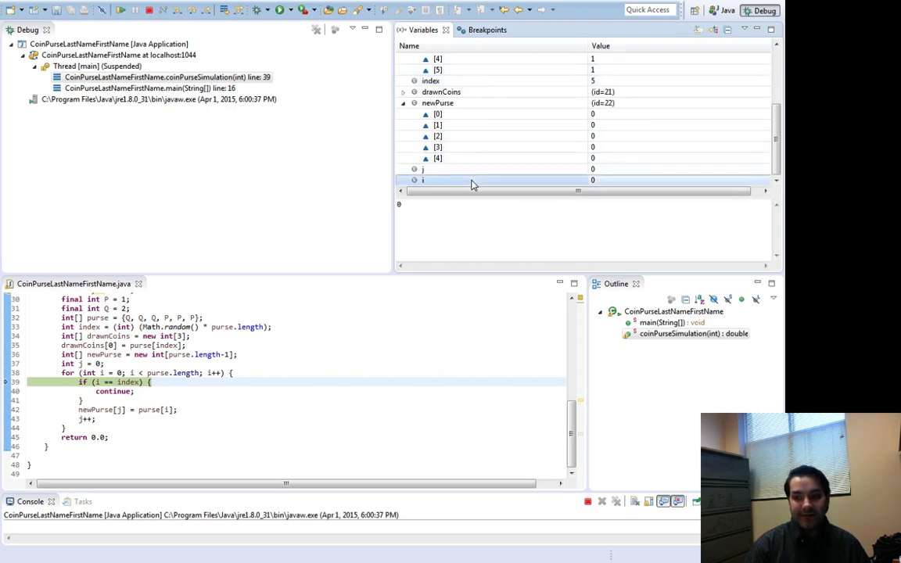
left_click(432, 82)
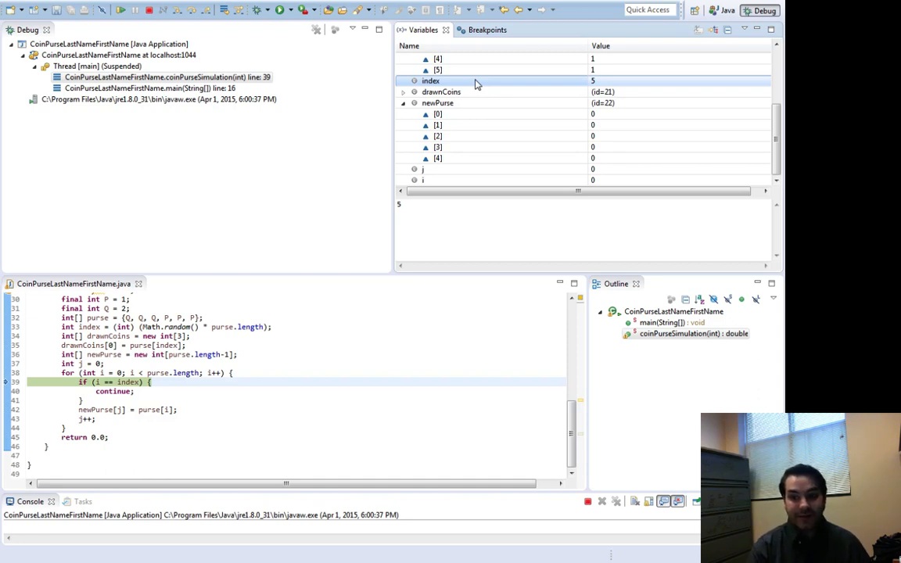
key("F6")
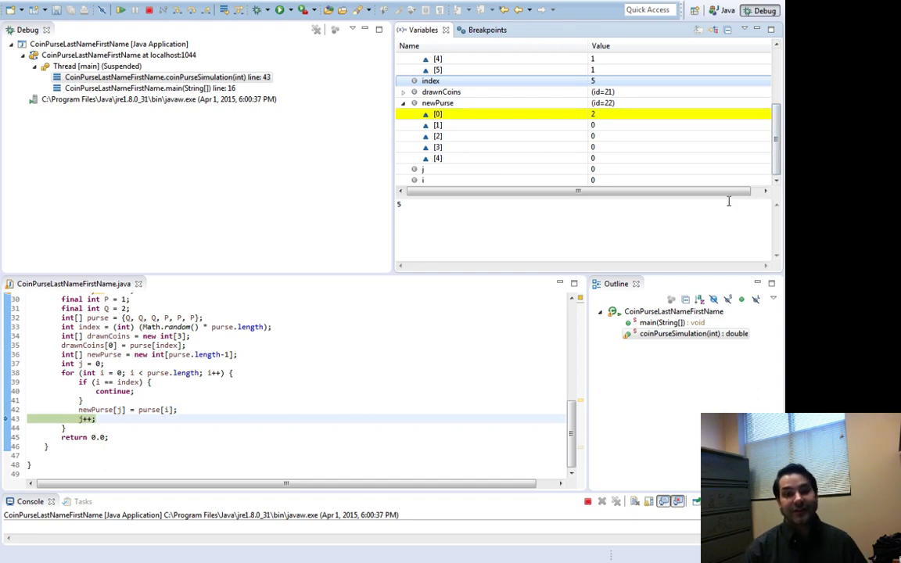
key("F6")
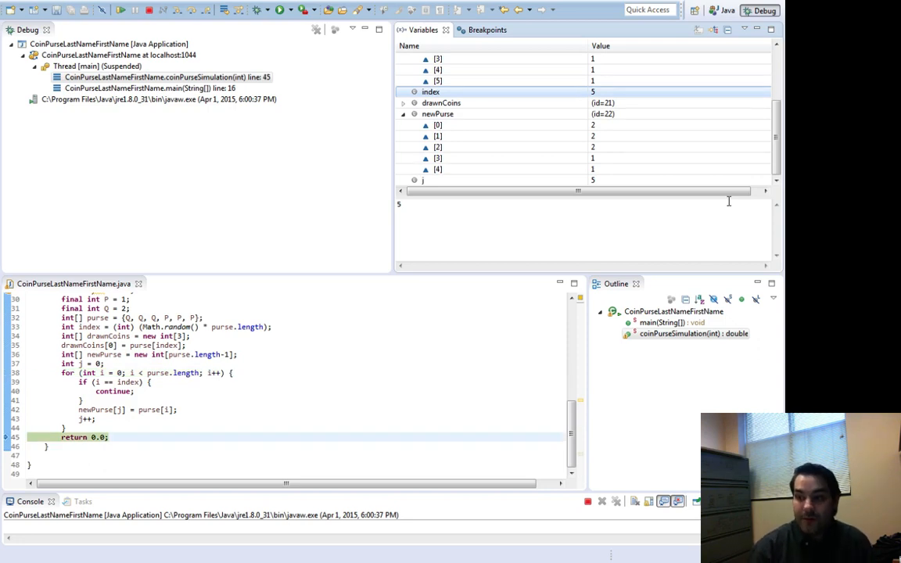
mouse_move(518, 122)
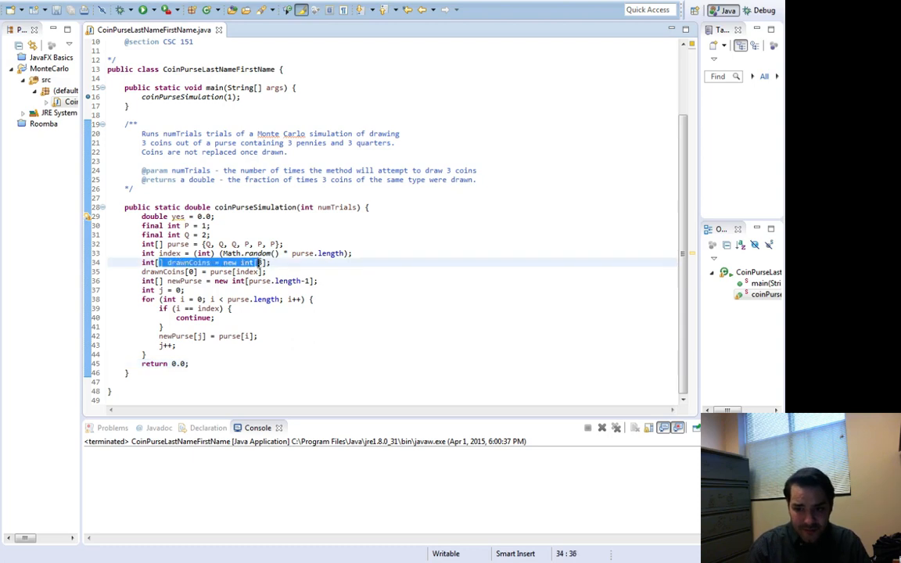
Wrap the draw-and-copy code in a for loop running draw from 0 to 3, storing drawnCoins[draw].
type("3")
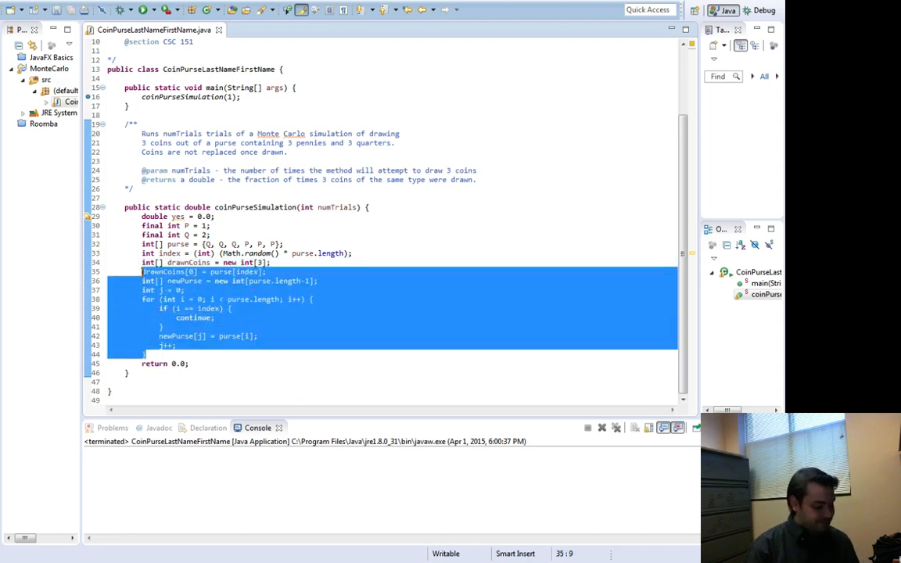
key("Delete")
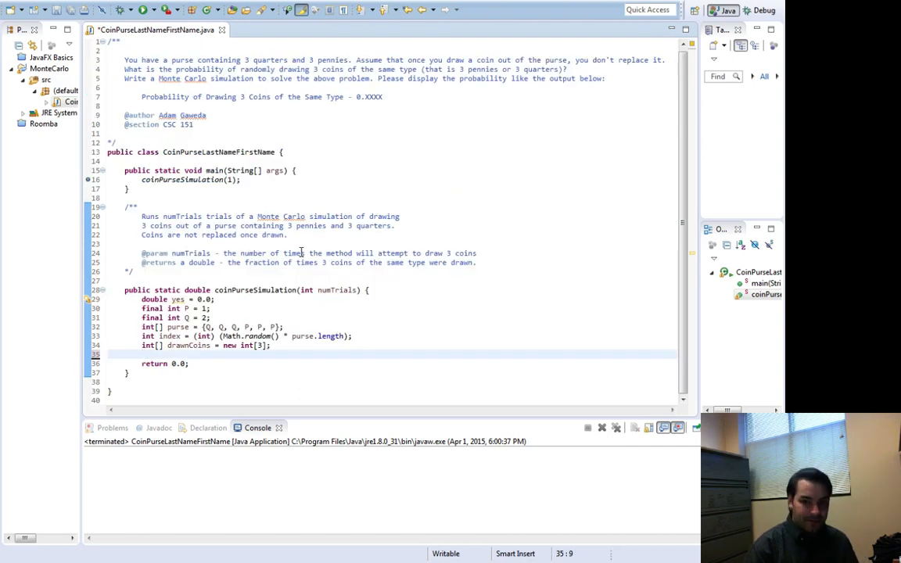
type("for (")
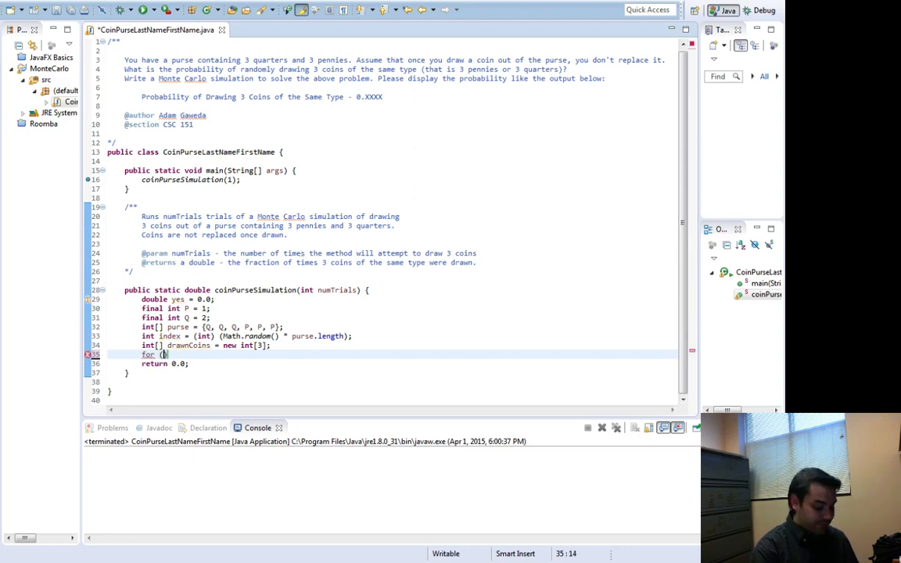
type("int i = 0,")
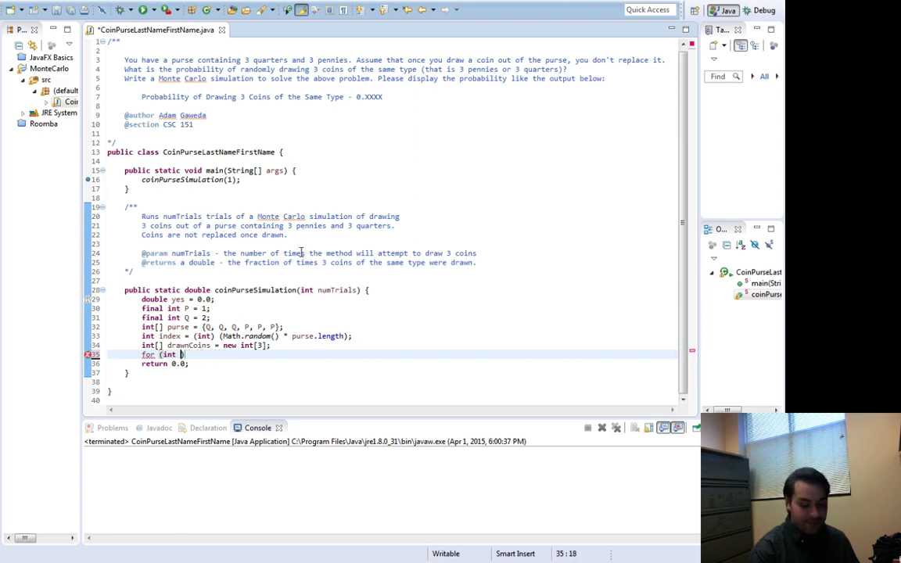
type("draw")
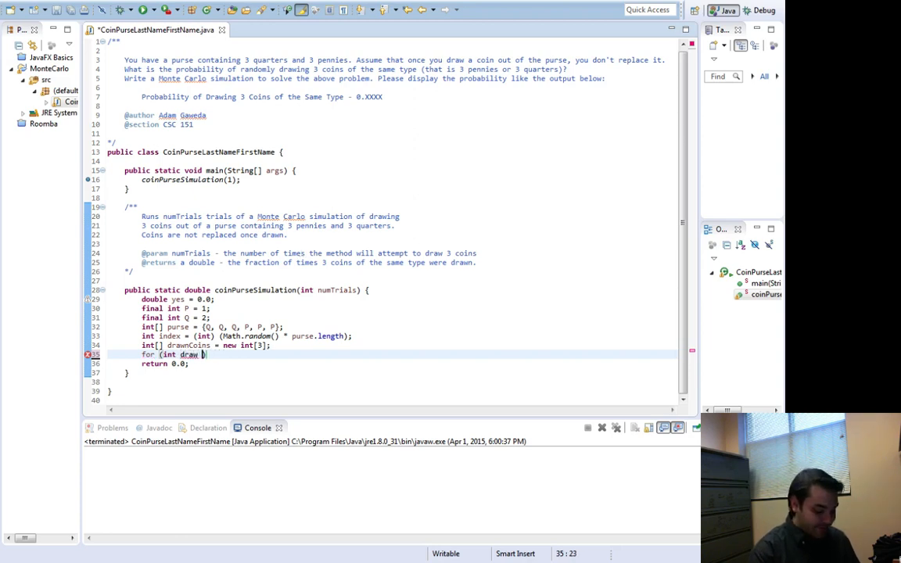
type("= 0)")
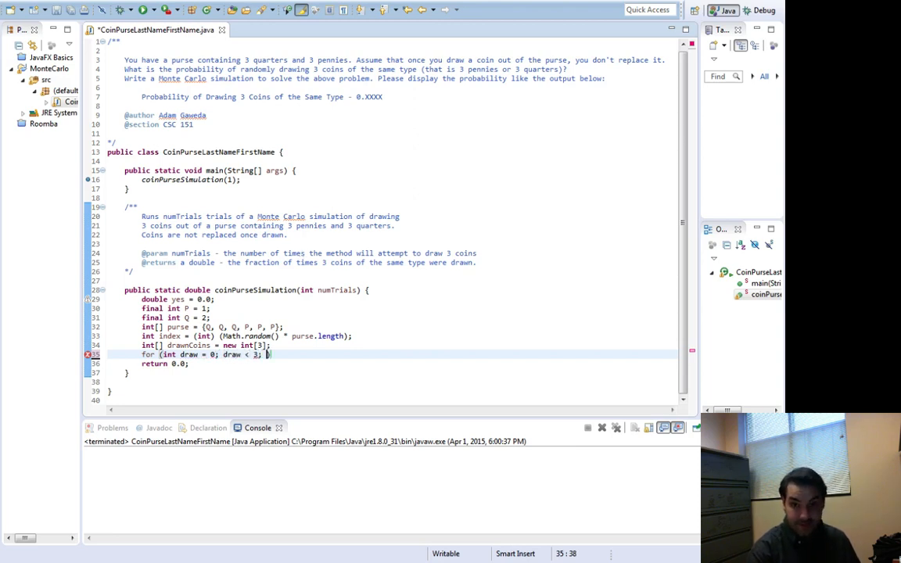
type("draw++")
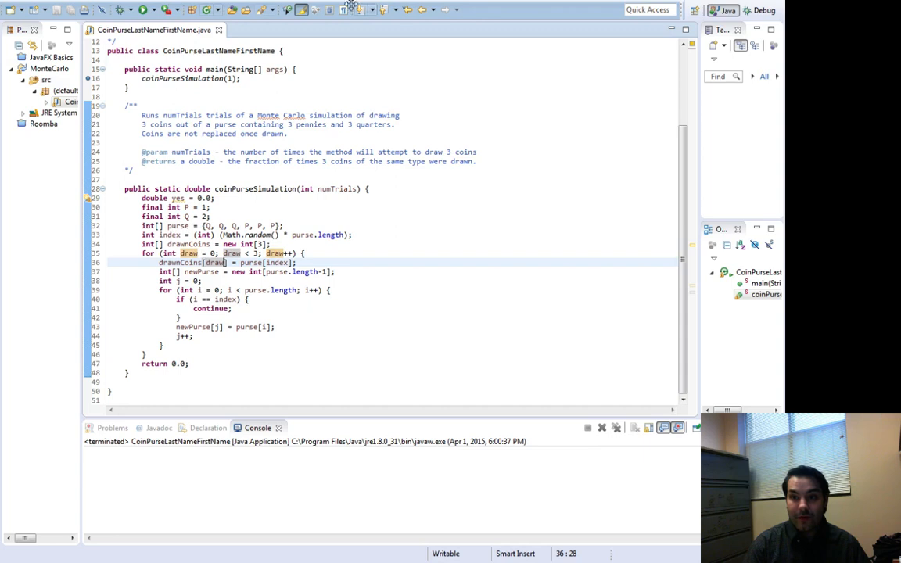
Debug the draw loop again, stepping to the drawnCoins declaration with index now 3.
left_click(144, 10)
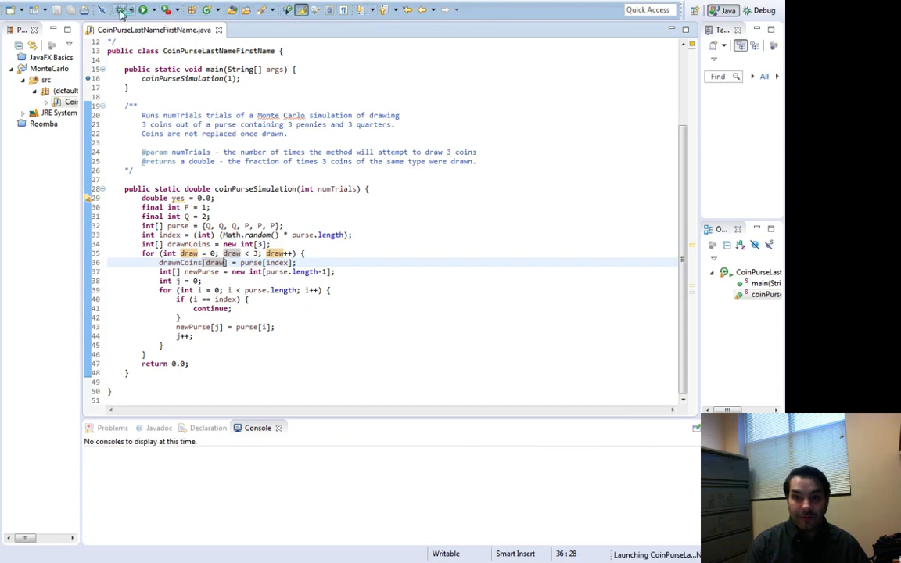
left_click(122, 9)
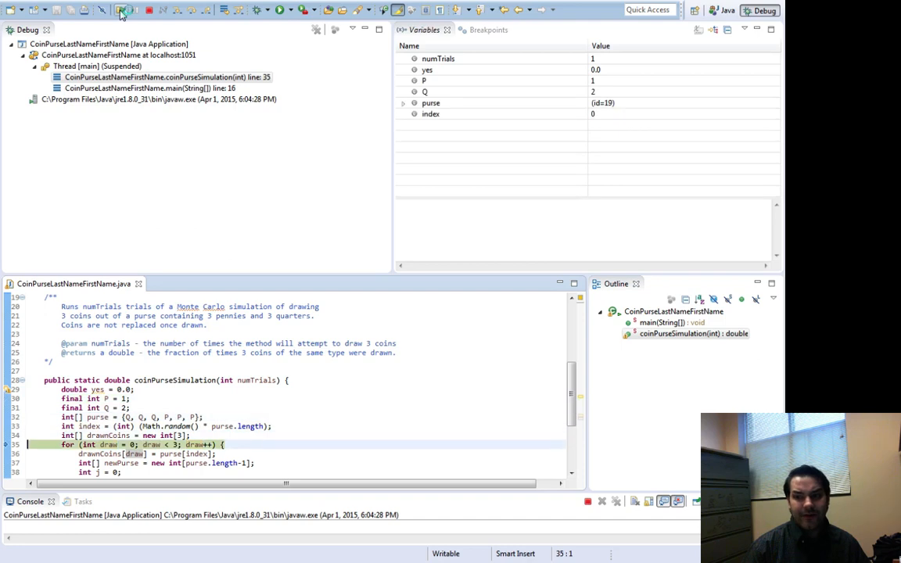
left_click(121, 10)
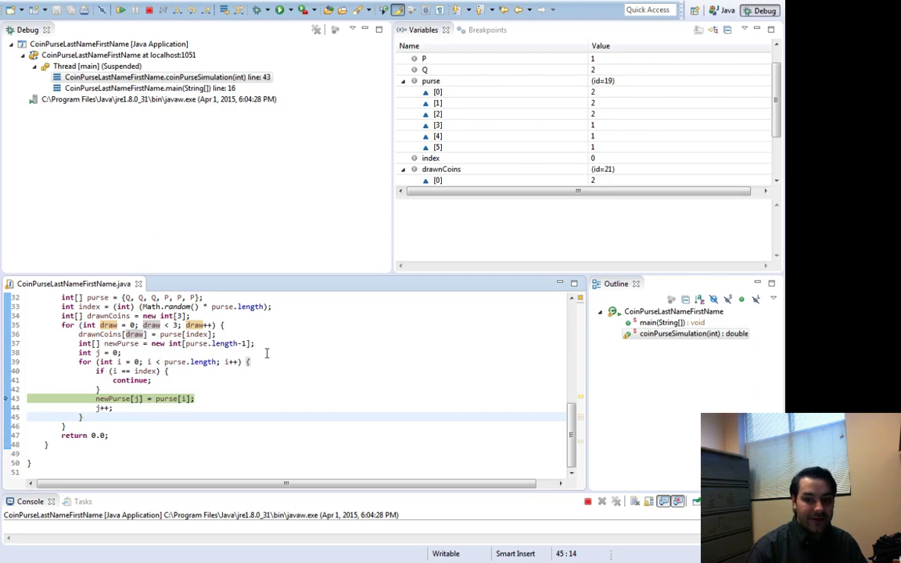
type("pur")
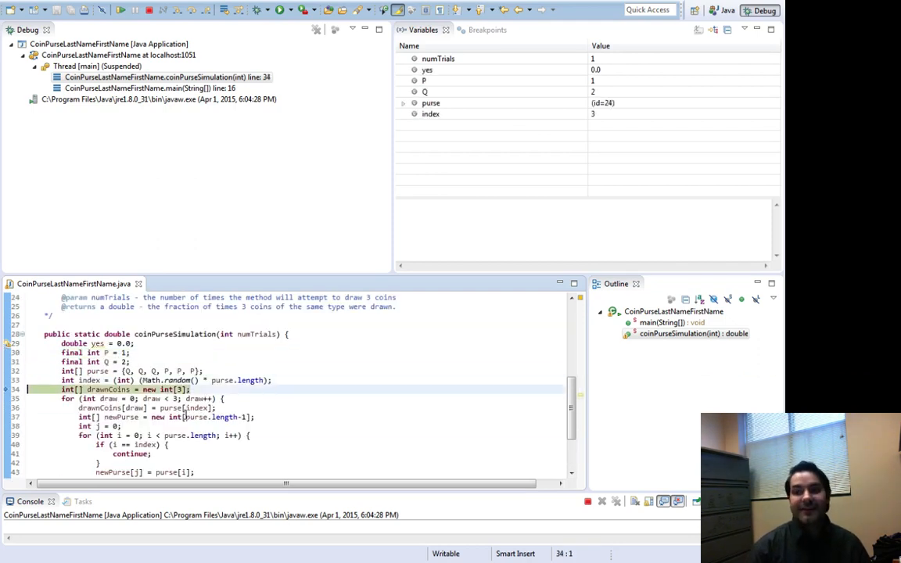
Step past the inner copy loop and reassign purse = newPurse after each draw.
left_click(403, 103)
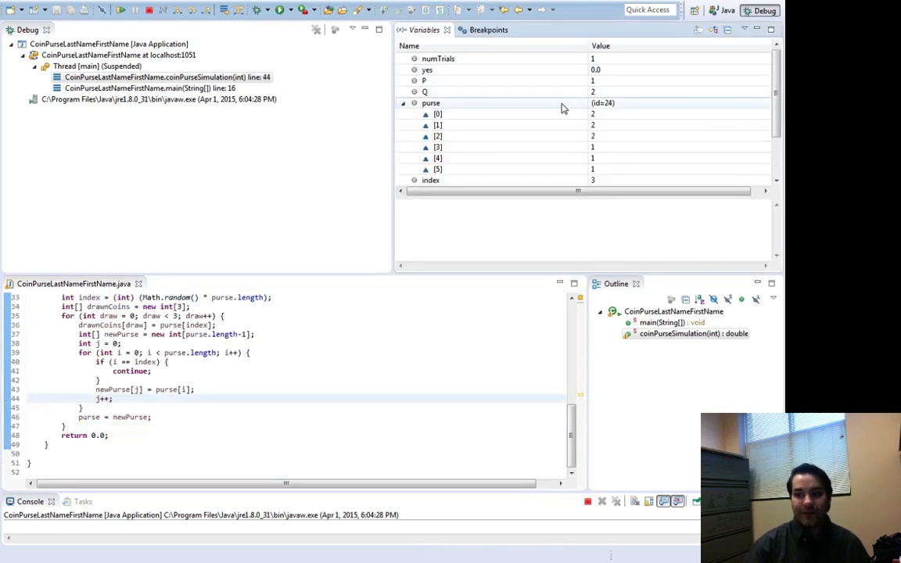
key("F6")
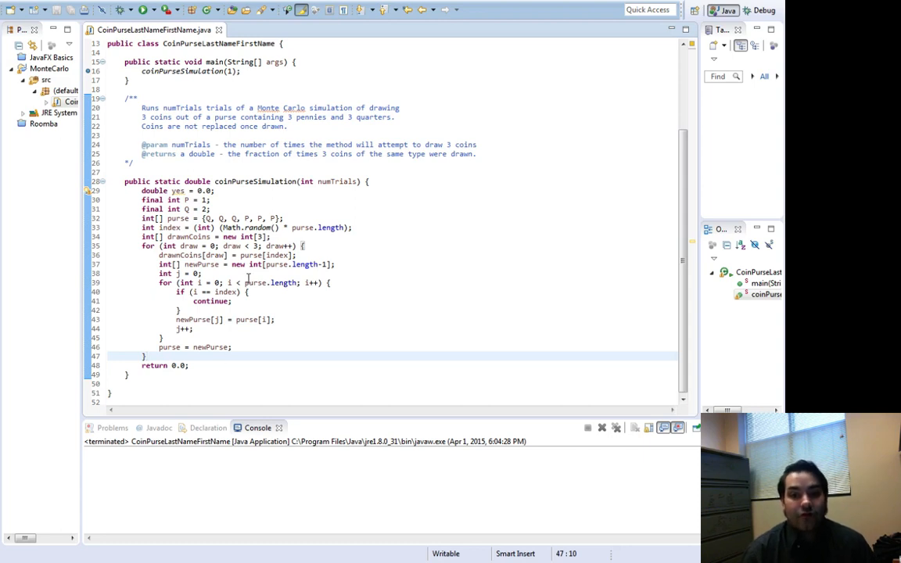
mouse_move(246, 319)
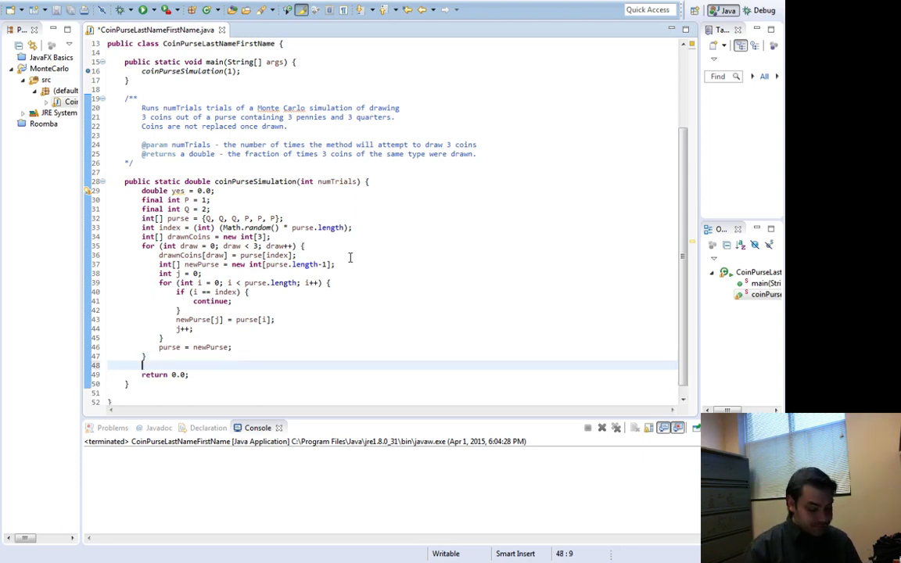
Increment yes when drawnCoins[0], [1] and [2] are all equal.
type("if (drawnCoin")
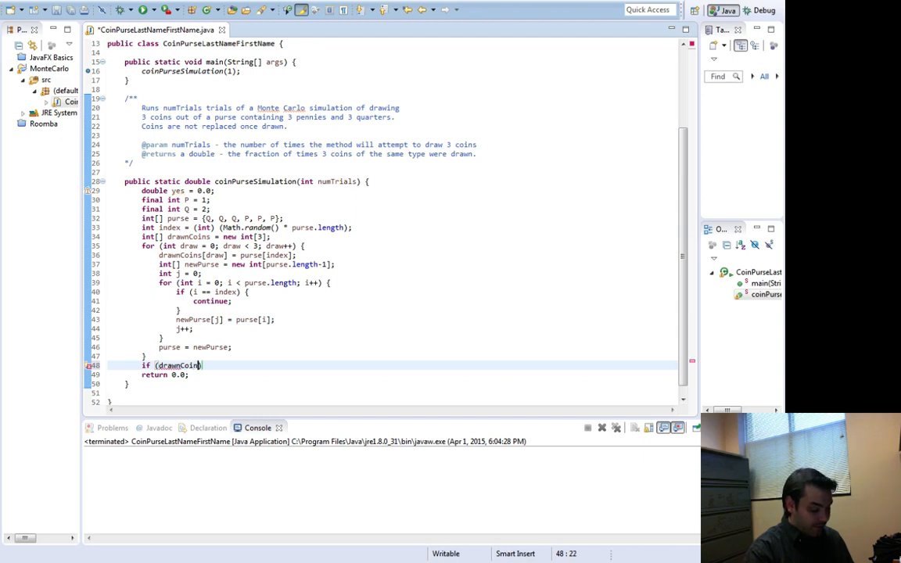
type("[0] ==")
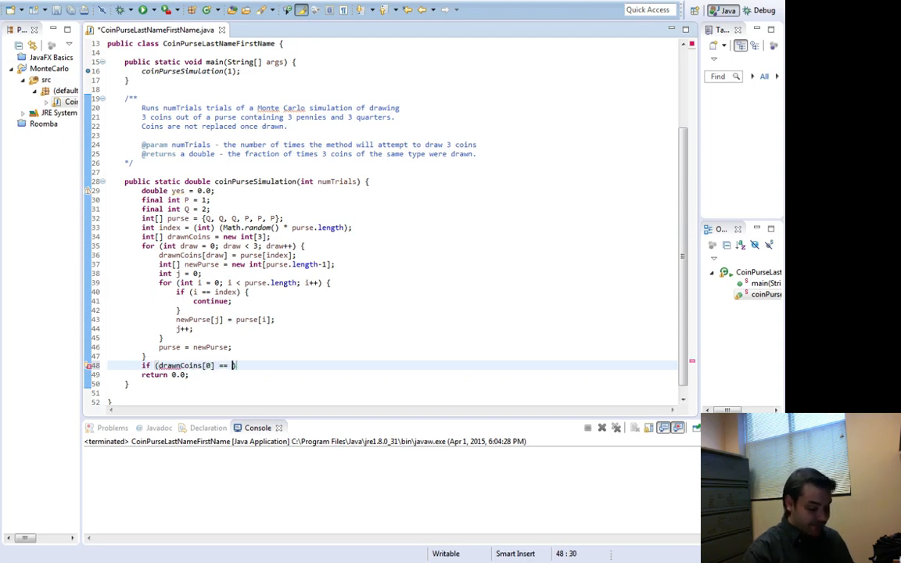
type("drawnCoins[1] &&")
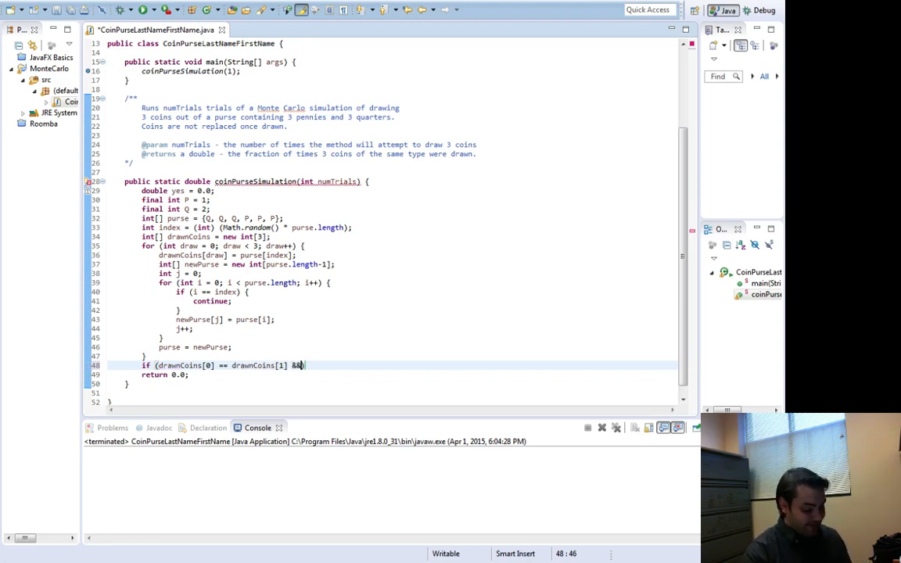
type("drawnCoins[1")
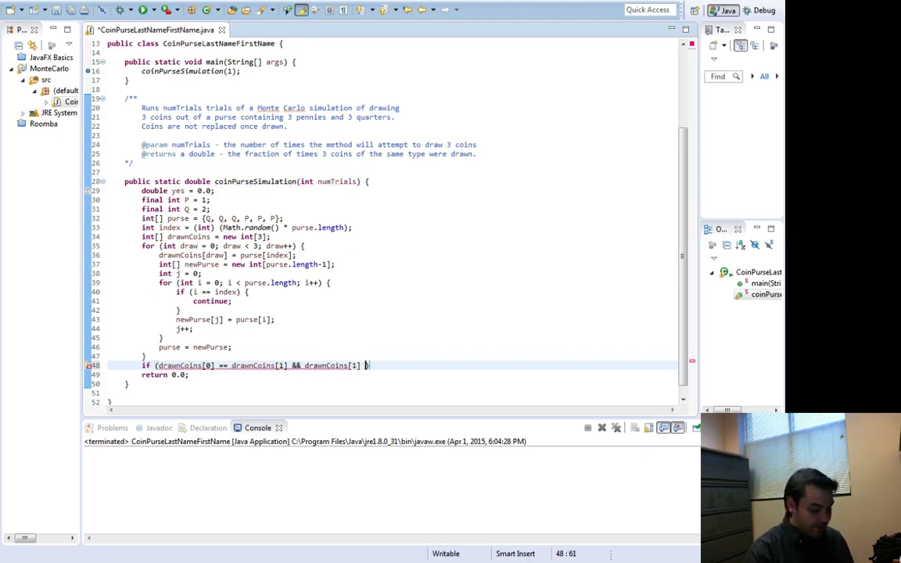
type("== drawnCoins[2")
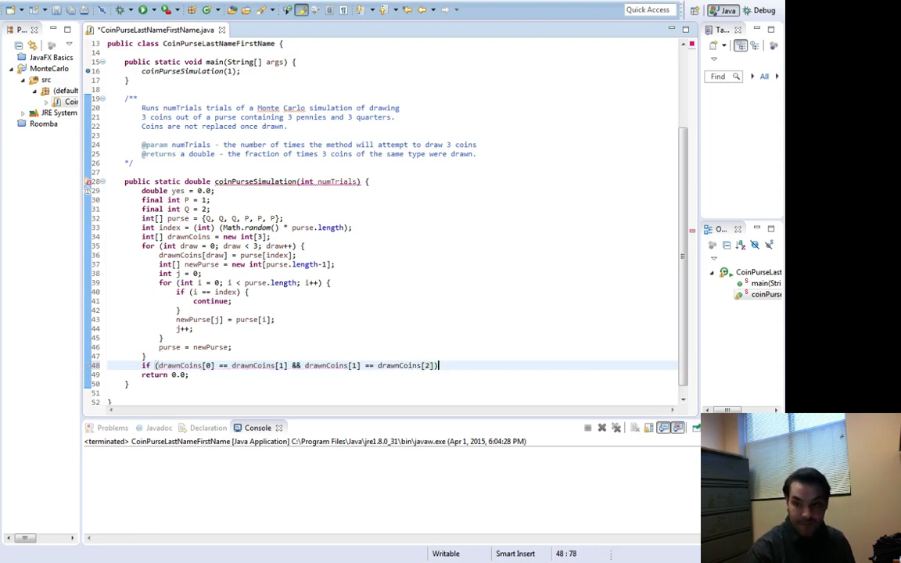
type("{")
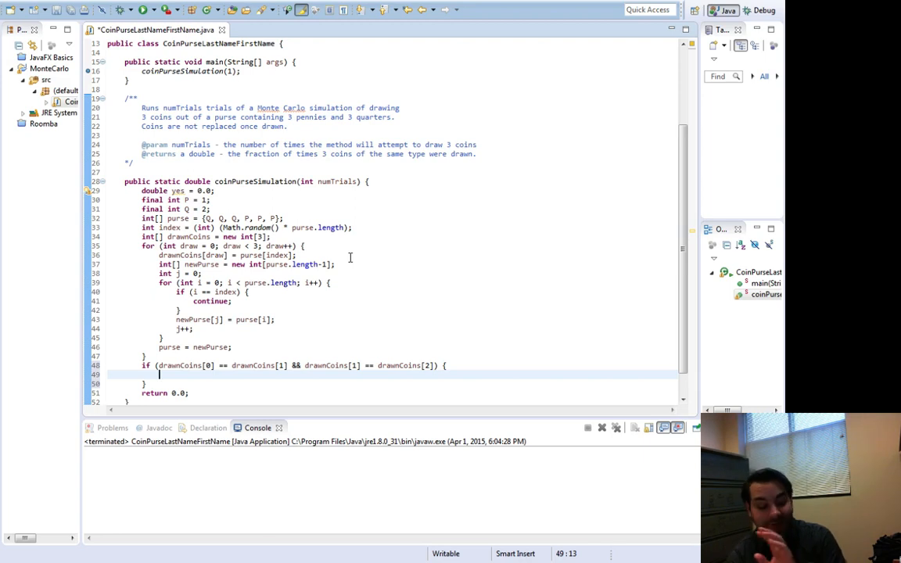
type("yes++")
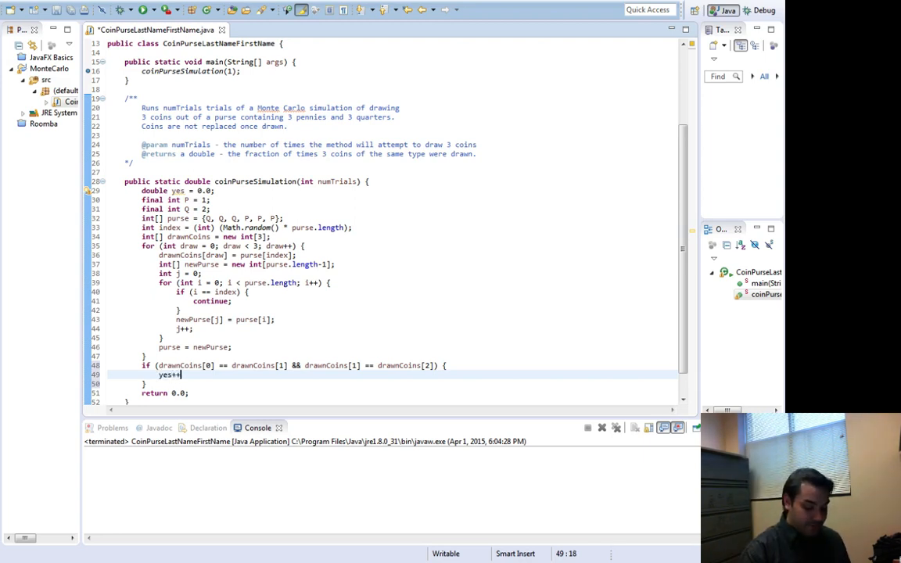
type(";")
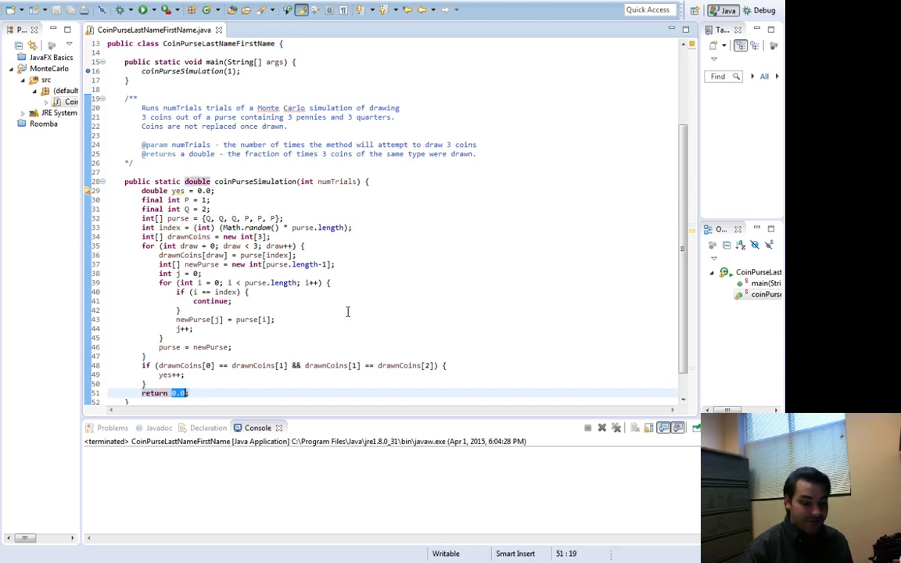
Return yes/numTrails and print the simulation result from main with System.out.println.
type("yes/nu")
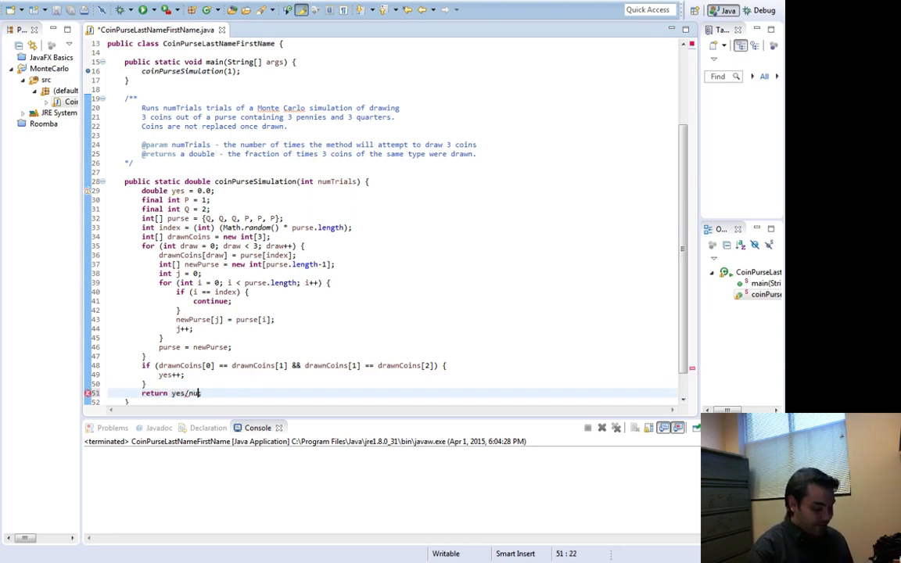
type("mTrails")
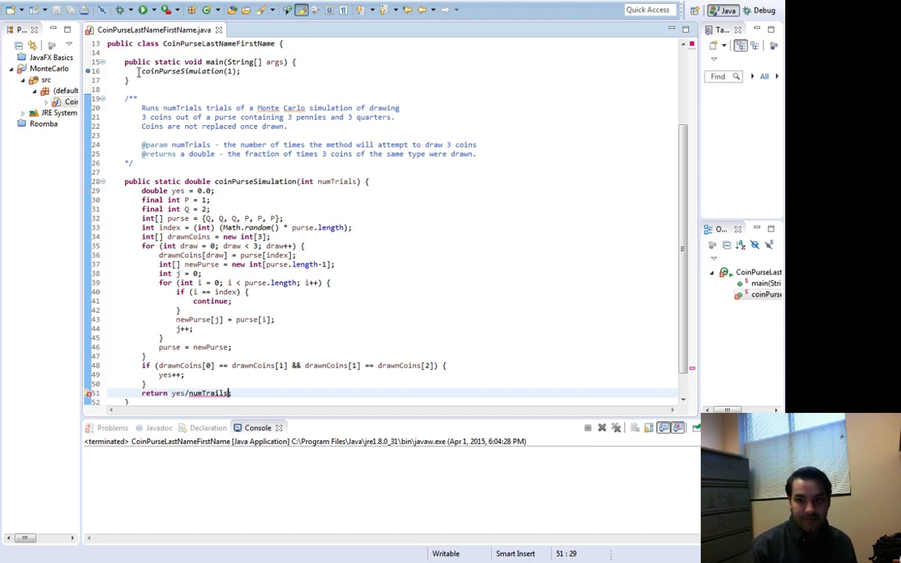
type("System.out.println(")
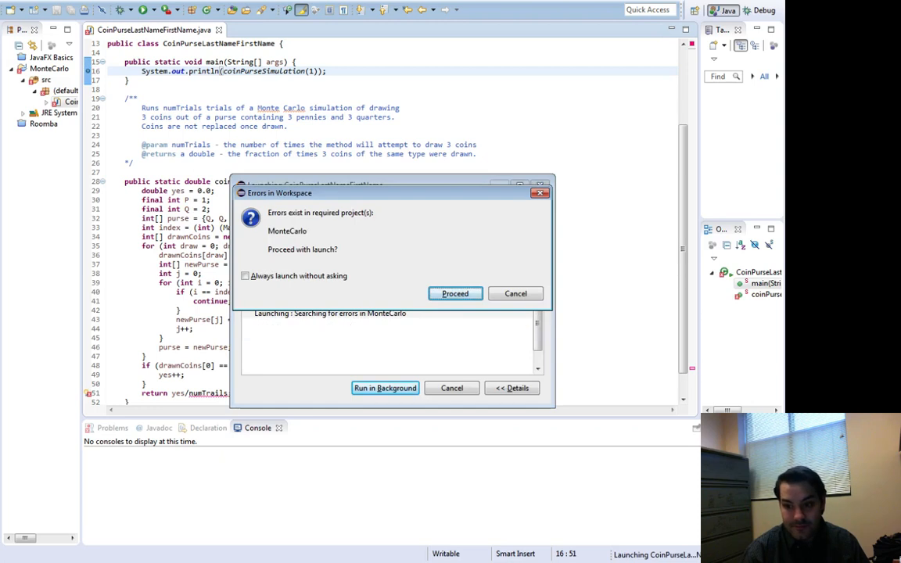
Proceed with the launch despite workspace errors, hitting ArrayIndexOutOfBoundsException: 4.
left_click(454, 294)
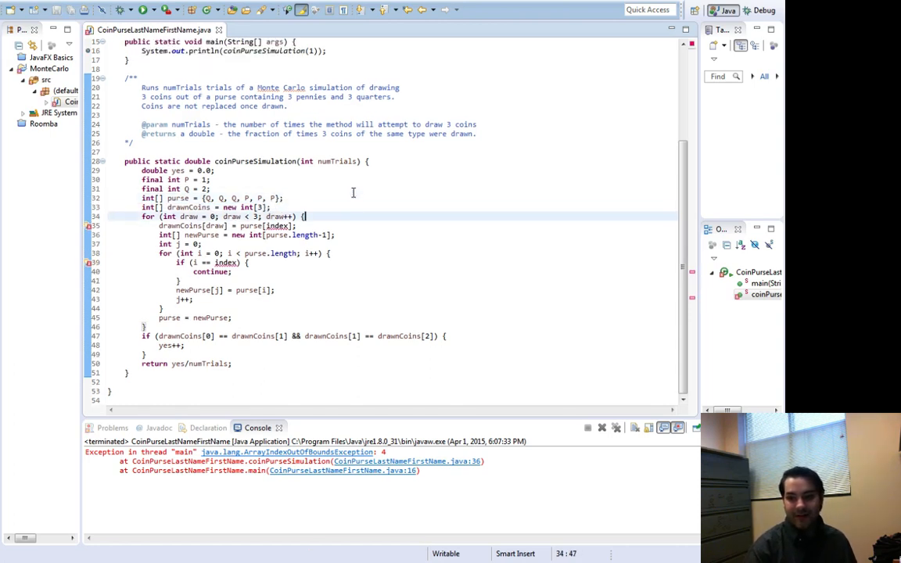
Move the random index line inside the draw loop so the run prints 0.0, then select yes and numTrials in the return.
type("int index = (int) (Math.random() * purse.length);")
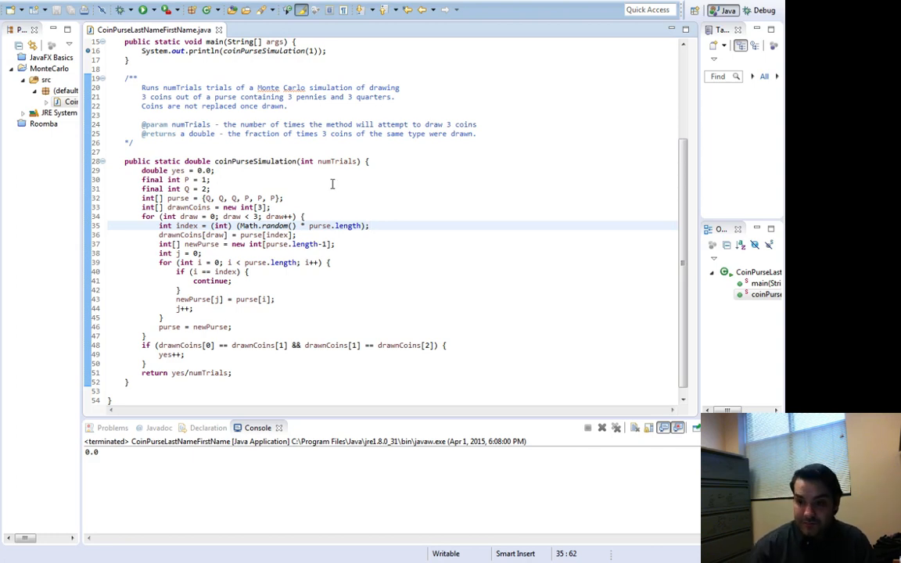
left_click_drag(332, 185, 205, 346)
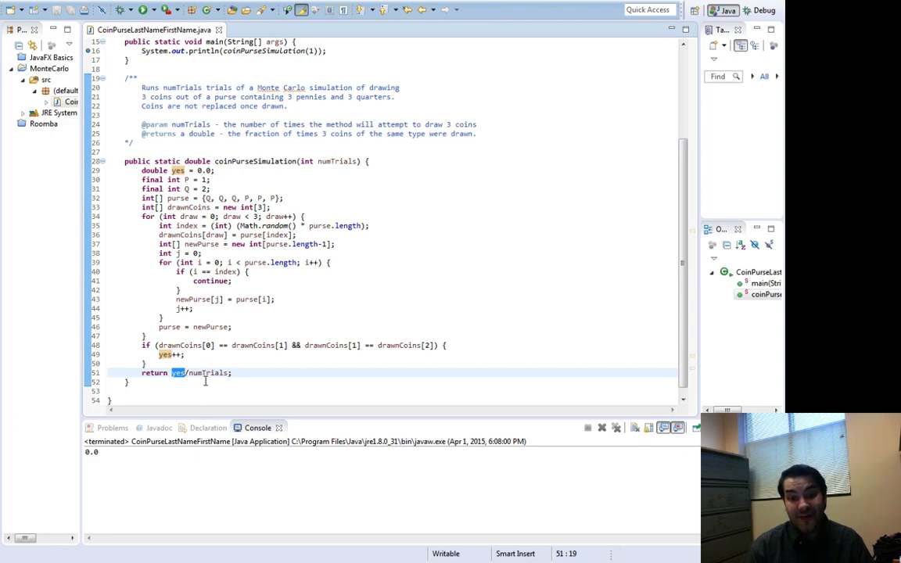
double_click(208, 372)
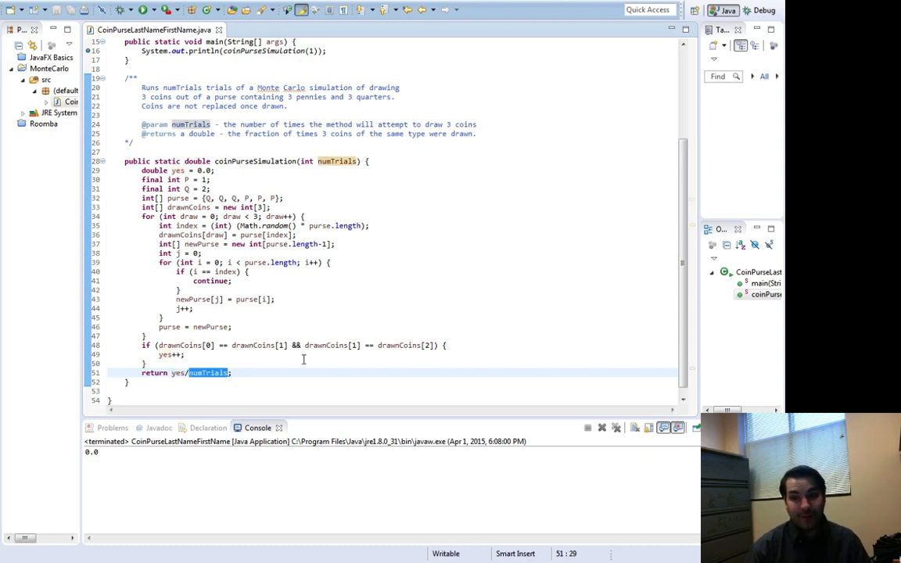